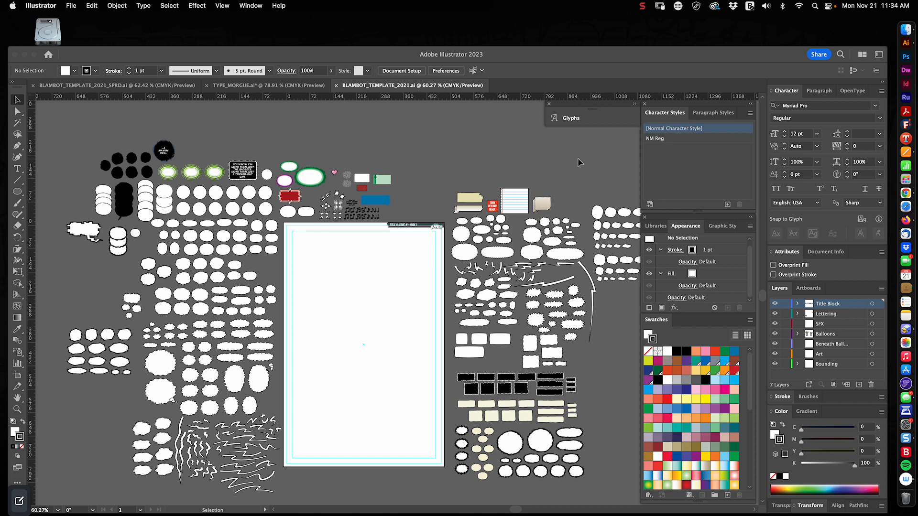
pyautogui.moveTo(578, 165)
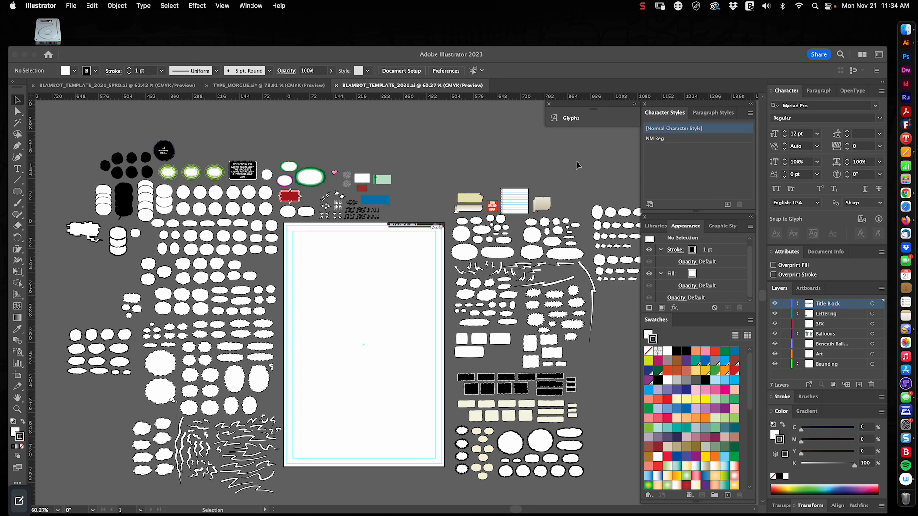
pyautogui.moveTo(454, 182)
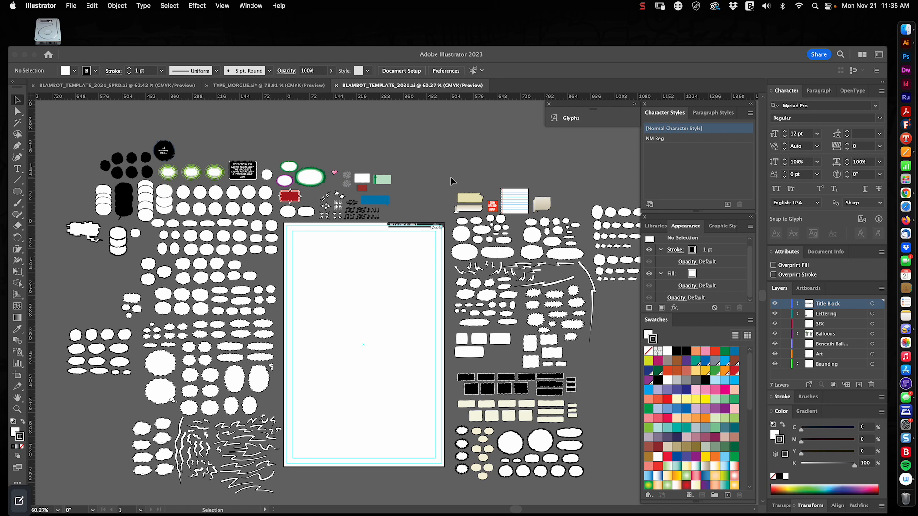
pyautogui.moveTo(415, 430)
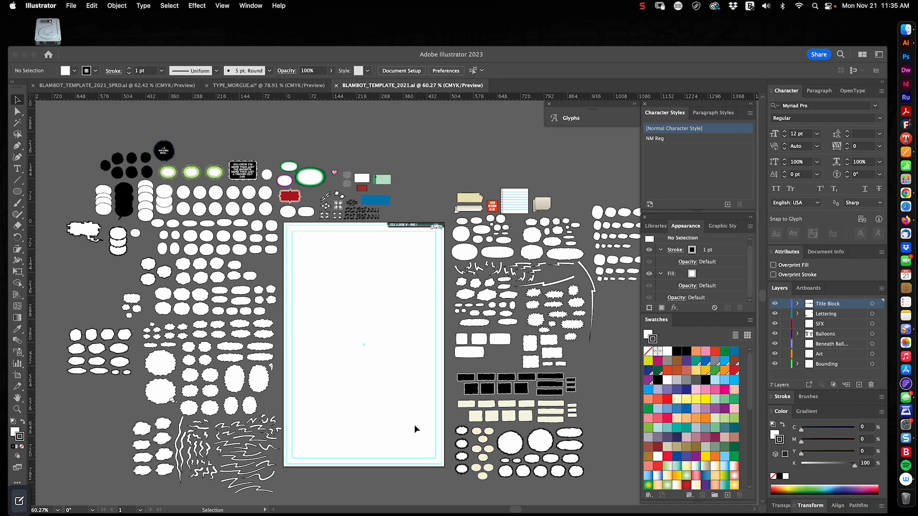
pyautogui.moveTo(269, 193)
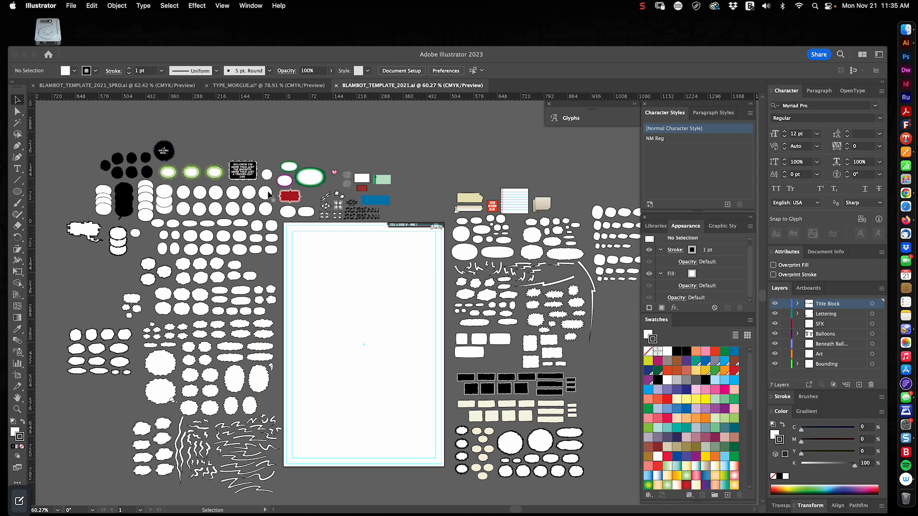
pyautogui.moveTo(497, 178)
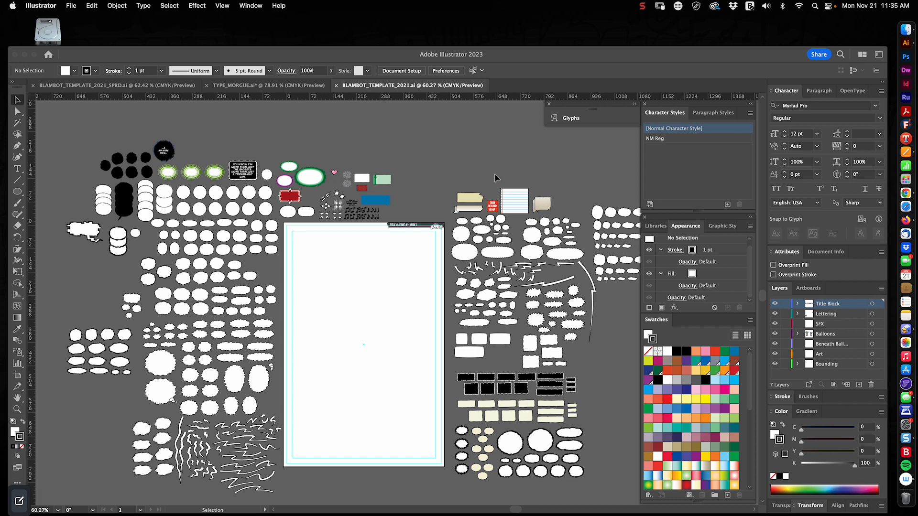
pyautogui.moveTo(499, 176)
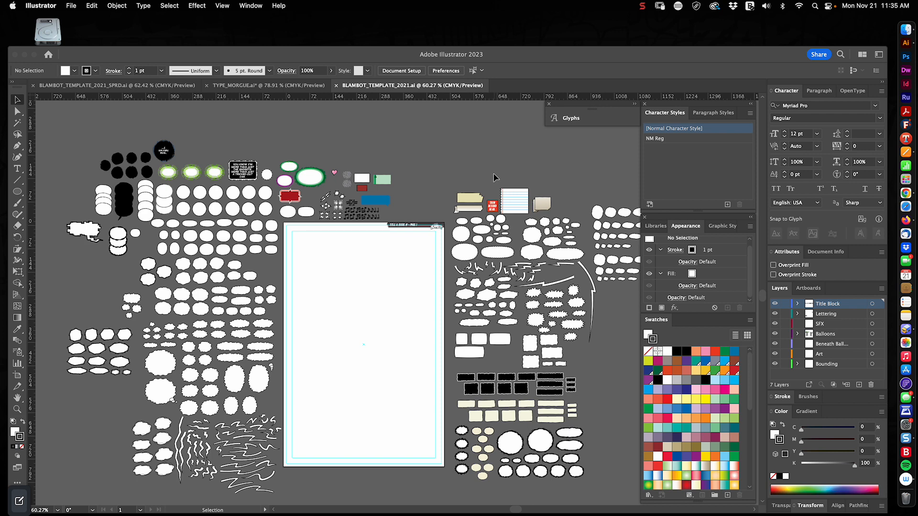
pyautogui.moveTo(405, 305)
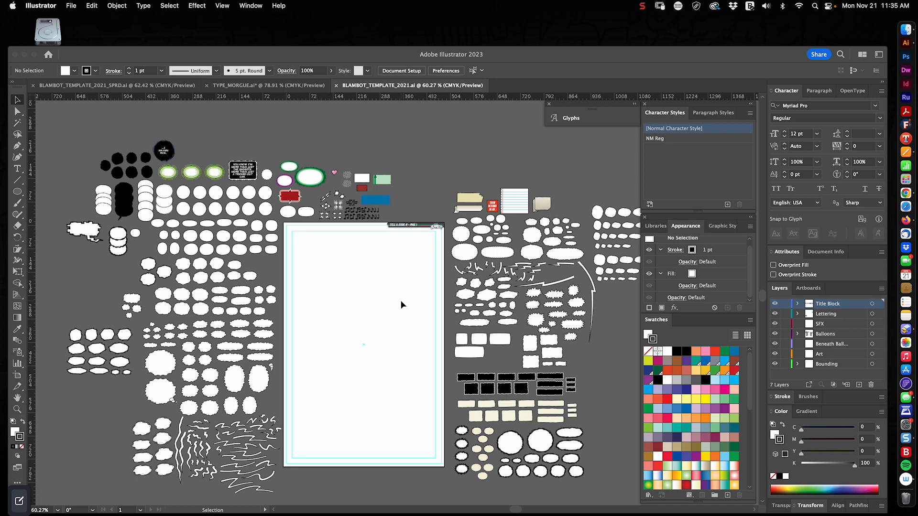
pyautogui.moveTo(397, 306)
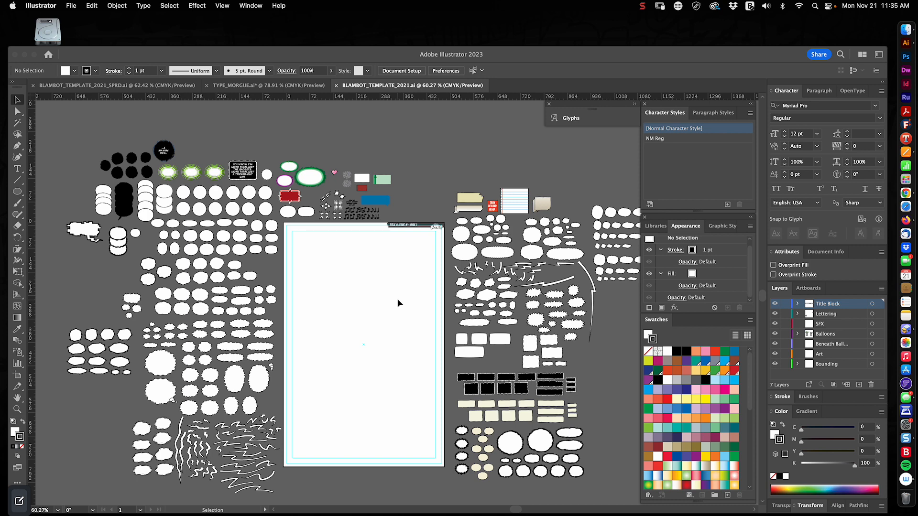
pyautogui.moveTo(396, 304)
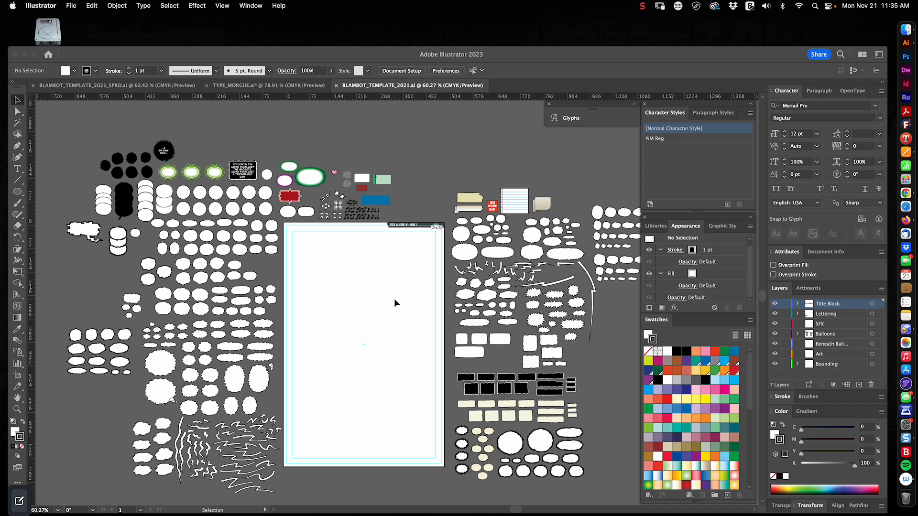
pyautogui.moveTo(398, 299)
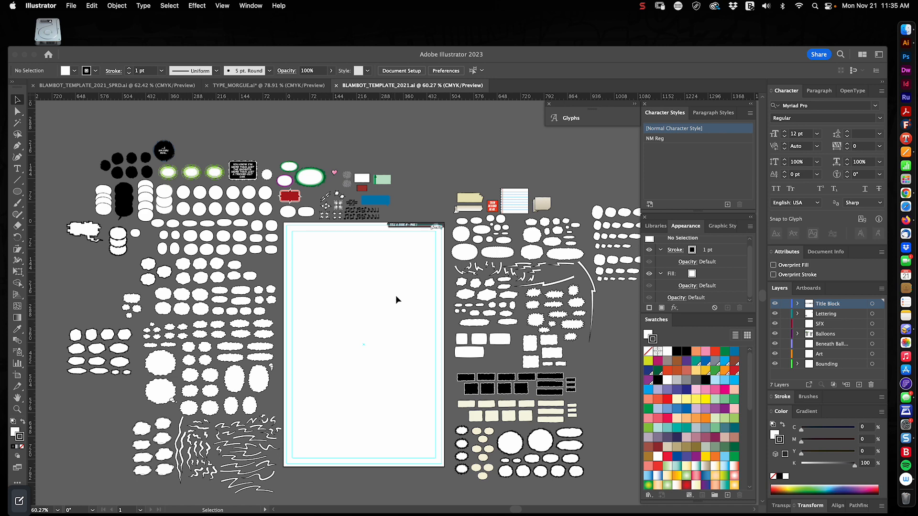
pyautogui.moveTo(401, 293)
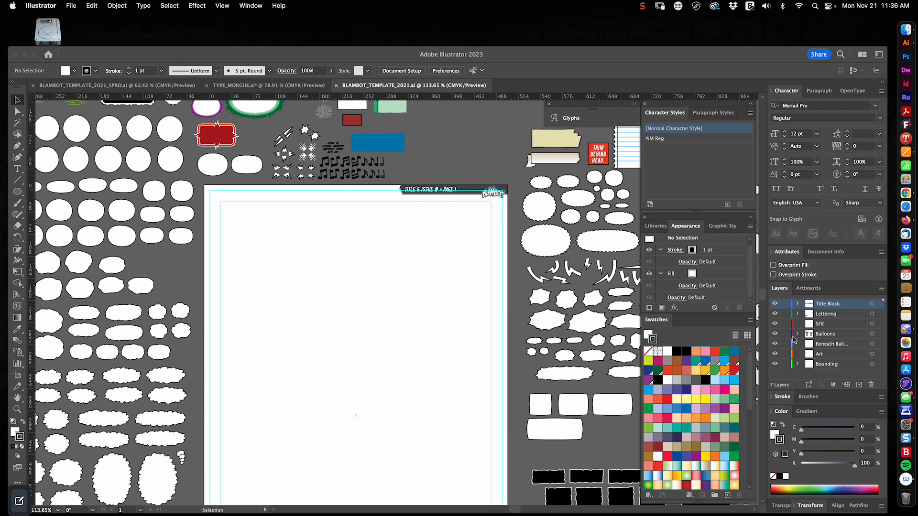
# Step: Activate the Lettering, SFX, Balloons, lower and Art layers in turn, then scroll over the SFX artwork
pyautogui.click(826, 314)
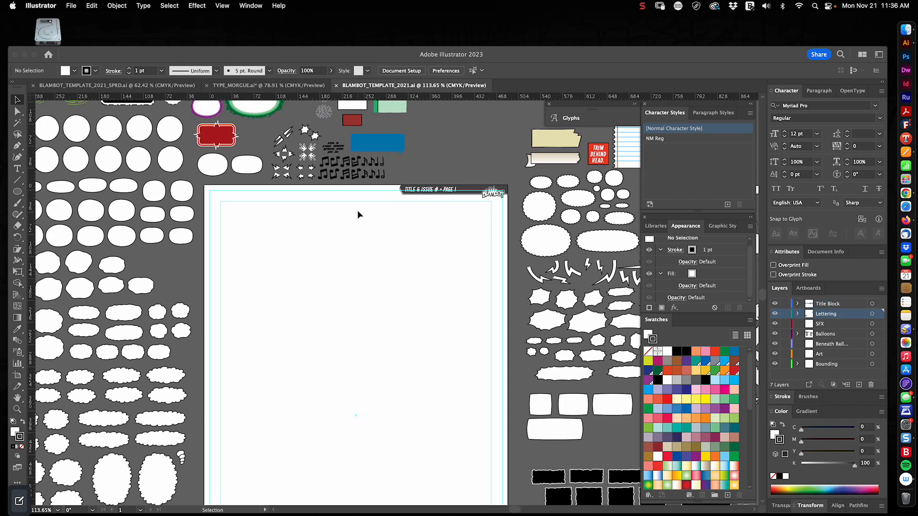
pyautogui.moveTo(345, 236)
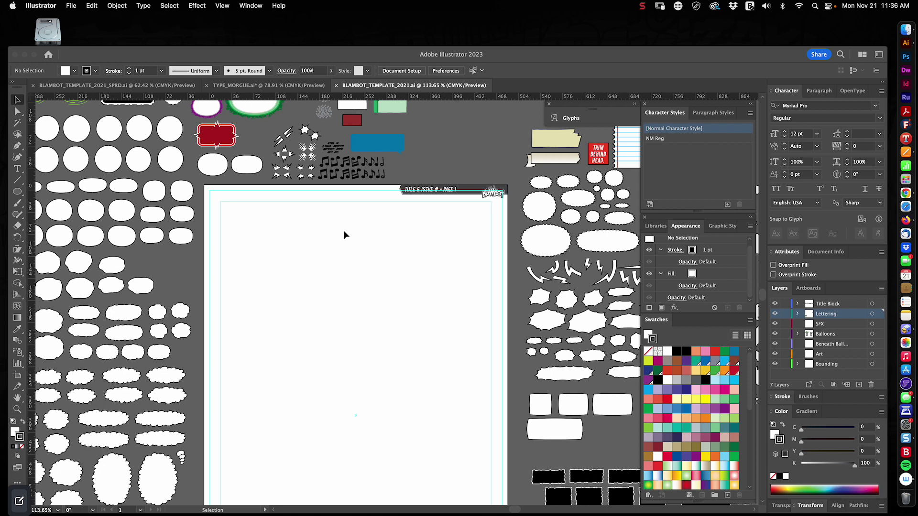
pyautogui.moveTo(351, 235)
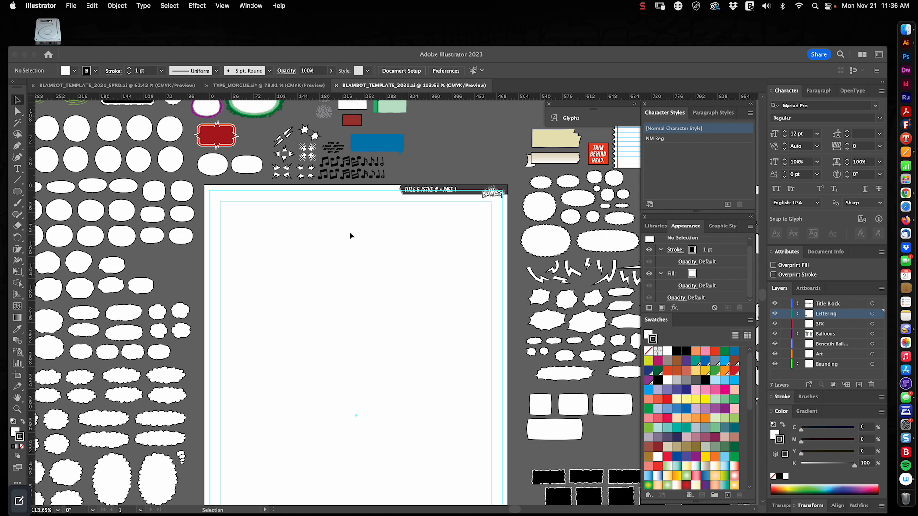
pyautogui.click(834, 324)
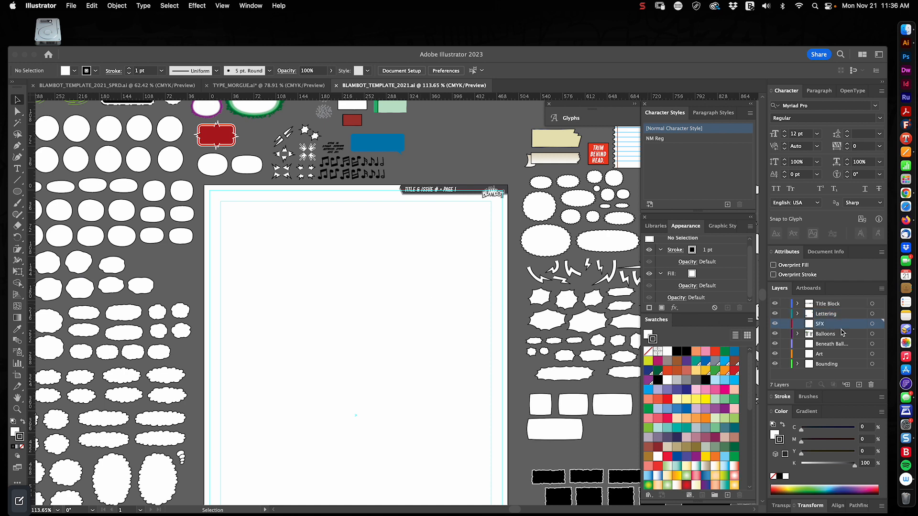
pyautogui.click(826, 334)
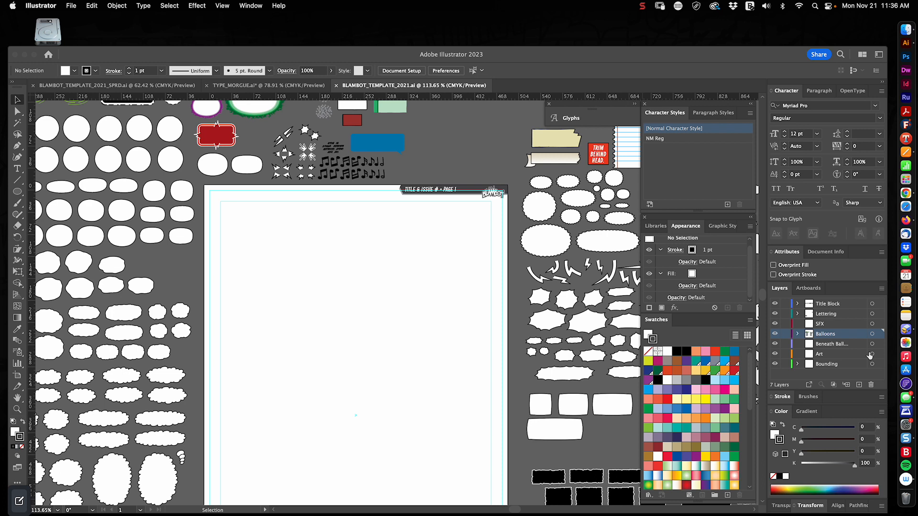
pyautogui.click(832, 344)
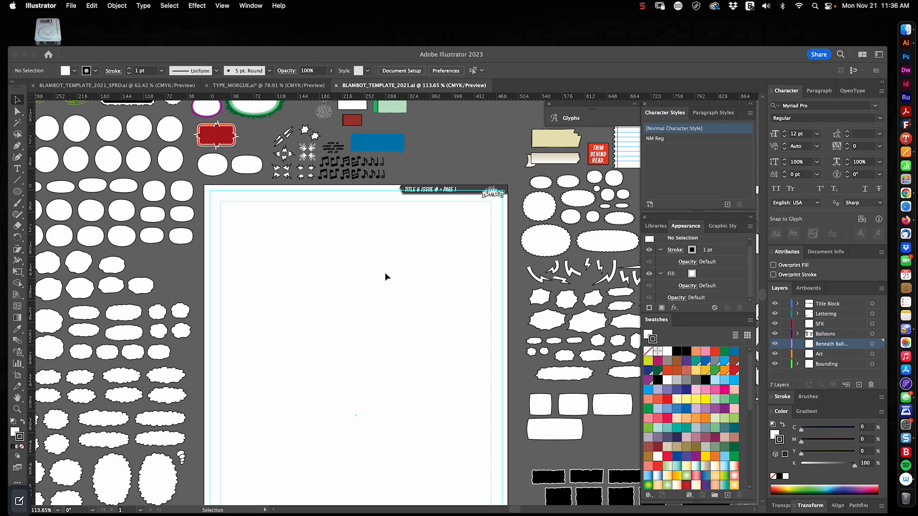
pyautogui.moveTo(388, 261)
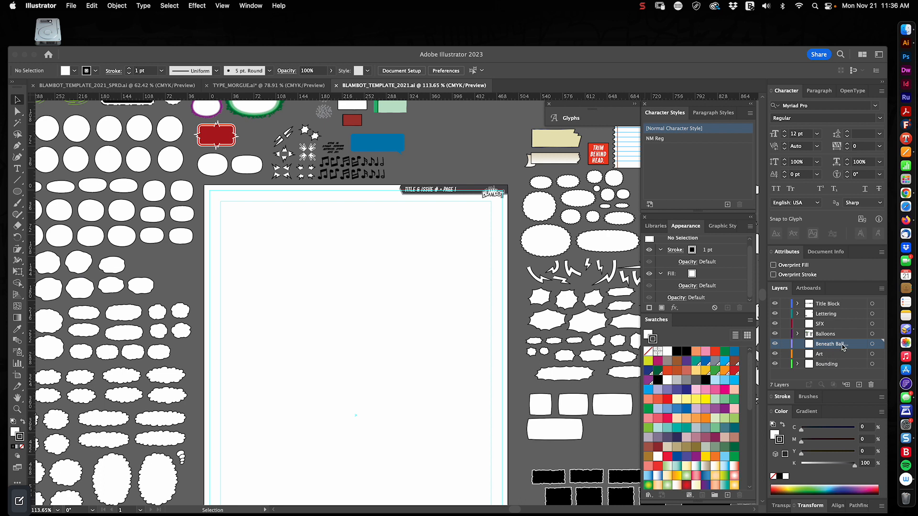
pyautogui.click(834, 354)
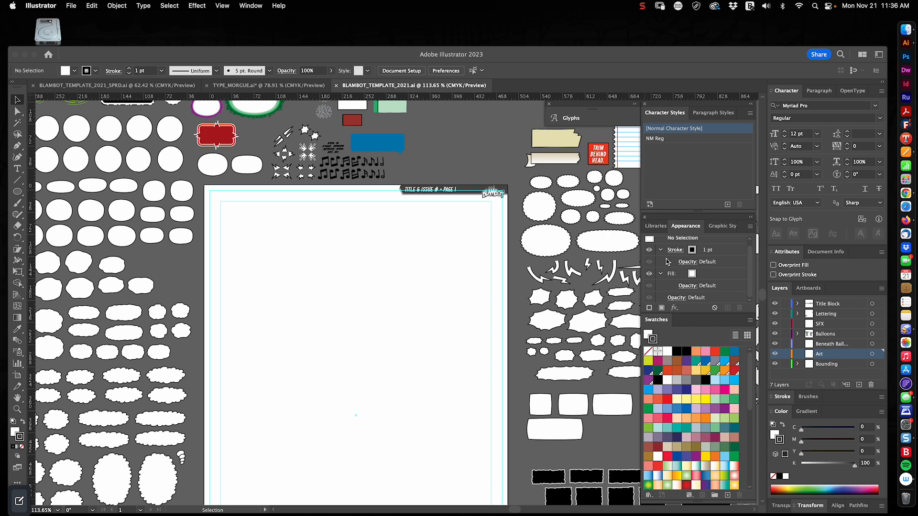
pyautogui.moveTo(207, 189)
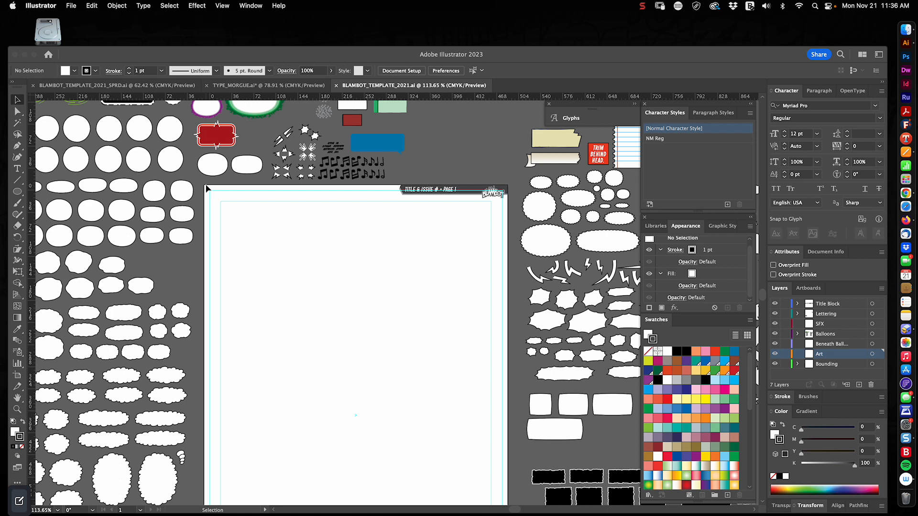
pyautogui.moveTo(394, 255)
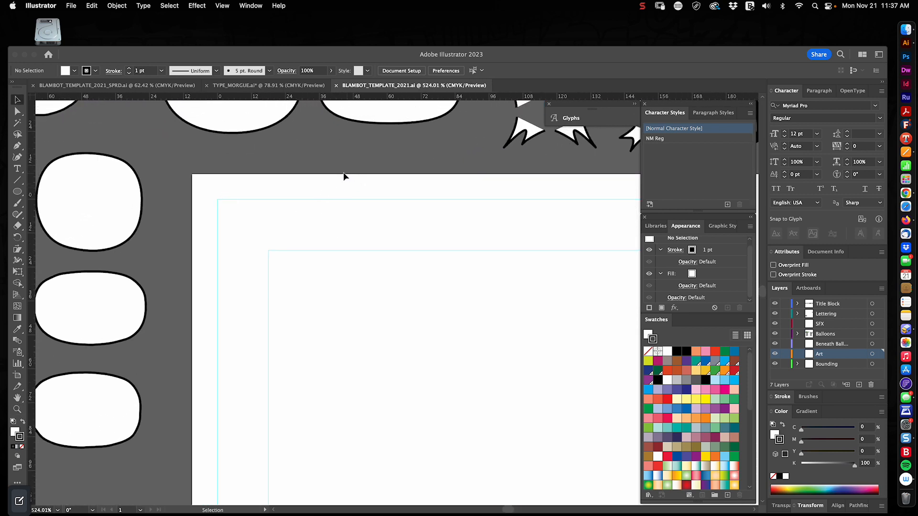
pyautogui.moveTo(213, 199)
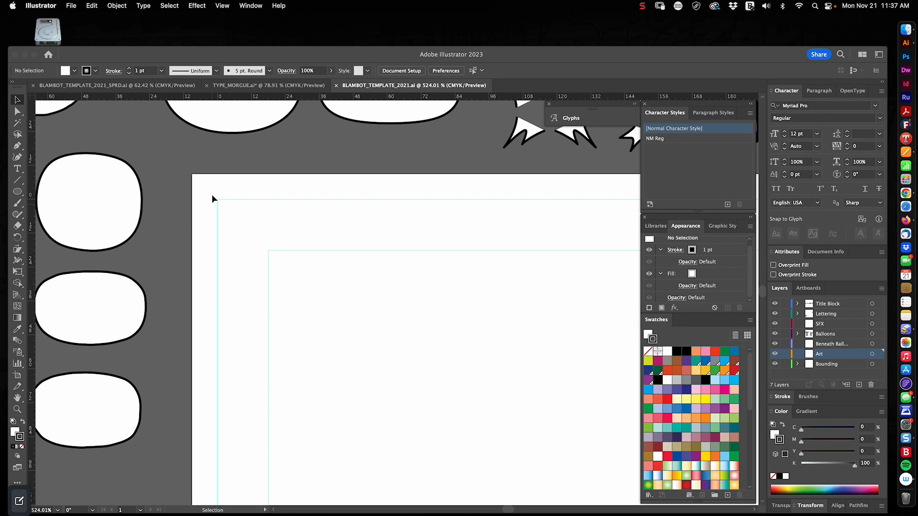
pyautogui.moveTo(487, 198)
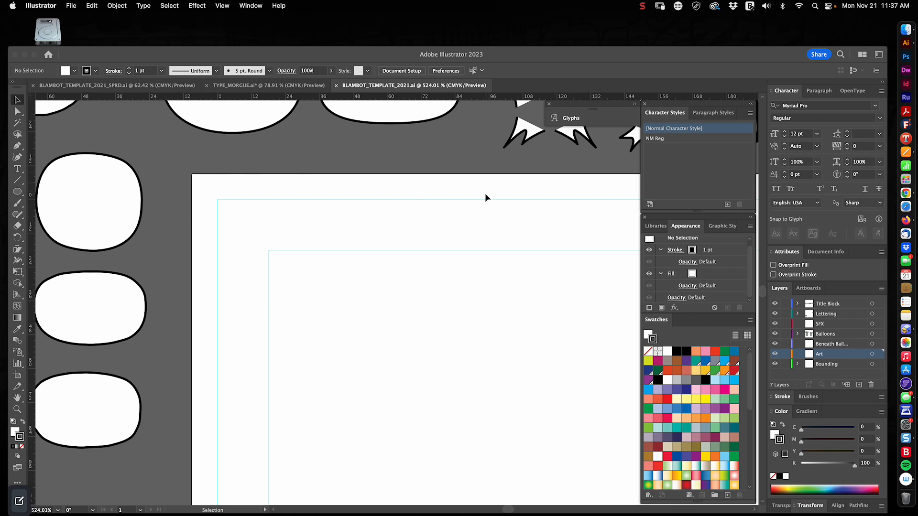
pyautogui.moveTo(216, 204)
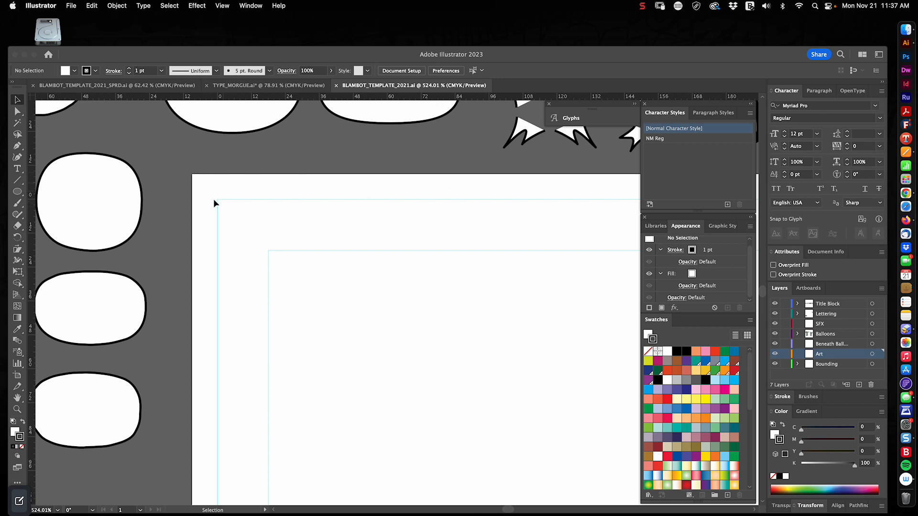
pyautogui.moveTo(218, 209)
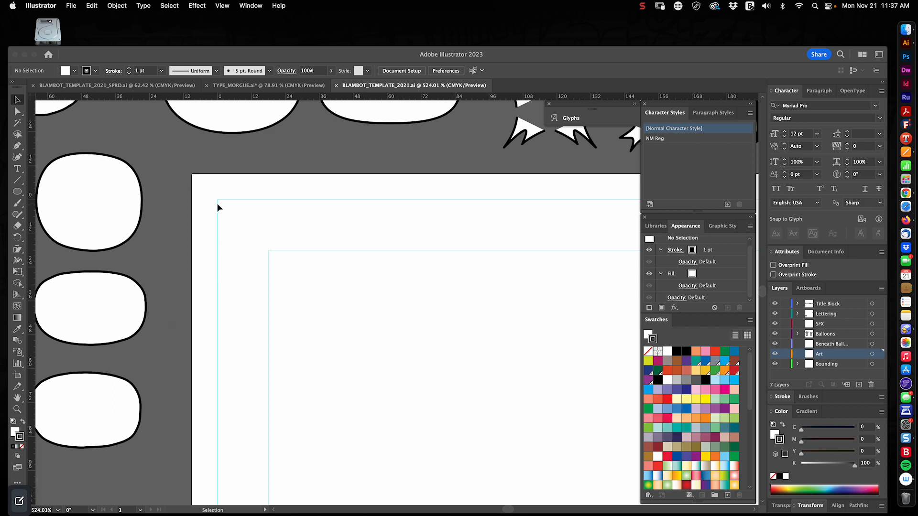
pyautogui.moveTo(445, 203)
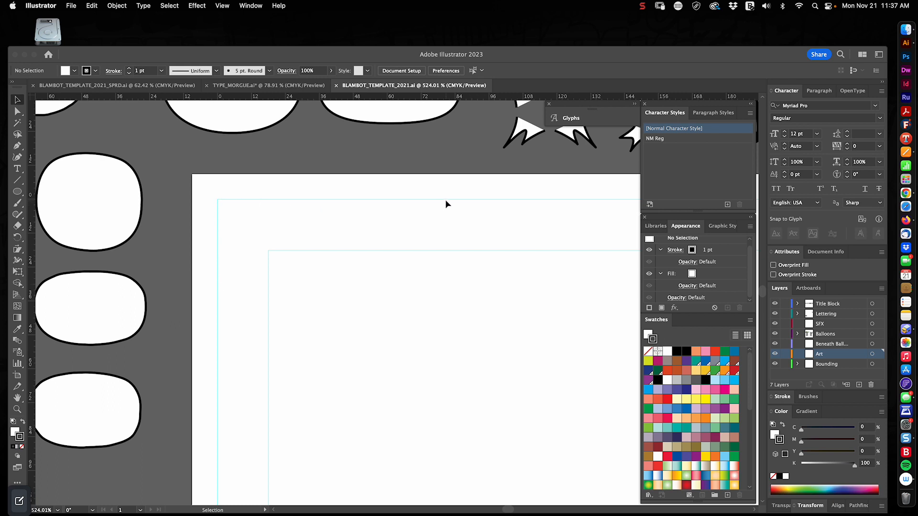
pyautogui.moveTo(448, 205)
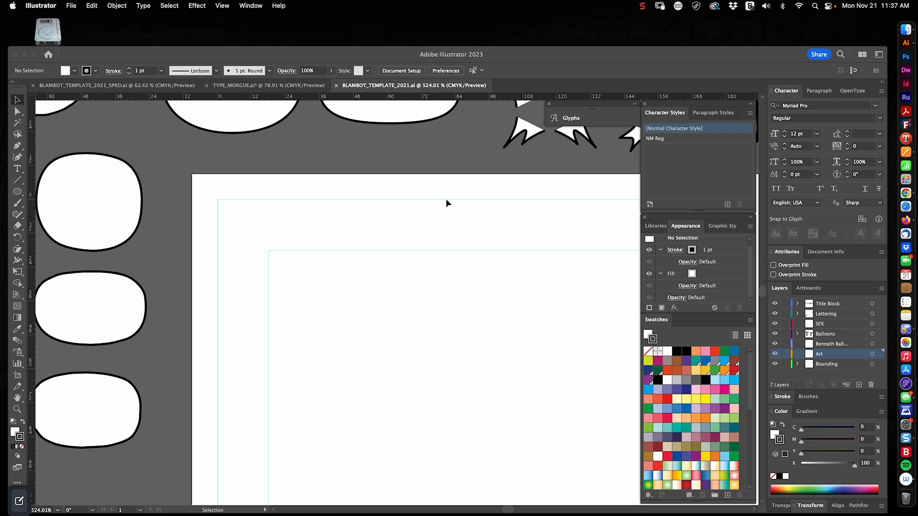
pyautogui.moveTo(224, 205)
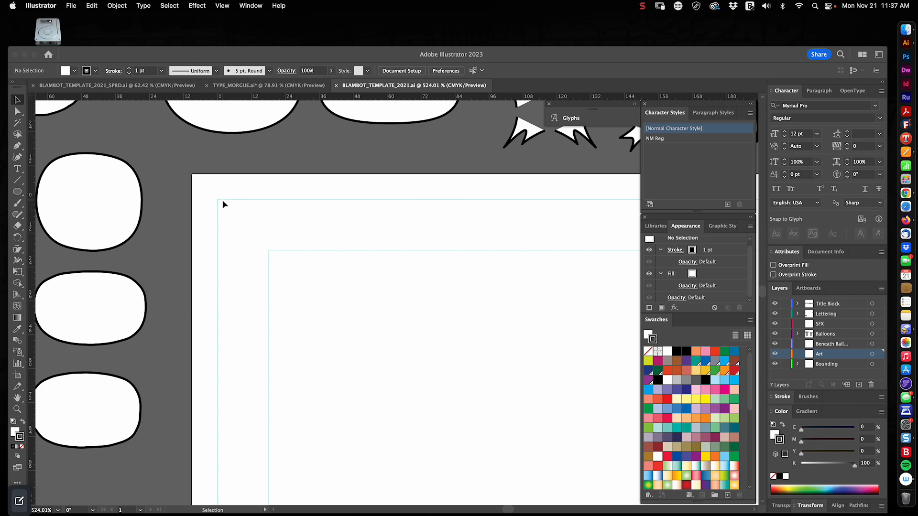
pyautogui.moveTo(224, 218)
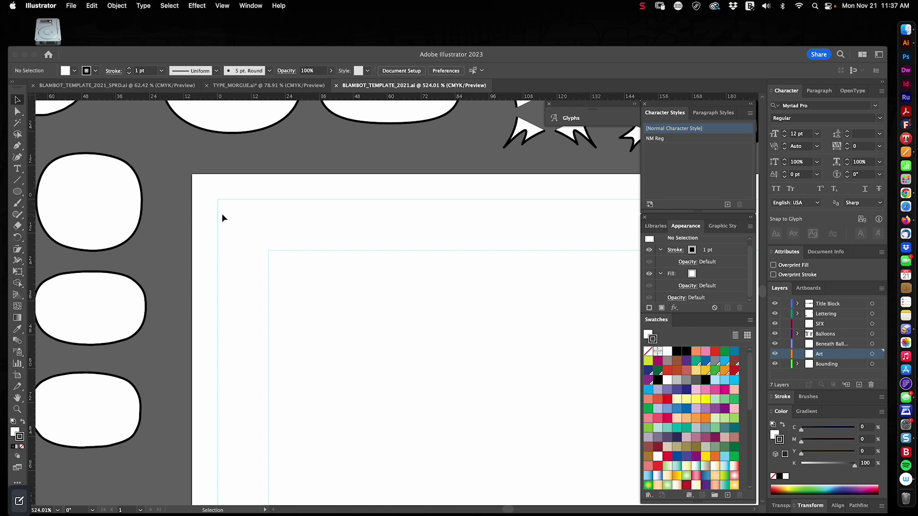
pyautogui.moveTo(417, 256)
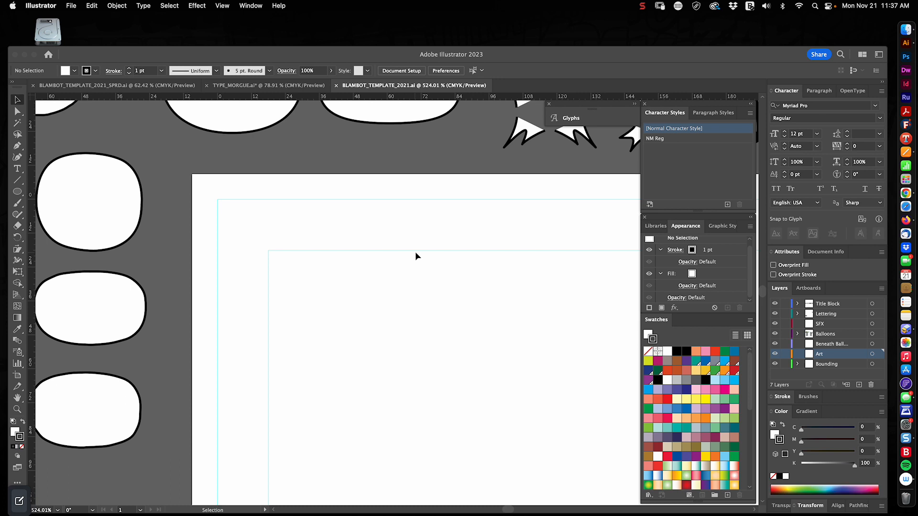
pyautogui.moveTo(258, 246)
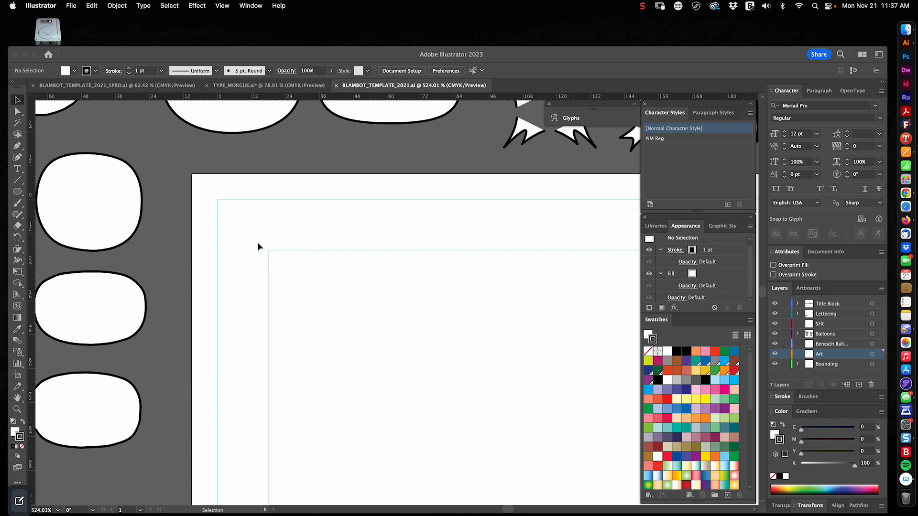
pyautogui.moveTo(440, 338)
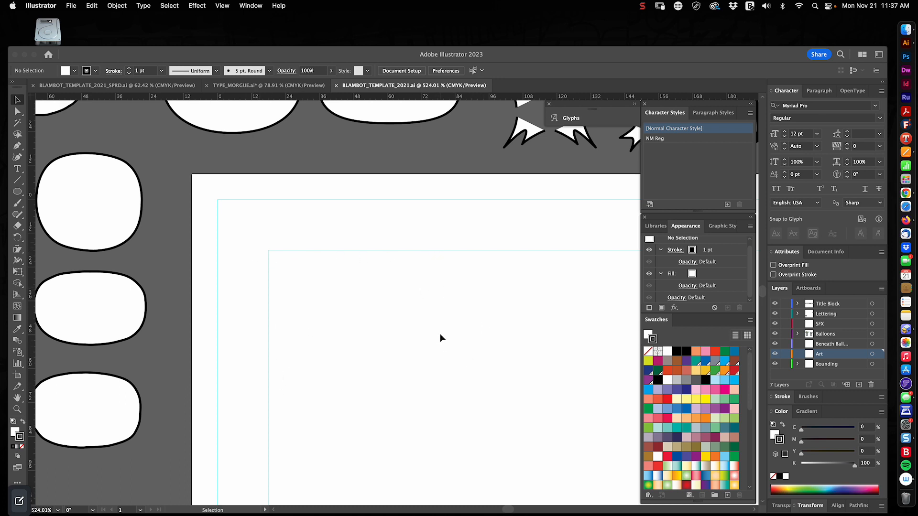
pyautogui.moveTo(362, 329)
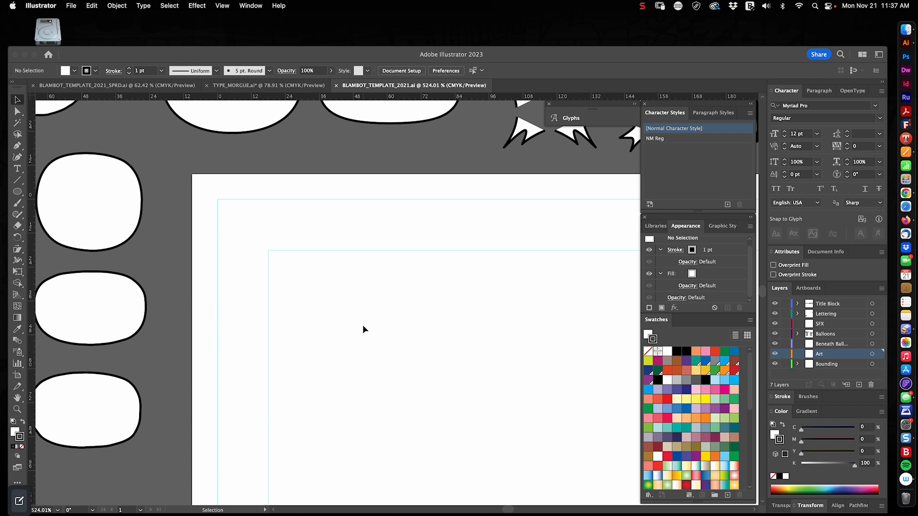
pyautogui.moveTo(353, 331)
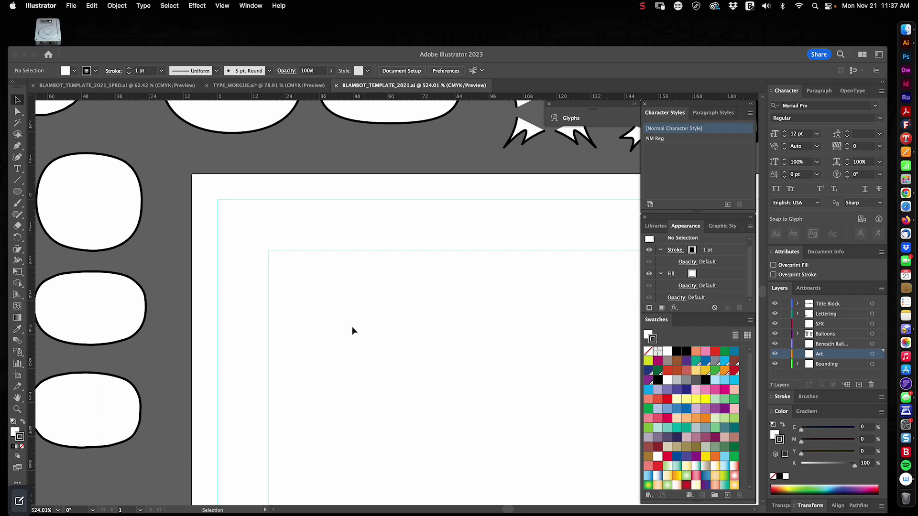
pyautogui.moveTo(296, 359)
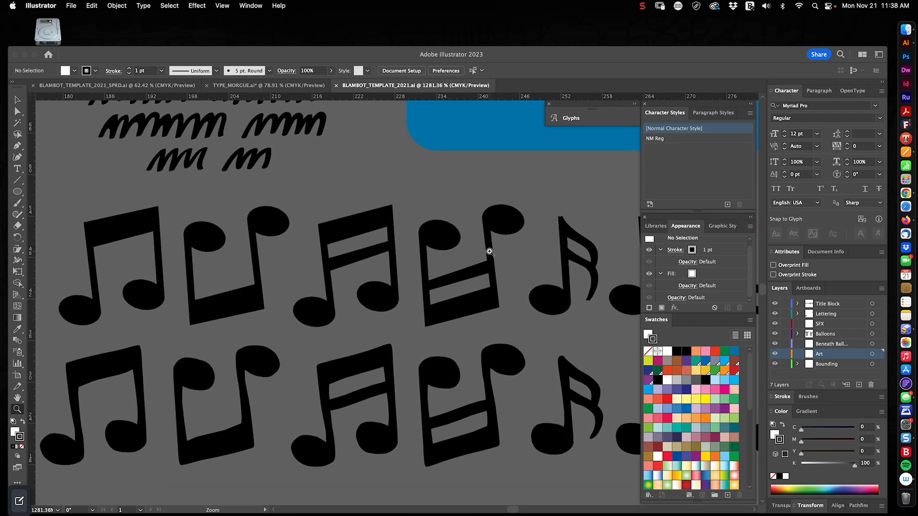
pyautogui.moveTo(449, 460)
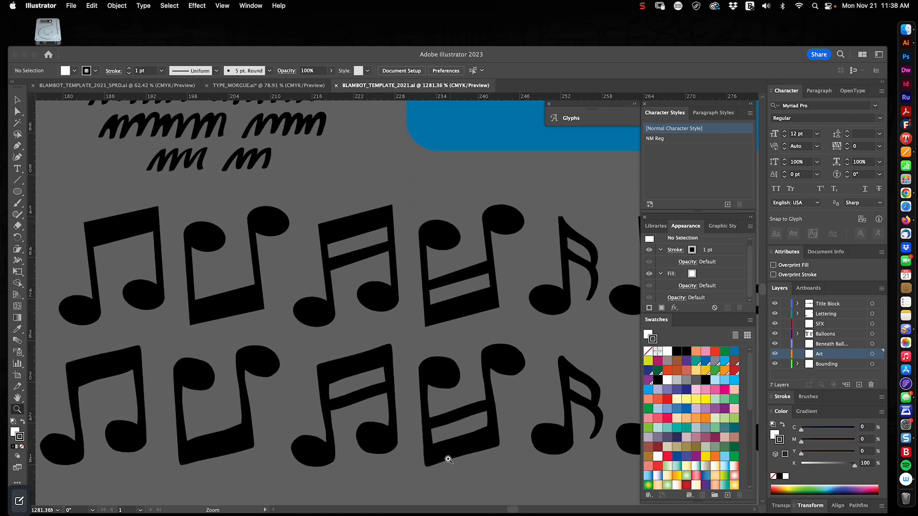
pyautogui.moveTo(197, 390)
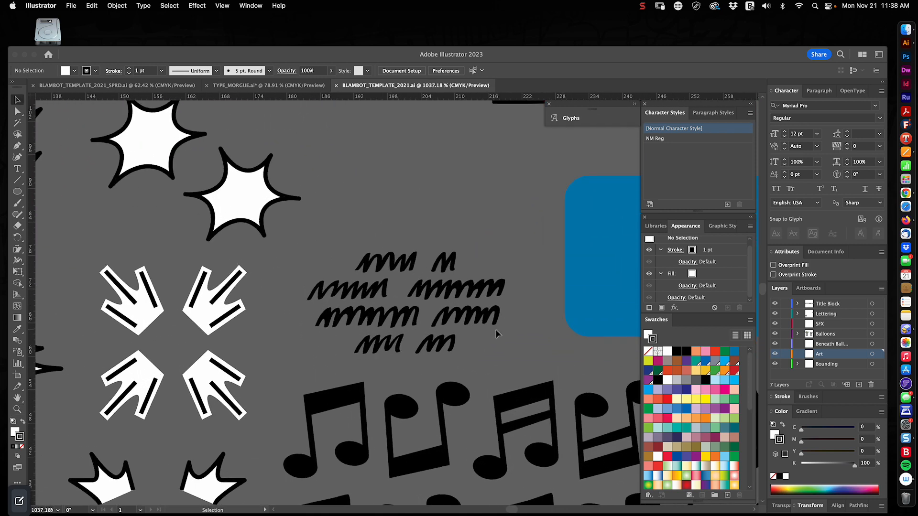
pyautogui.moveTo(475, 297)
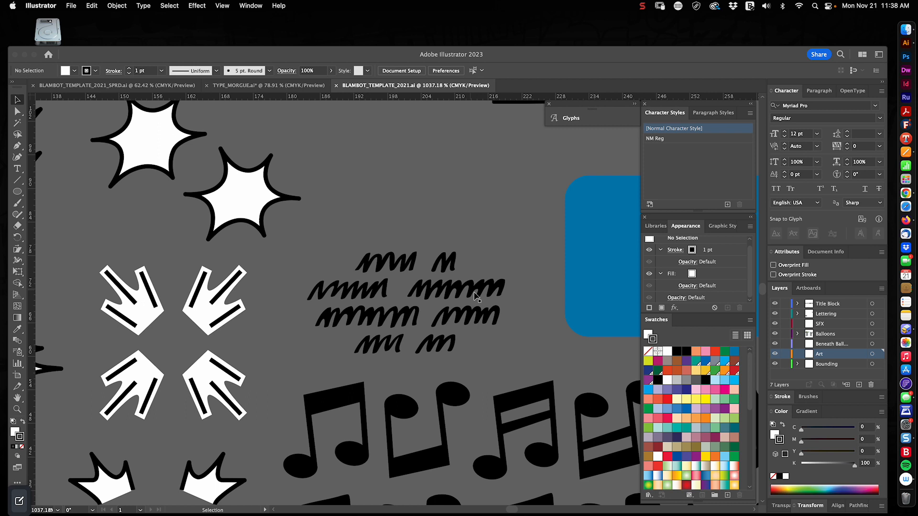
pyautogui.moveTo(493, 328)
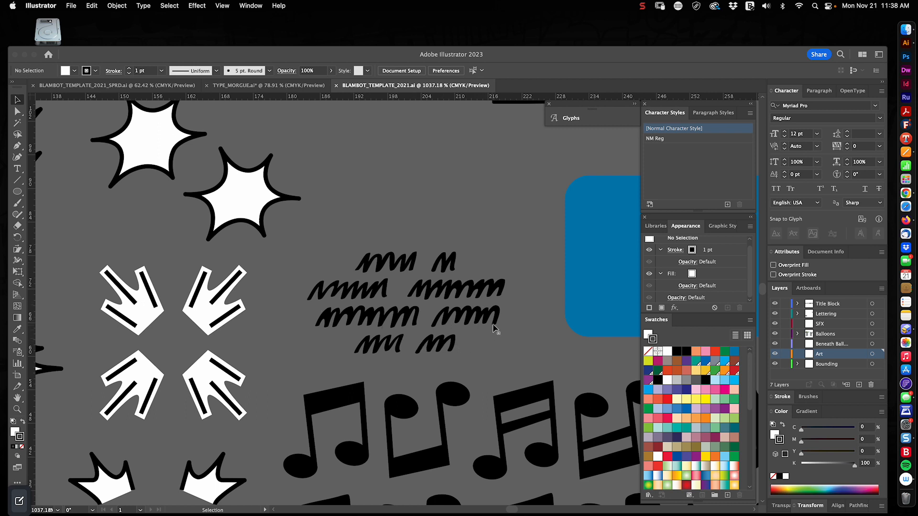
pyautogui.moveTo(485, 293)
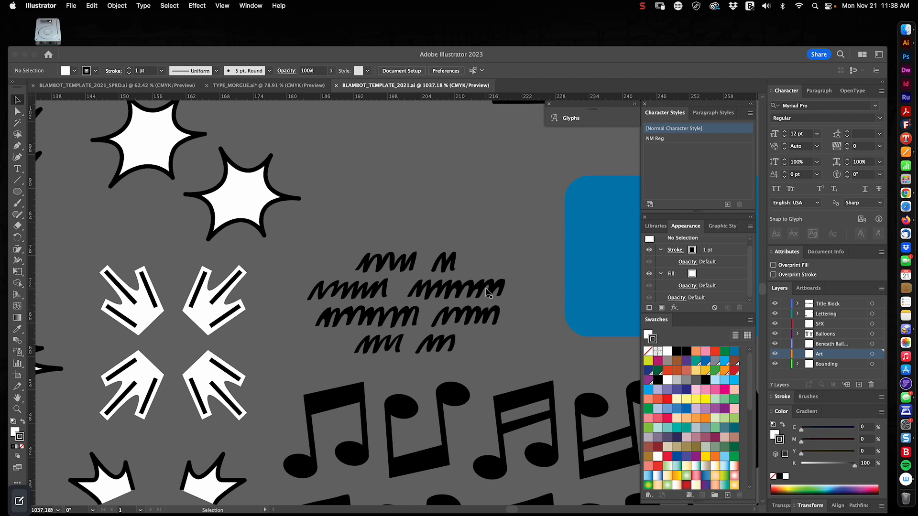
pyautogui.moveTo(482, 239)
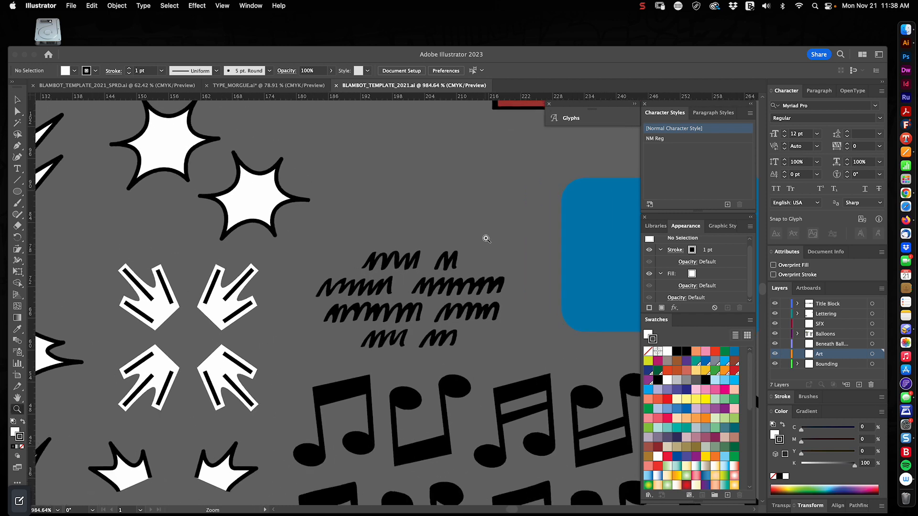
pyautogui.scroll(-3)
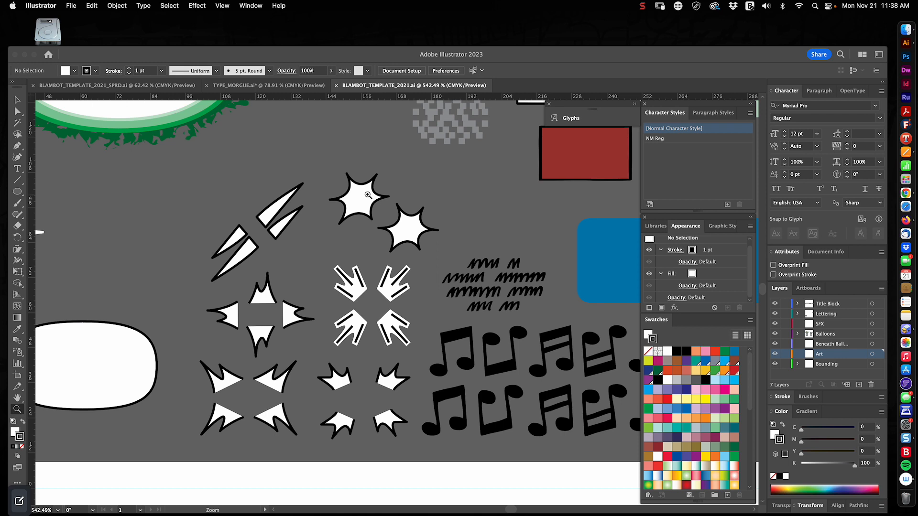
pyautogui.moveTo(313, 162)
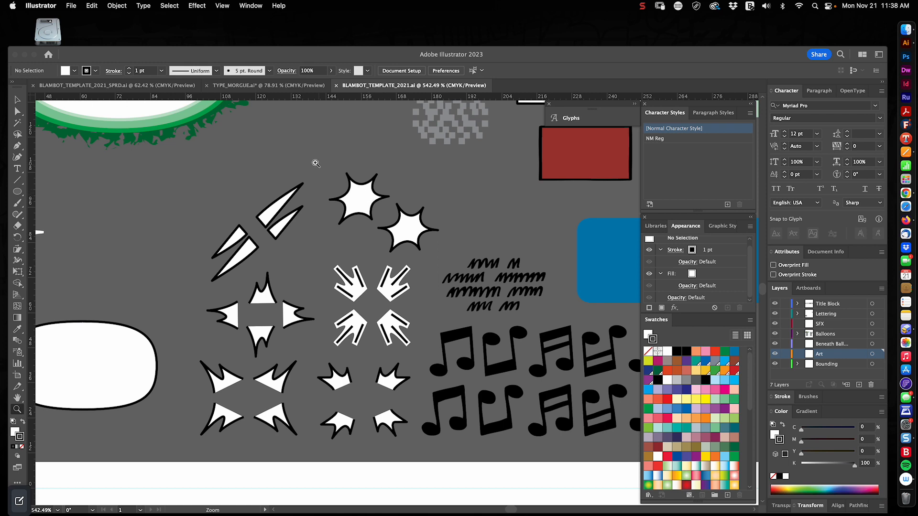
pyautogui.moveTo(363, 203)
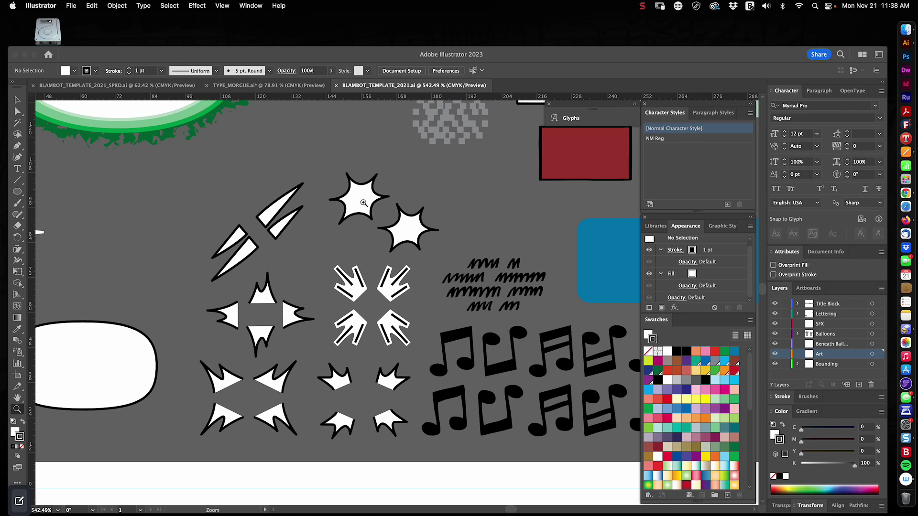
pyautogui.moveTo(260, 352)
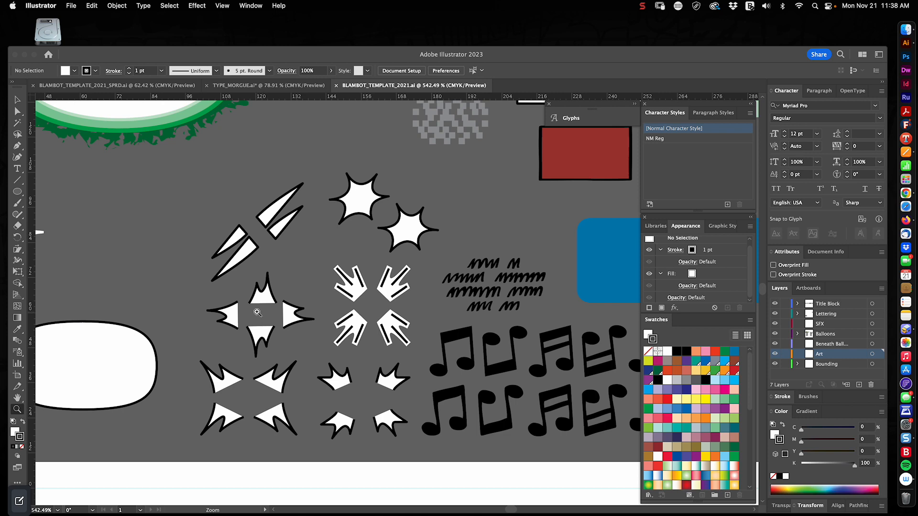
pyautogui.moveTo(261, 4)
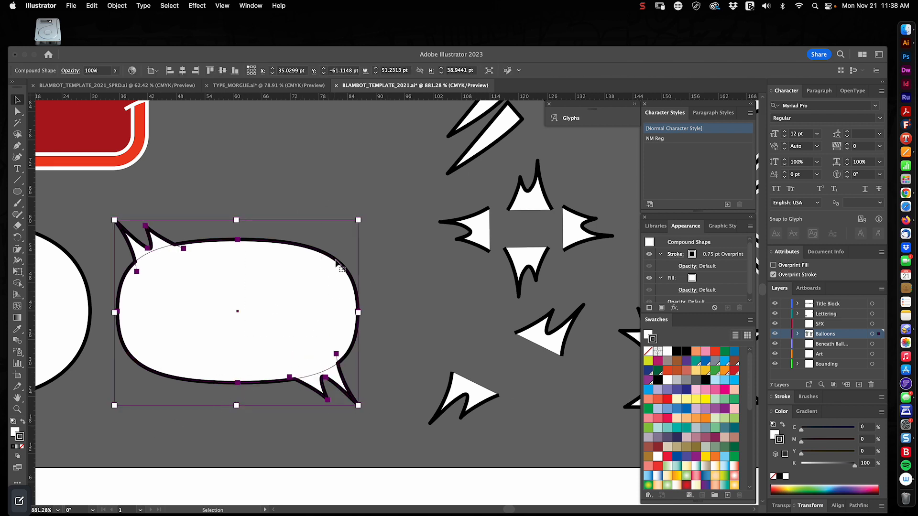
pyautogui.click(426, 252)
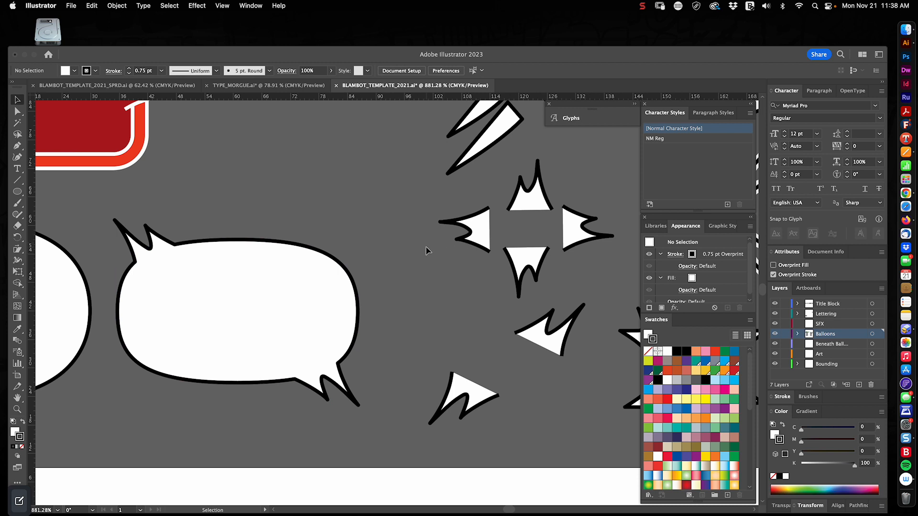
pyautogui.moveTo(433, 260)
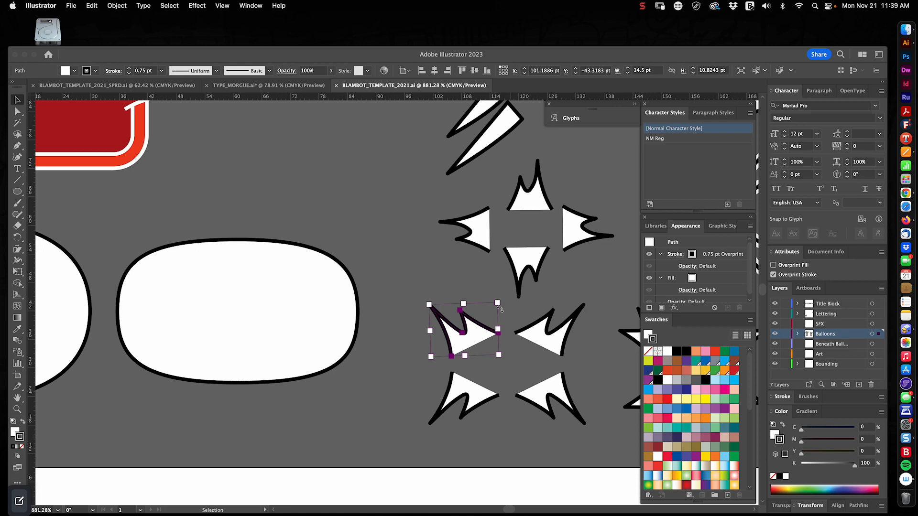
pyautogui.scroll(-3)
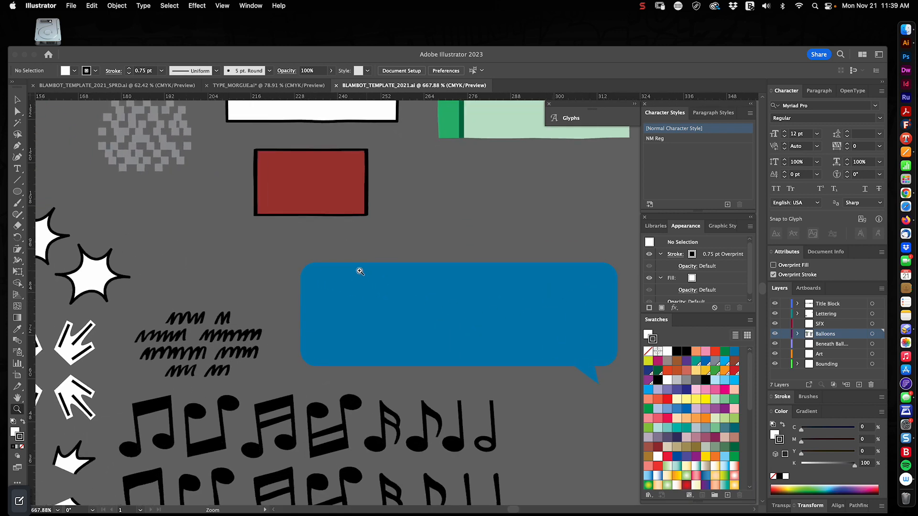
pyautogui.moveTo(465, 273)
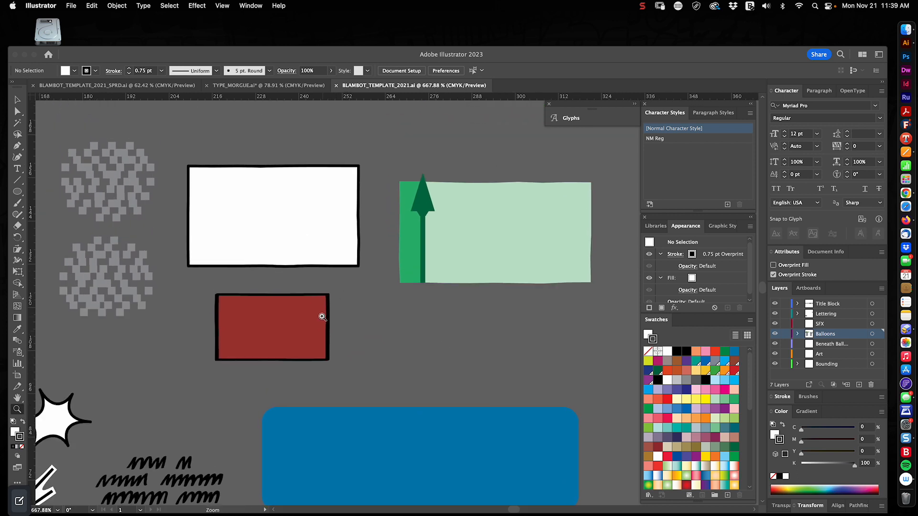
pyautogui.moveTo(290, 213)
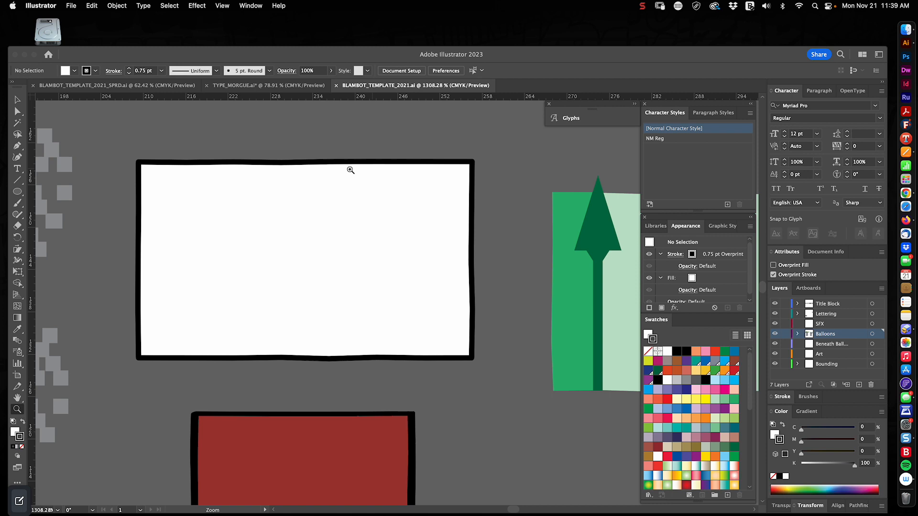
# Step: Zoom back out over the white, red and green arrow caption boxes
pyautogui.click(349, 170)
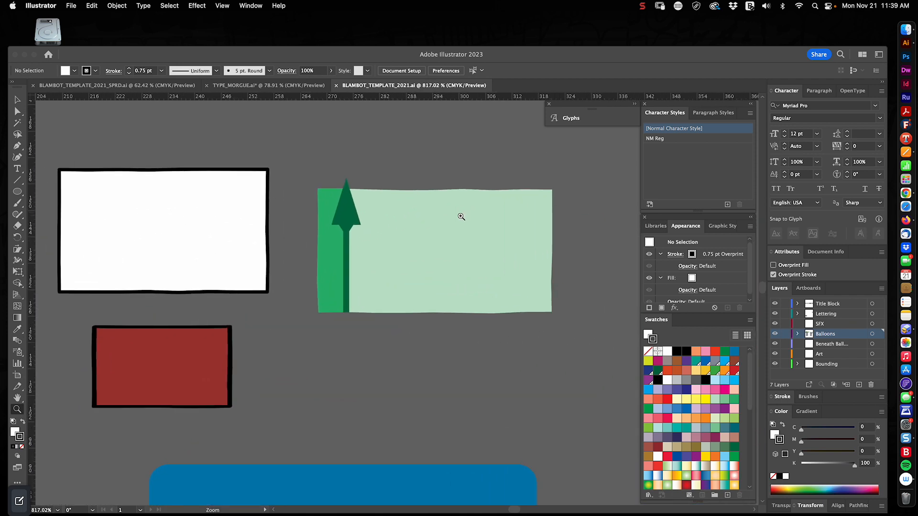
pyautogui.moveTo(431, 222)
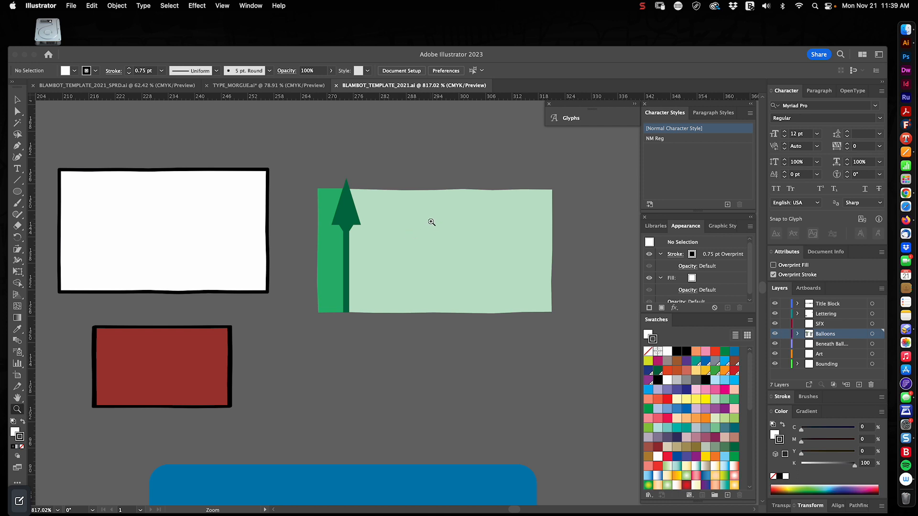
pyautogui.moveTo(457, 222)
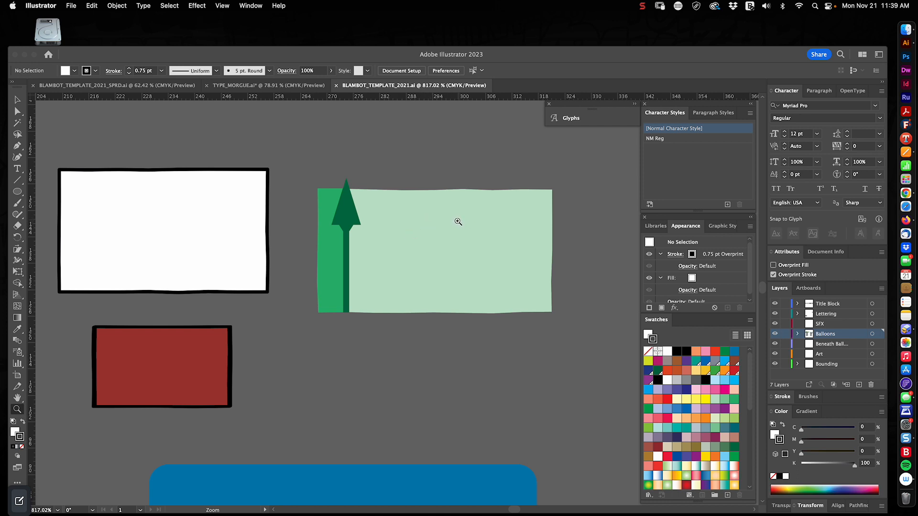
pyautogui.moveTo(450, 226)
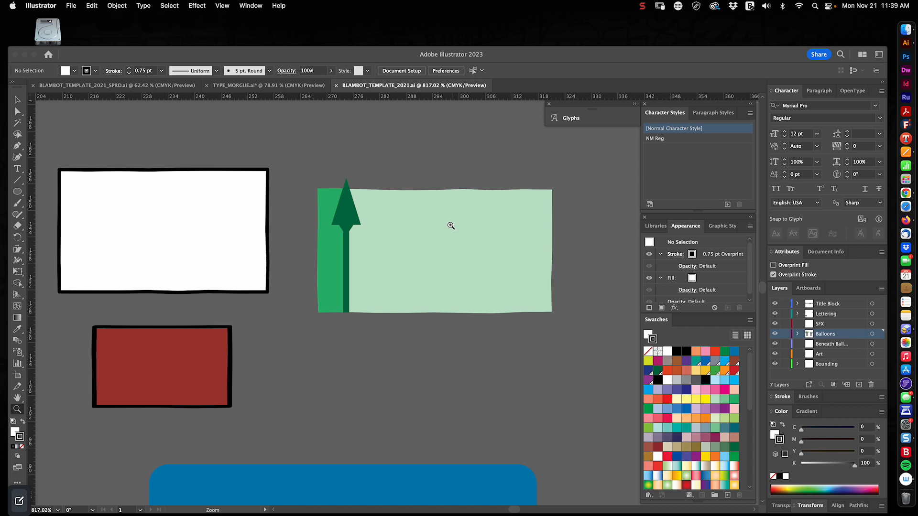
pyautogui.moveTo(421, 232)
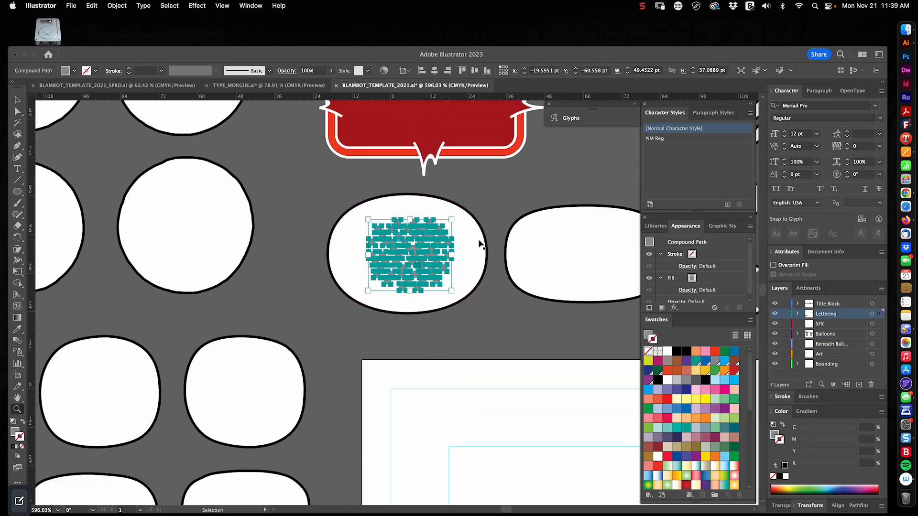
# Step: Delete the selected teal texture compound path inside the oval balloon
pyautogui.press('Delete')
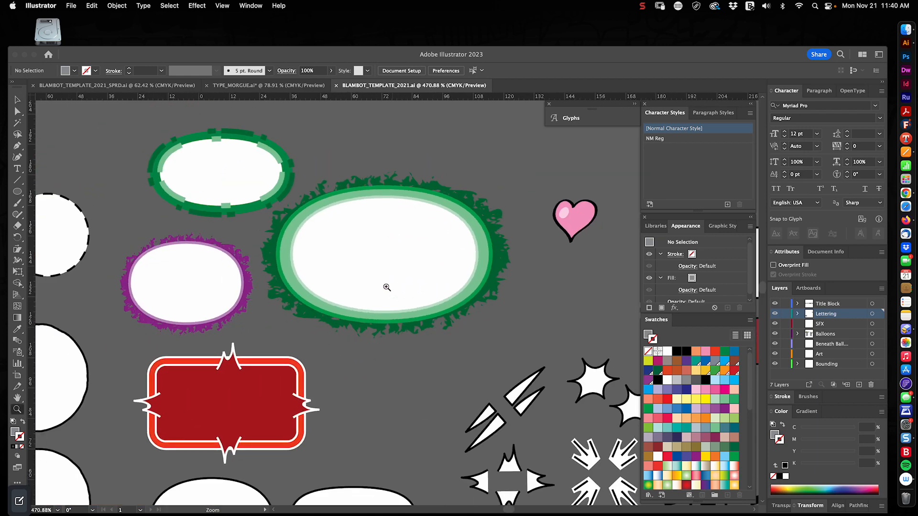
pyautogui.moveTo(338, 243)
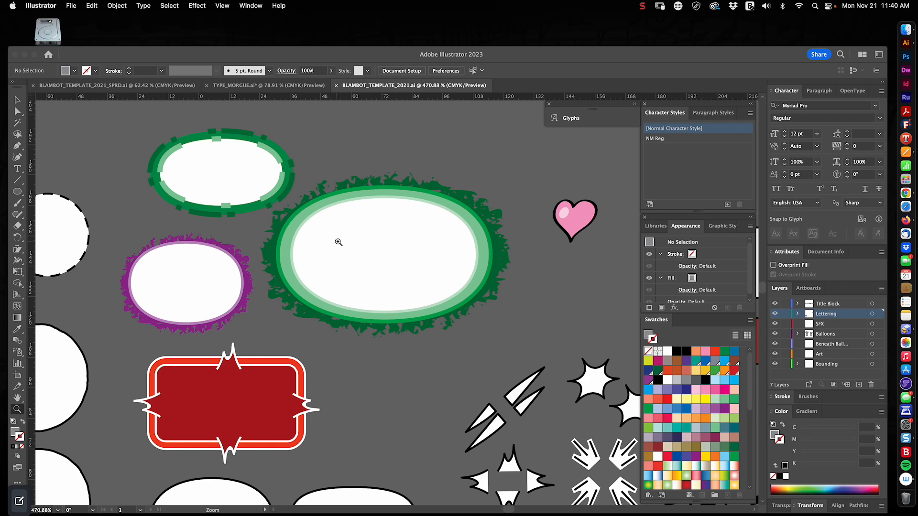
pyautogui.moveTo(389, 242)
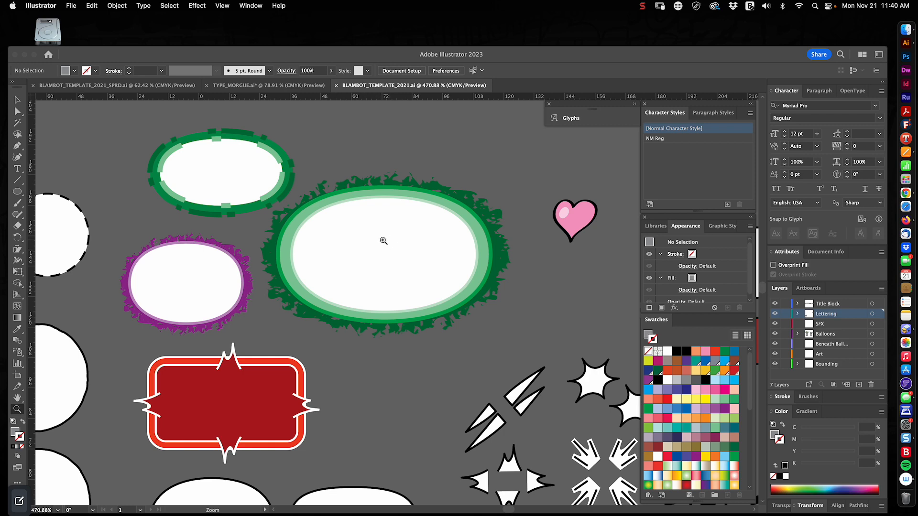
pyautogui.moveTo(357, 230)
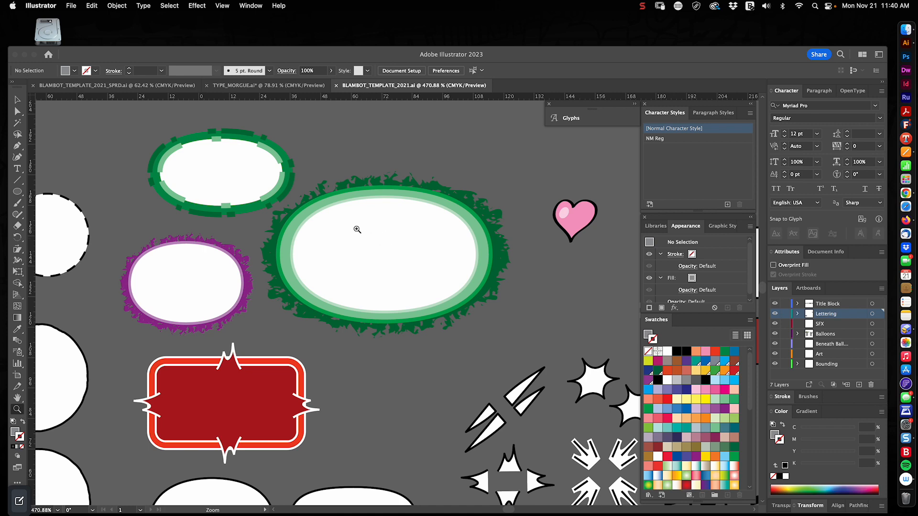
pyautogui.moveTo(383, 220)
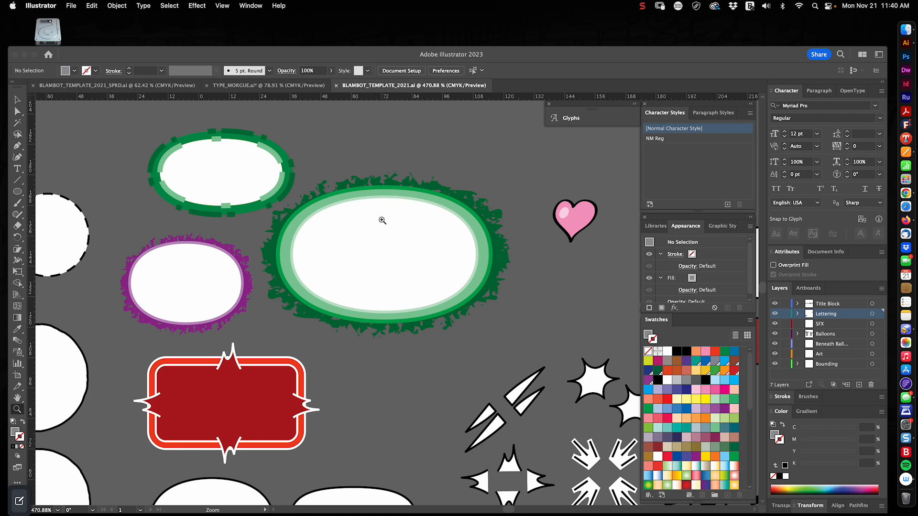
pyautogui.moveTo(327, 235)
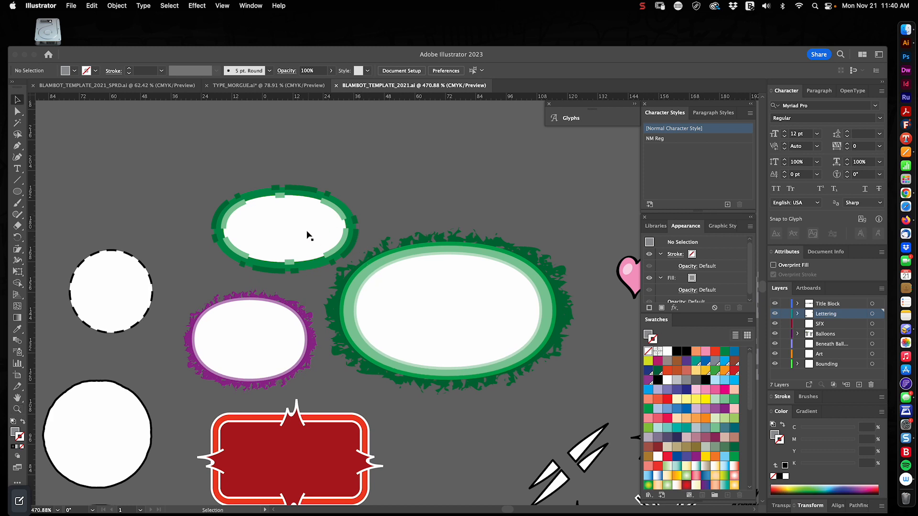
pyautogui.moveTo(323, 319)
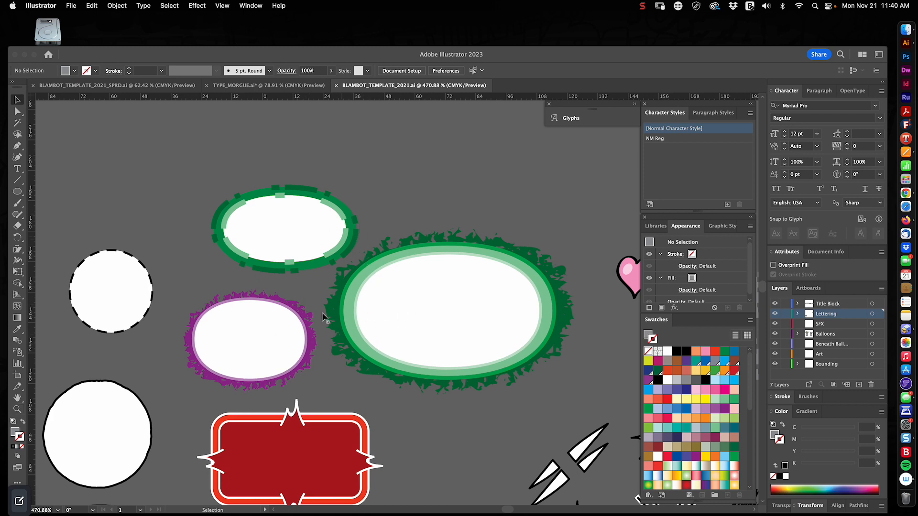
# Step: Grab the white dashed inner oval of the green dashed balloon to pull it off its backing
pyautogui.click(826, 333)
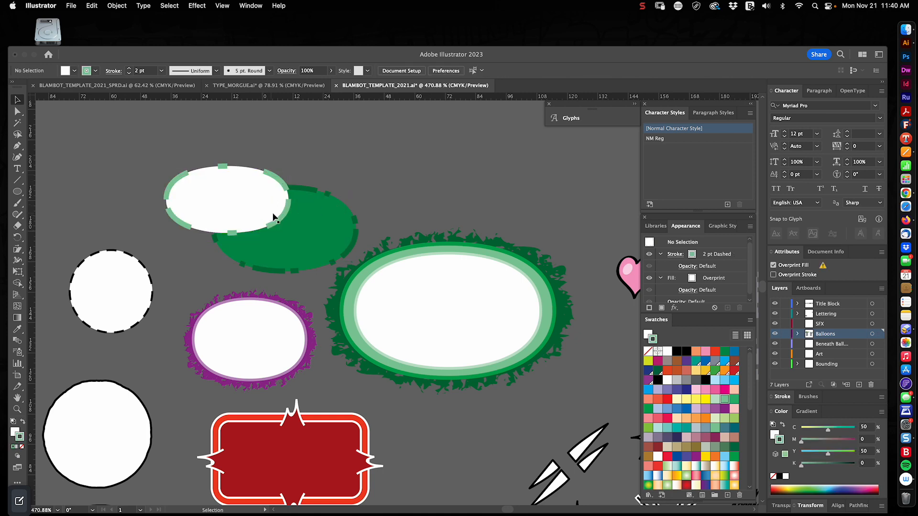
pyautogui.moveTo(351, 185)
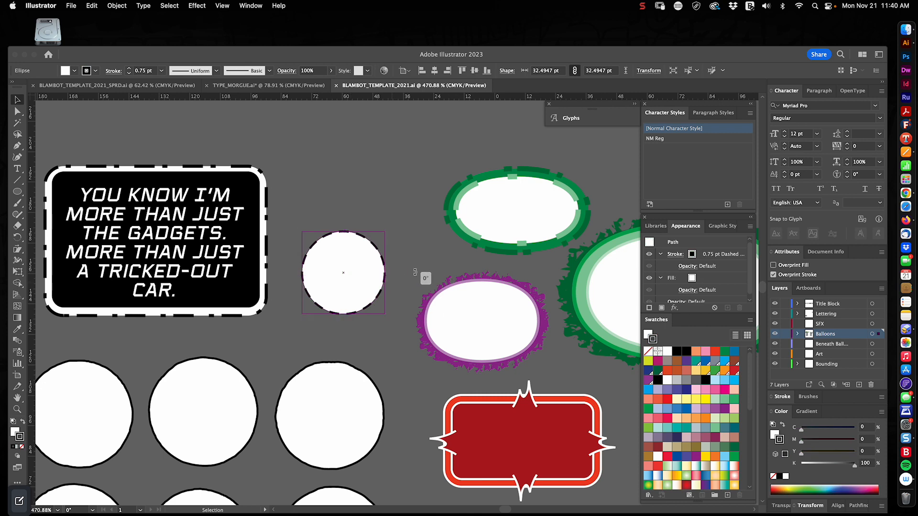
# Step: Restore the green dashed balloon so its white oval sits back over the green backing
pyautogui.click(343, 273)
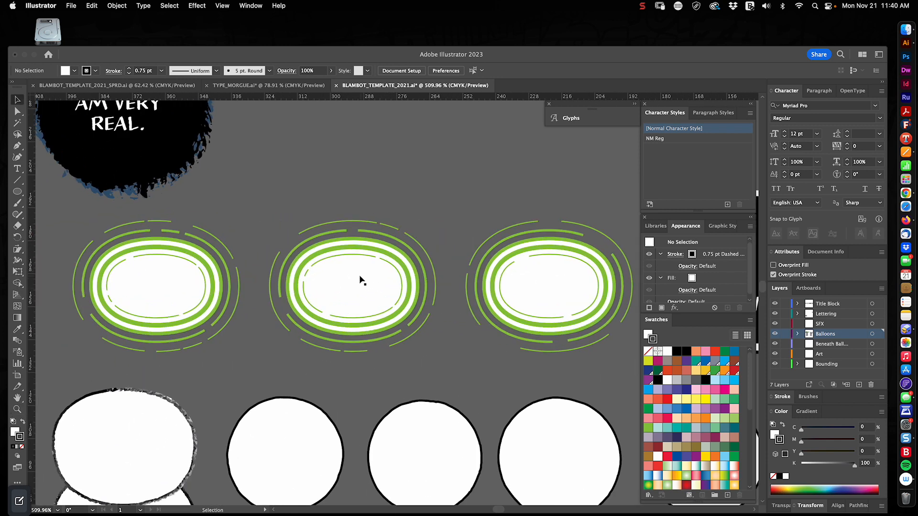
pyautogui.click(352, 285)
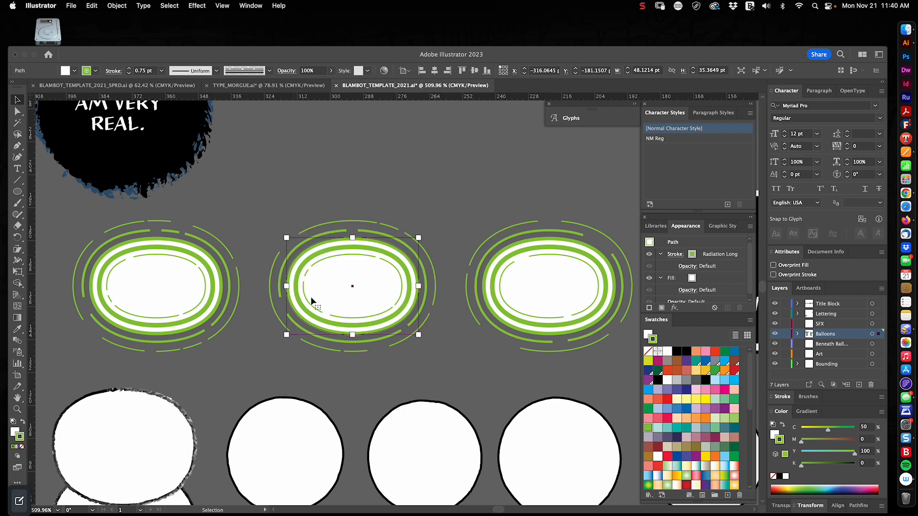
pyautogui.moveTo(432, 197)
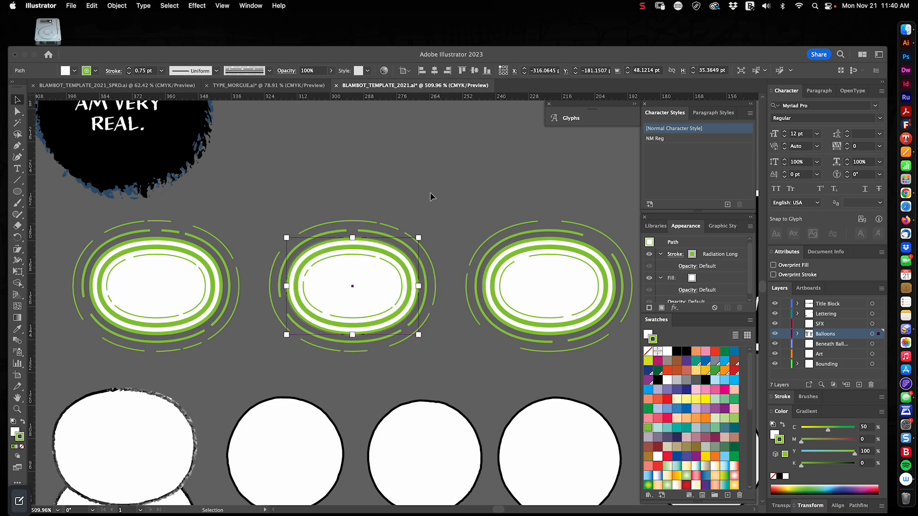
pyautogui.moveTo(422, 202)
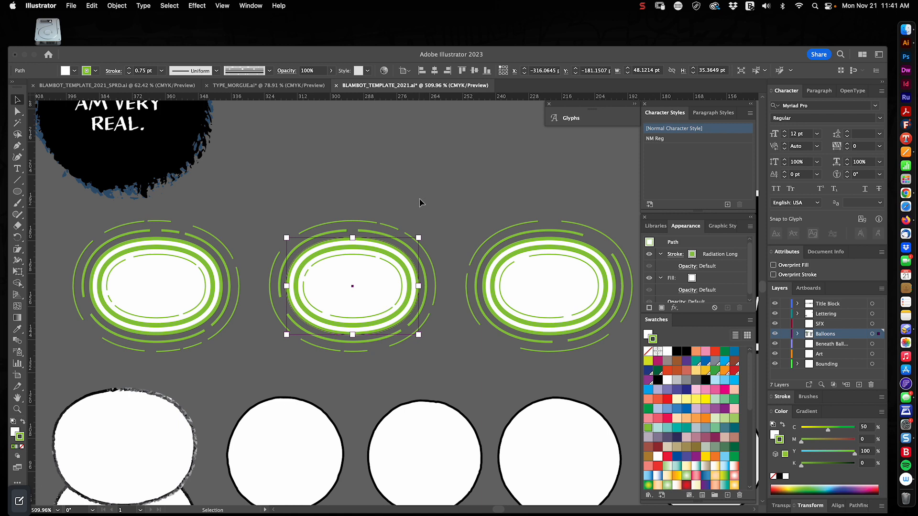
pyautogui.click(440, 208)
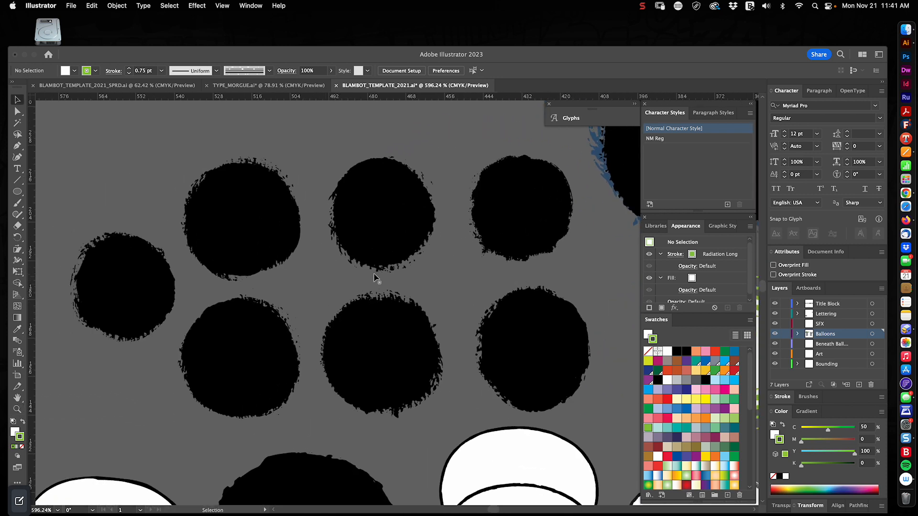
pyautogui.moveTo(436, 232)
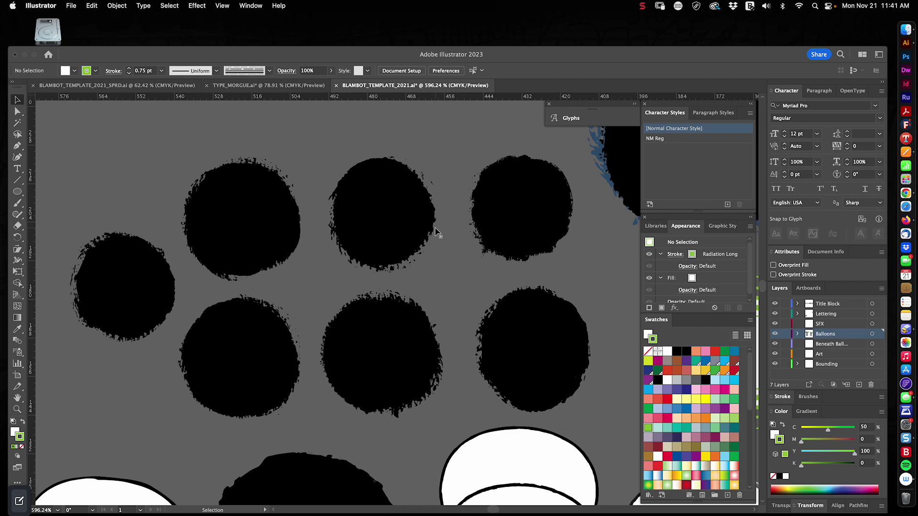
pyautogui.moveTo(430, 235)
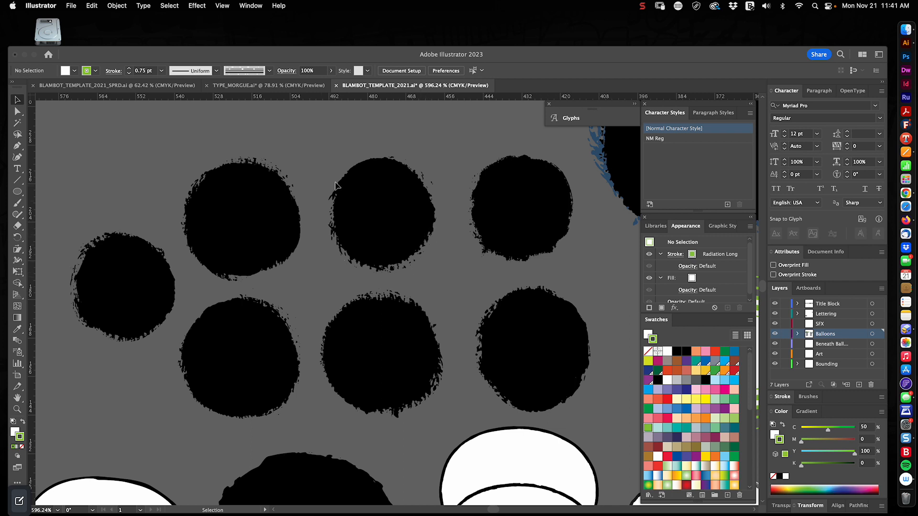
pyautogui.moveTo(297, 275)
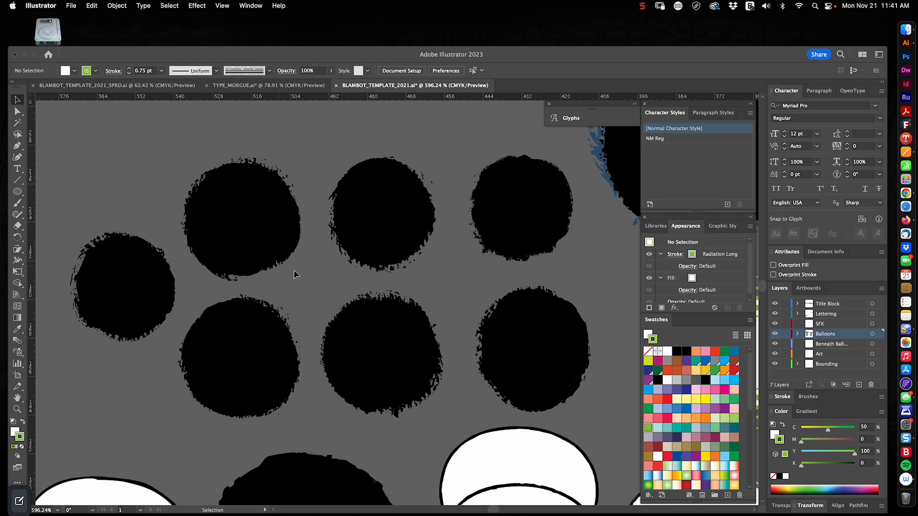
pyautogui.moveTo(372, 248)
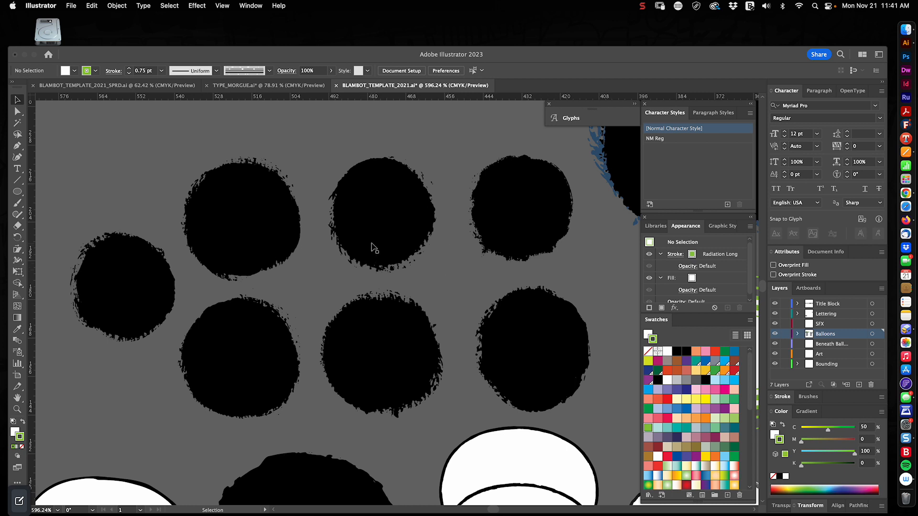
pyautogui.moveTo(382, 251)
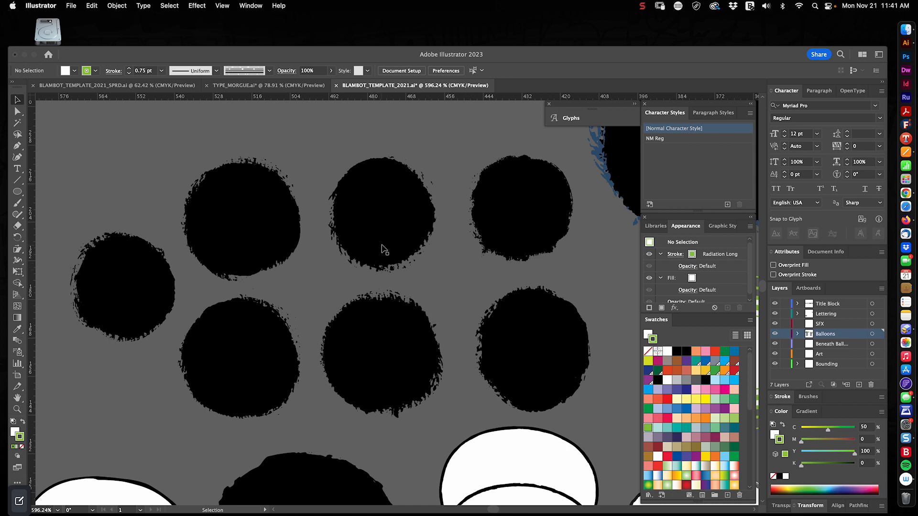
pyautogui.moveTo(443, 228)
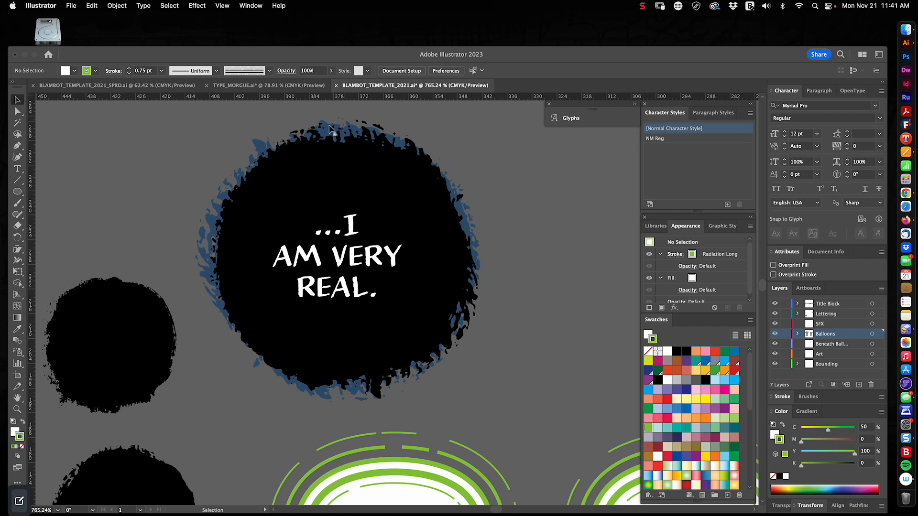
pyautogui.moveTo(511, 245)
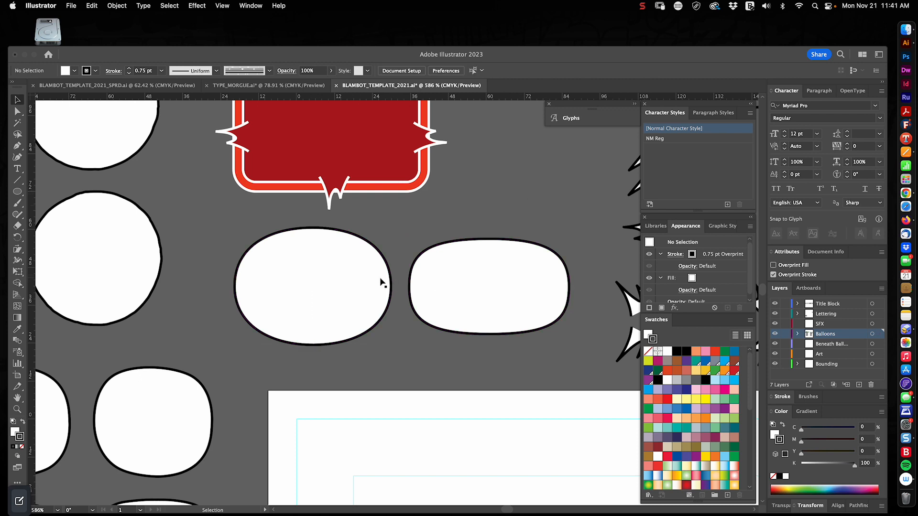
pyautogui.moveTo(426, 296)
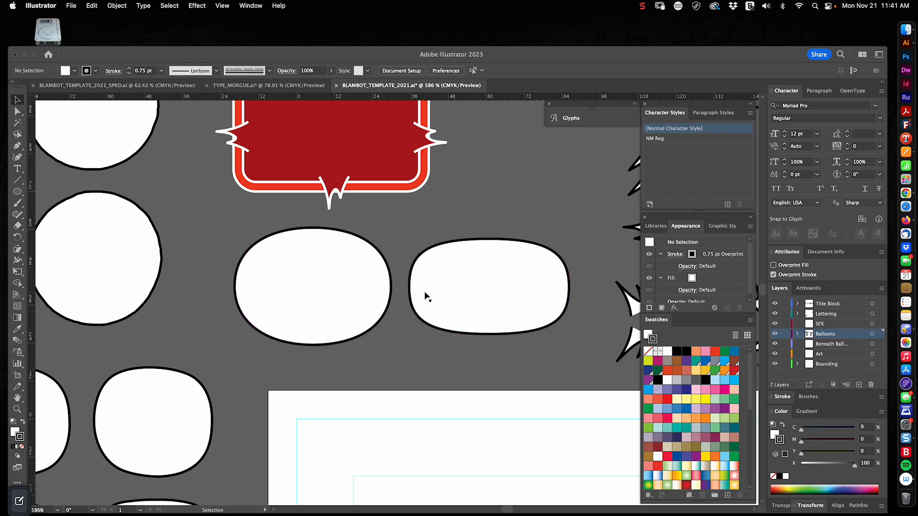
pyautogui.moveTo(347, 298)
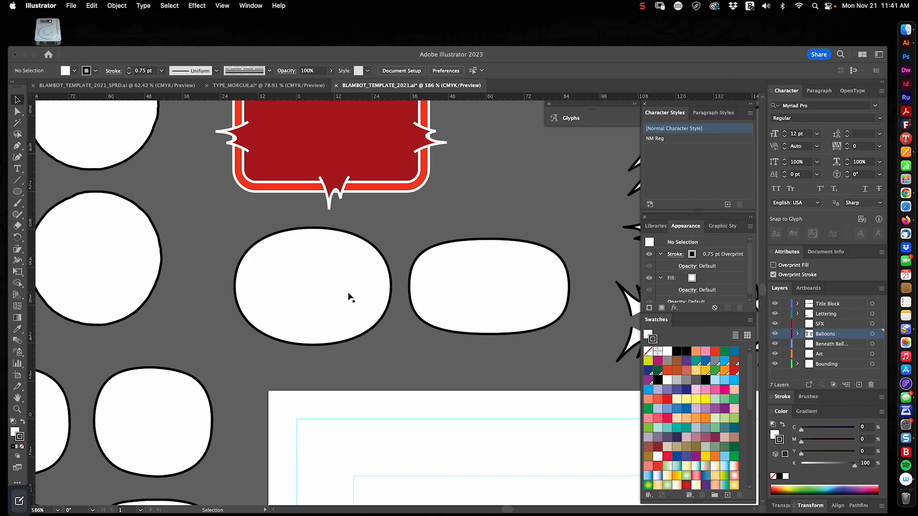
pyautogui.moveTo(351, 288)
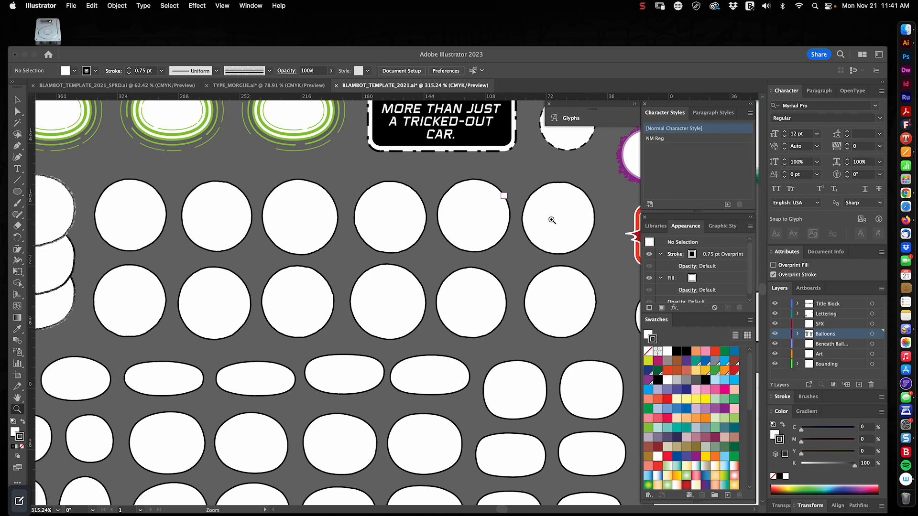
pyautogui.moveTo(532, 294)
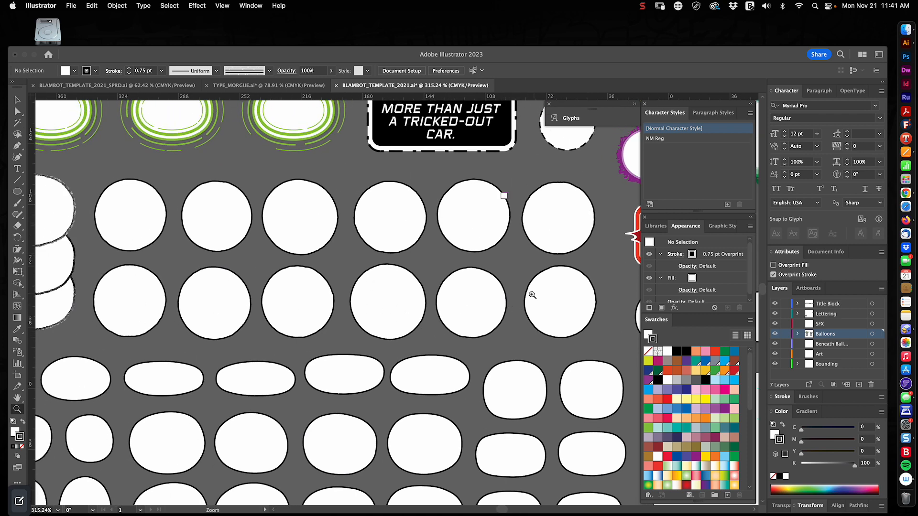
pyautogui.moveTo(392, 192)
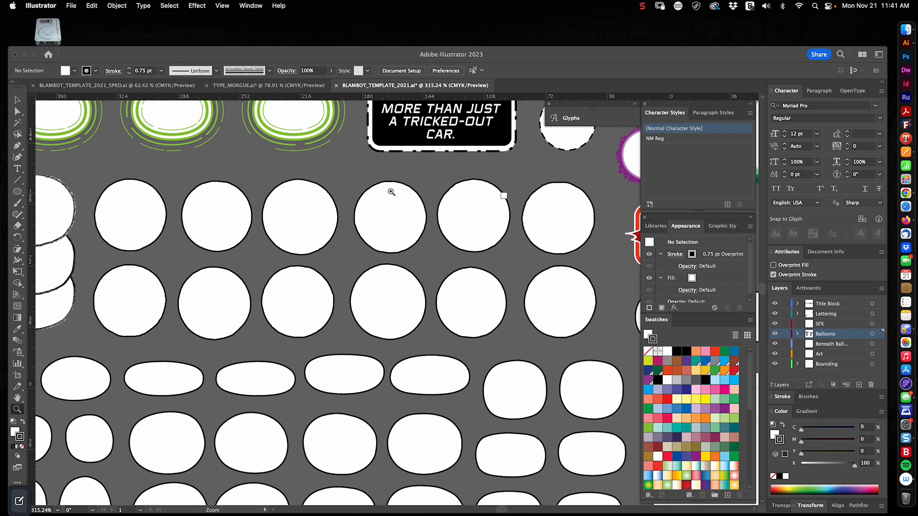
pyautogui.moveTo(400, 212)
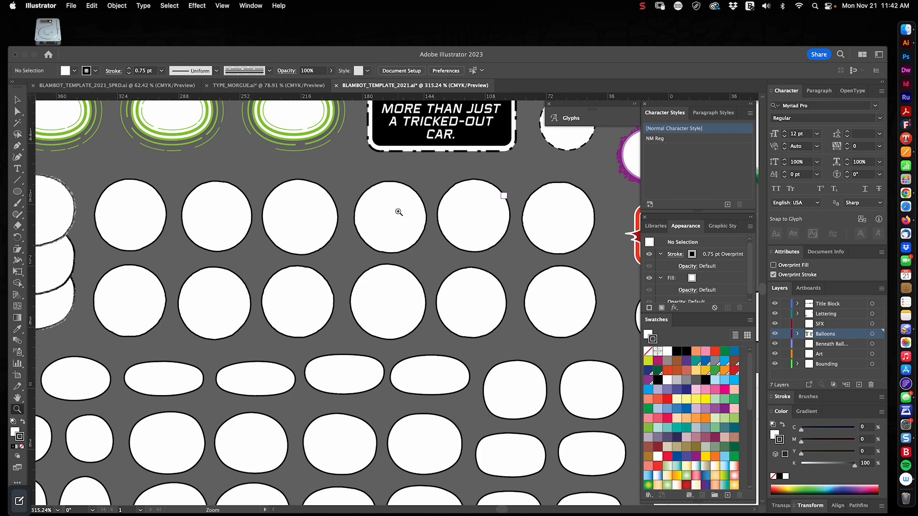
pyautogui.moveTo(391, 211)
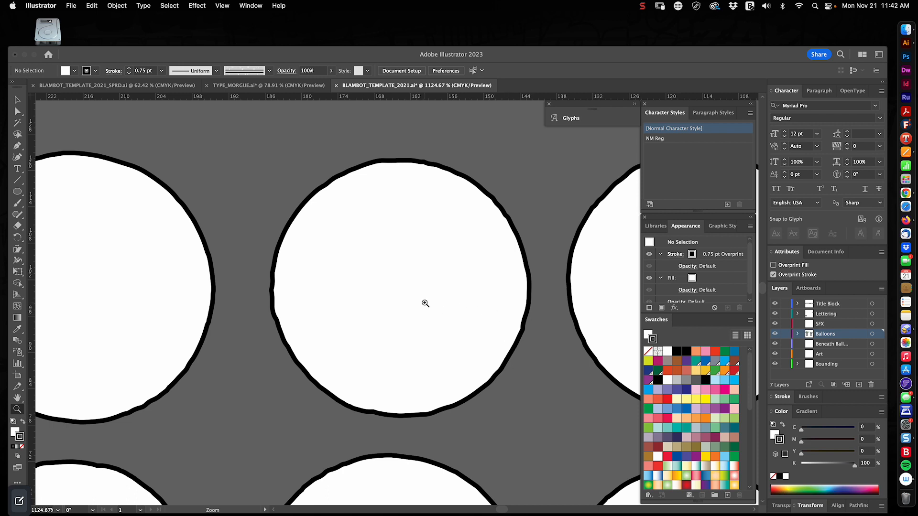
pyautogui.moveTo(450, 289)
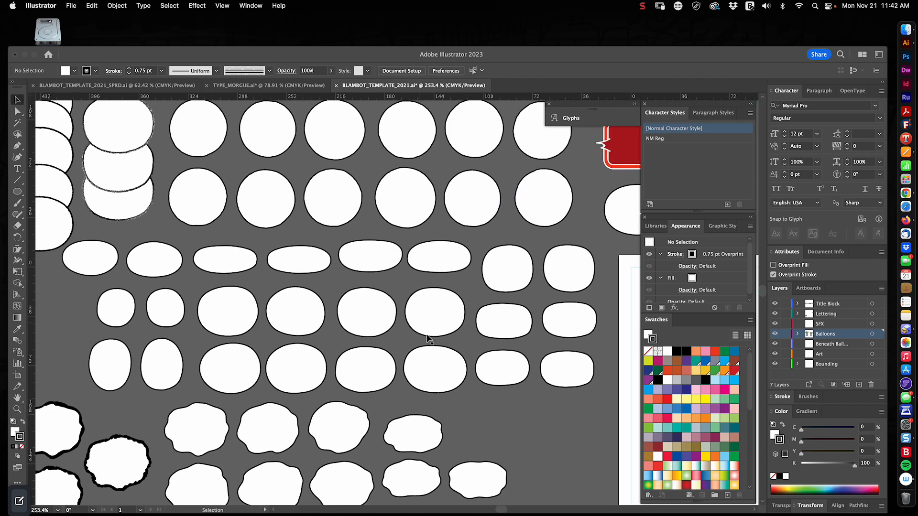
pyautogui.moveTo(540, 417)
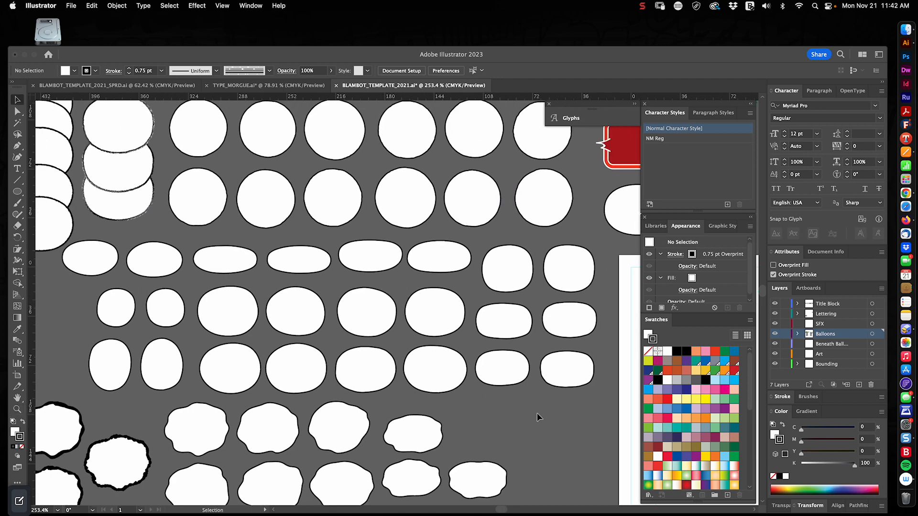
pyautogui.moveTo(614, 251)
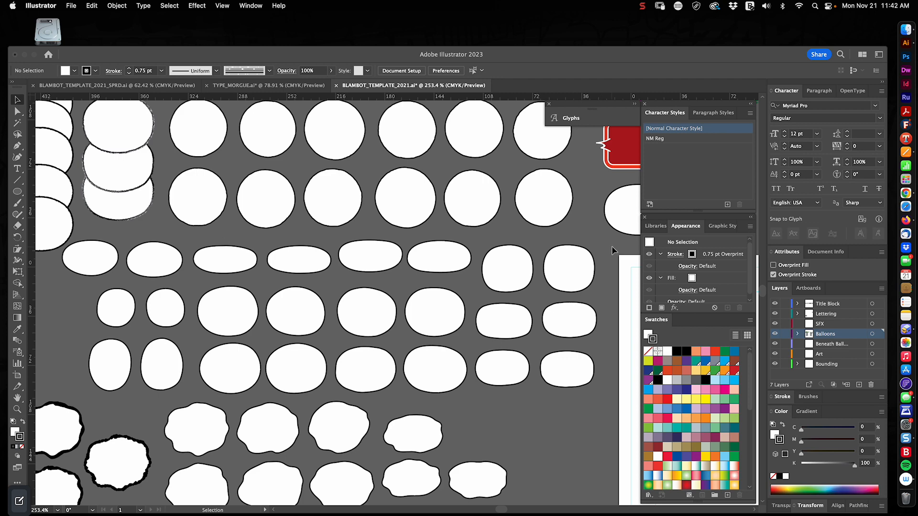
pyautogui.moveTo(590, 372)
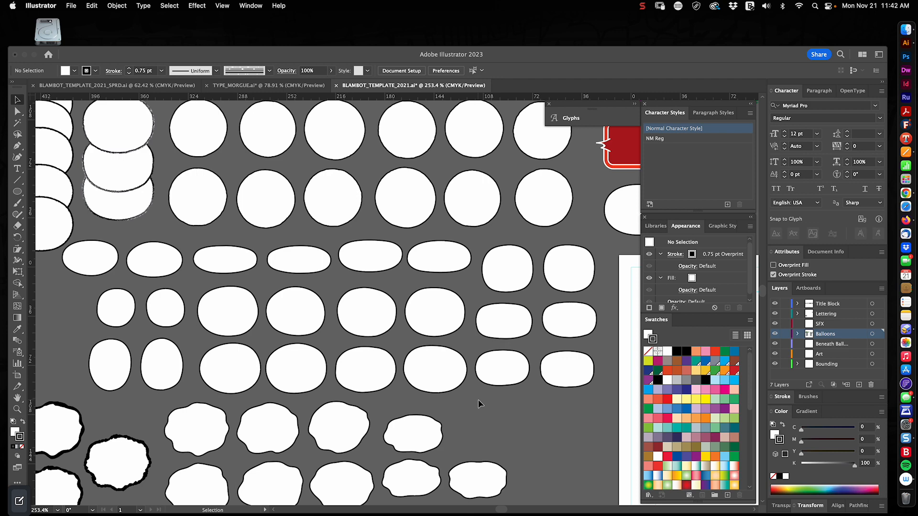
pyautogui.moveTo(348, 222)
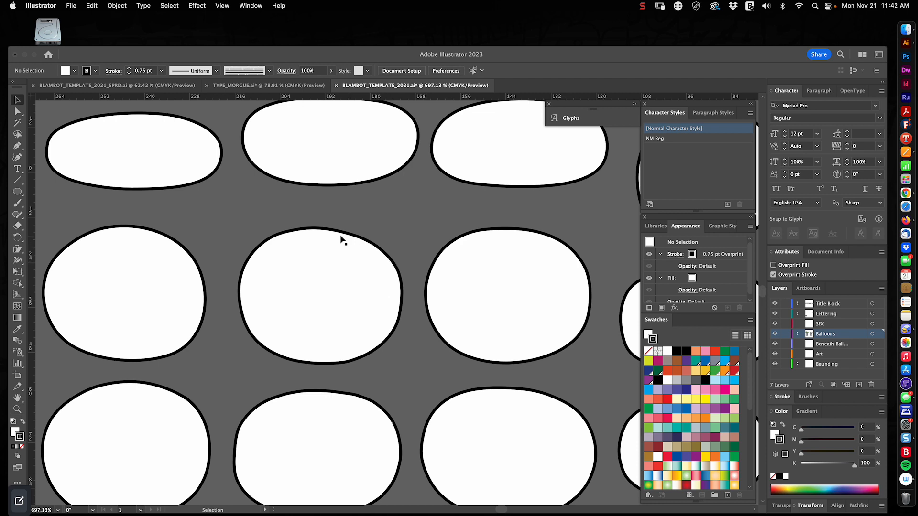
pyautogui.scroll(-3)
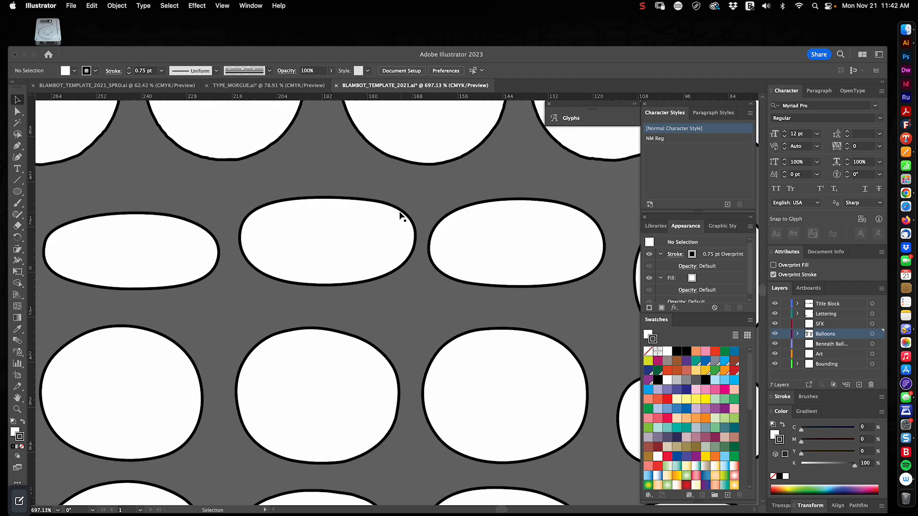
pyautogui.moveTo(545, 274)
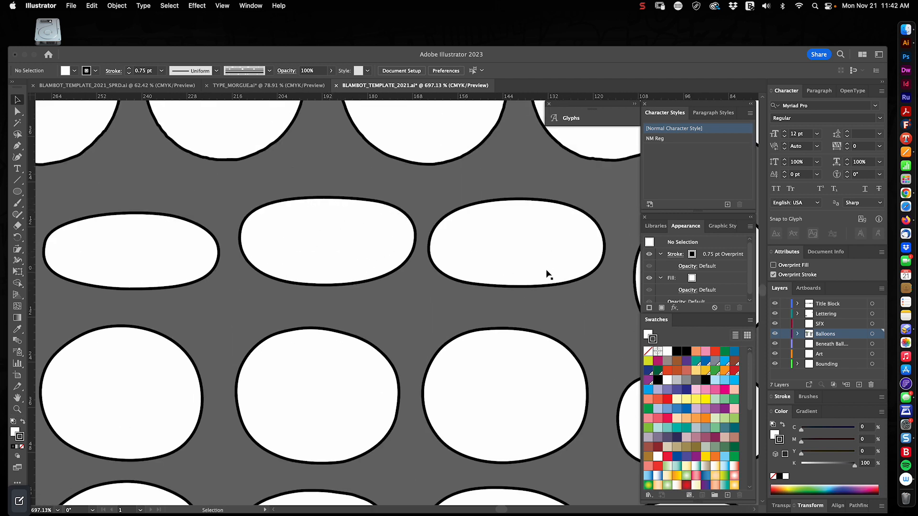
pyautogui.moveTo(384, 226)
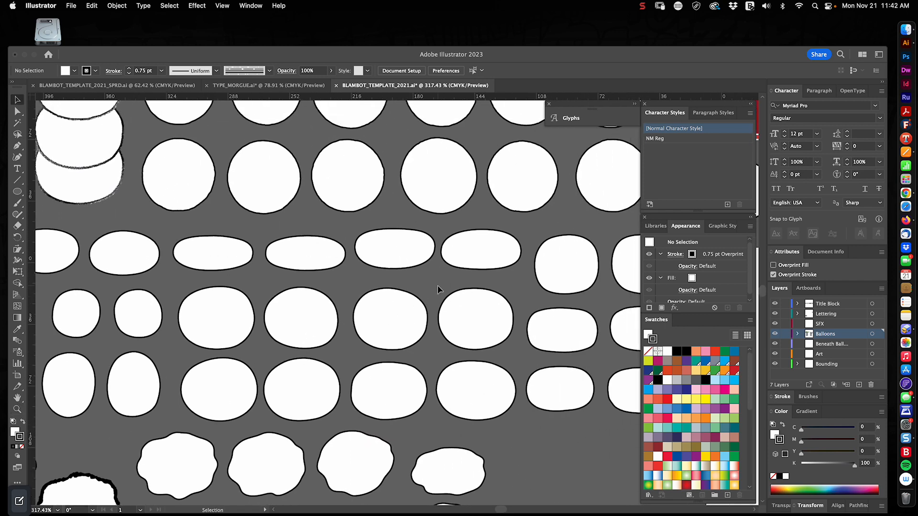
pyautogui.moveTo(428, 290)
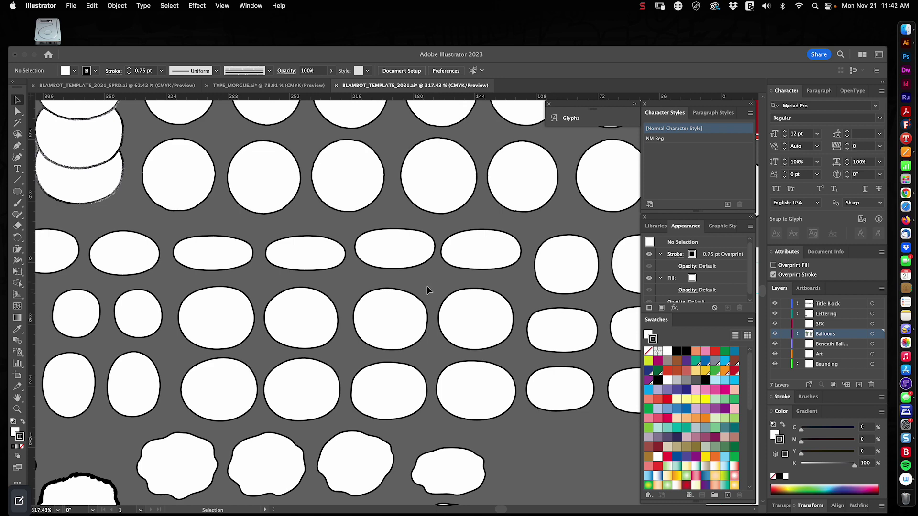
pyautogui.moveTo(380, 369)
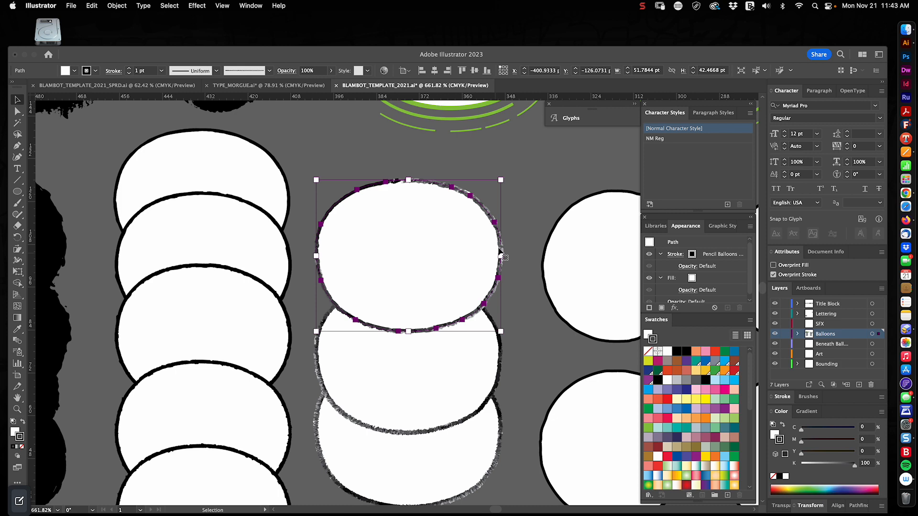
pyautogui.moveTo(526, 185)
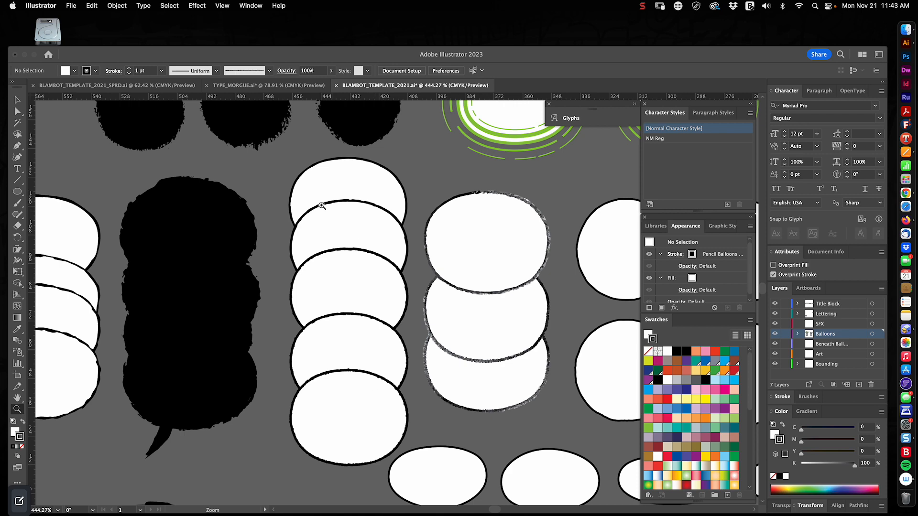
pyautogui.moveTo(343, 192)
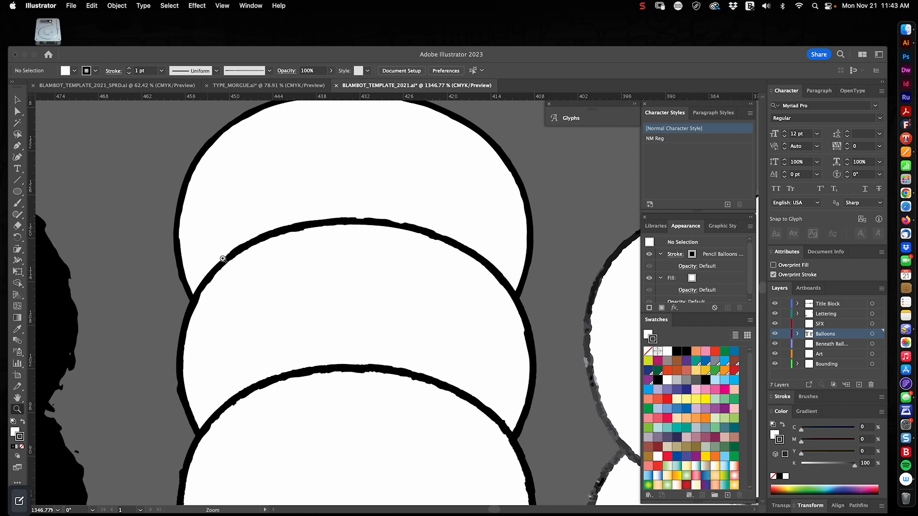
pyautogui.moveTo(448, 291)
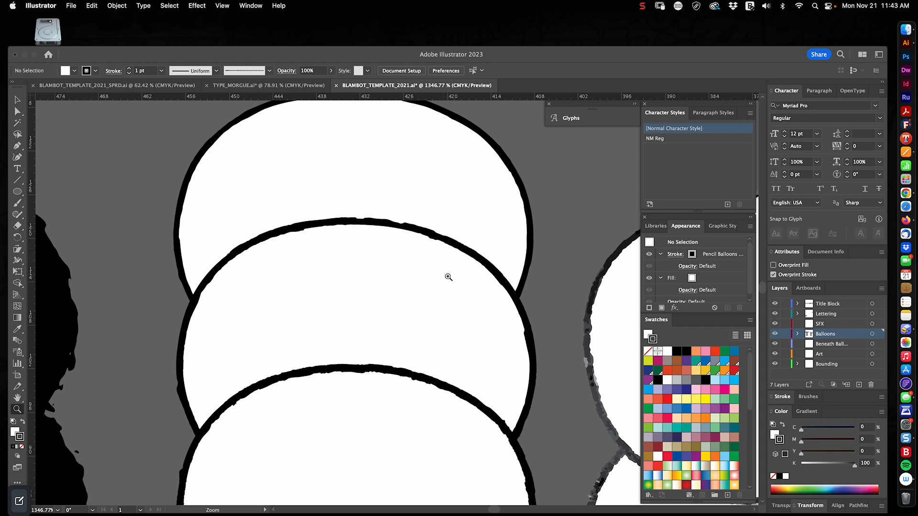
pyautogui.moveTo(438, 283)
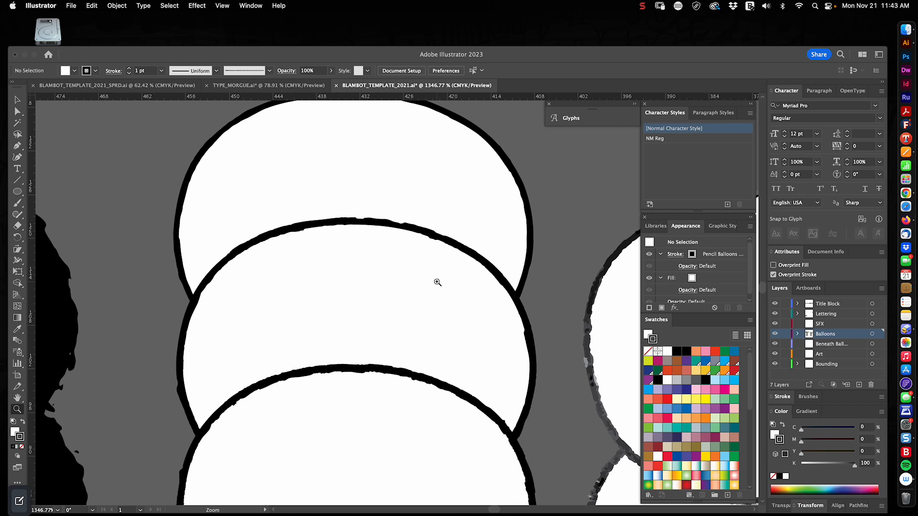
pyautogui.moveTo(499, 256)
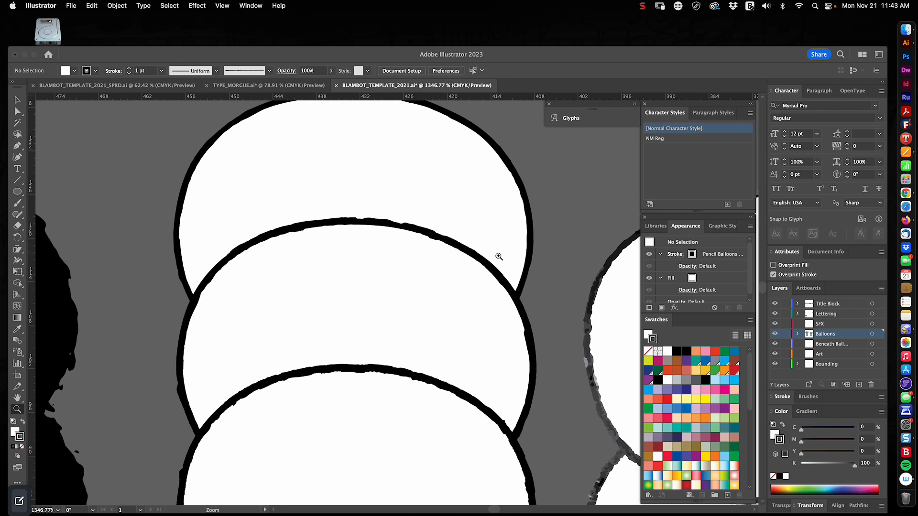
pyautogui.moveTo(366, 228)
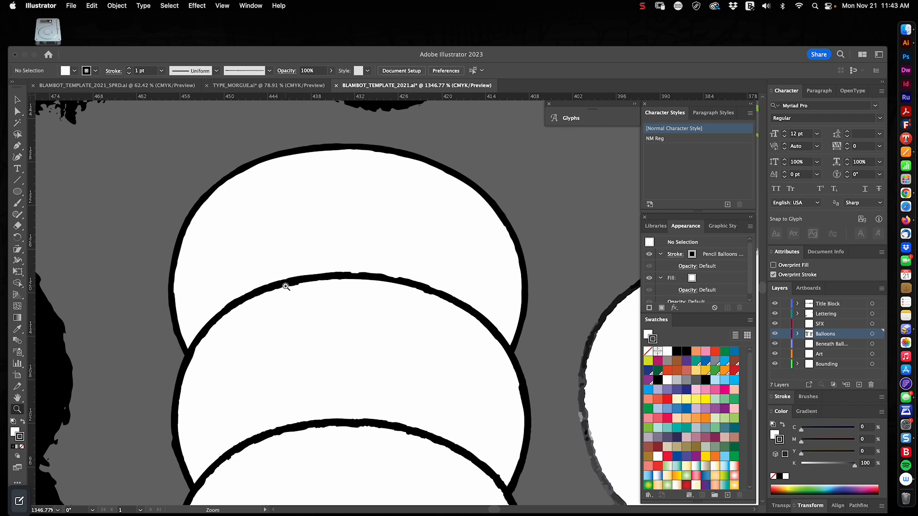
pyautogui.moveTo(285, 286); pyautogui.dragTo(427, 292)
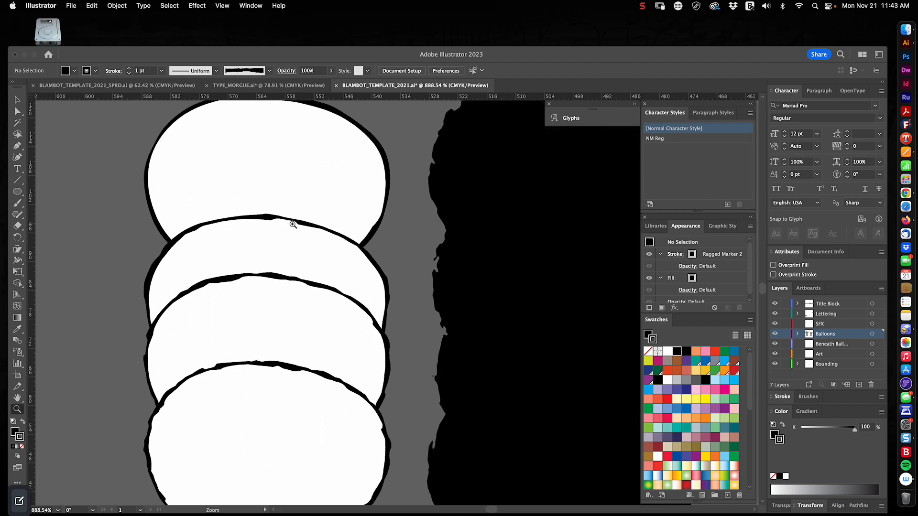
pyautogui.moveTo(236, 229)
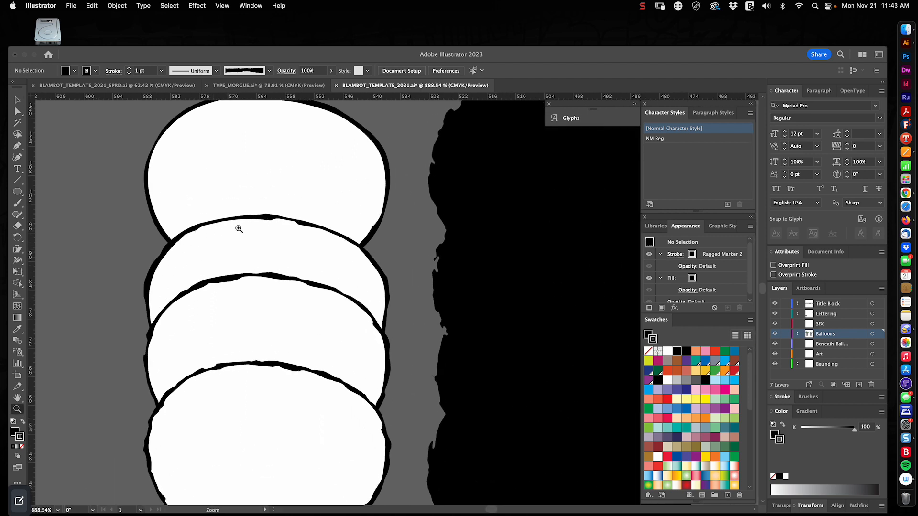
pyautogui.moveTo(253, 208)
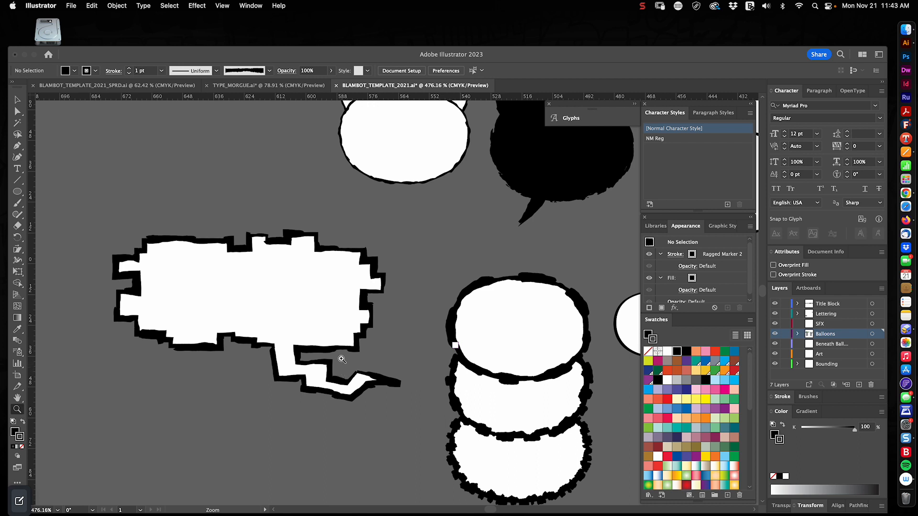
pyautogui.moveTo(331, 314)
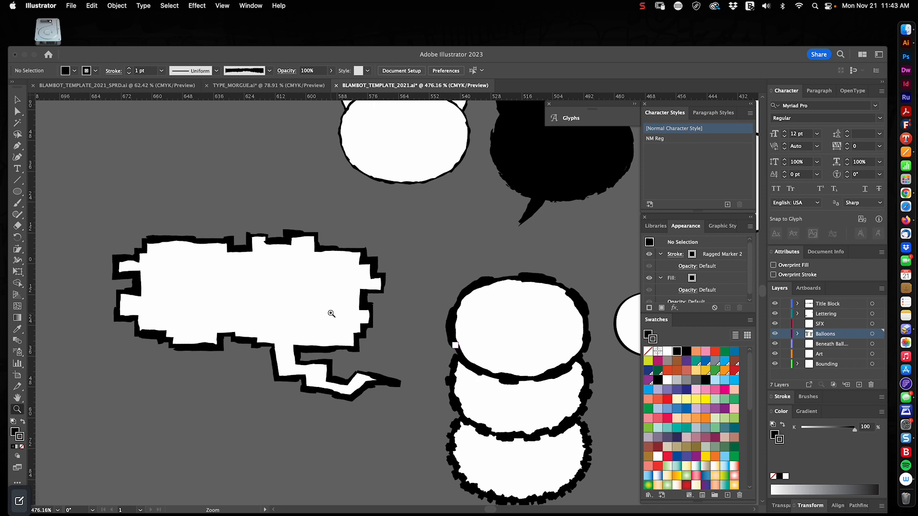
pyautogui.moveTo(339, 303)
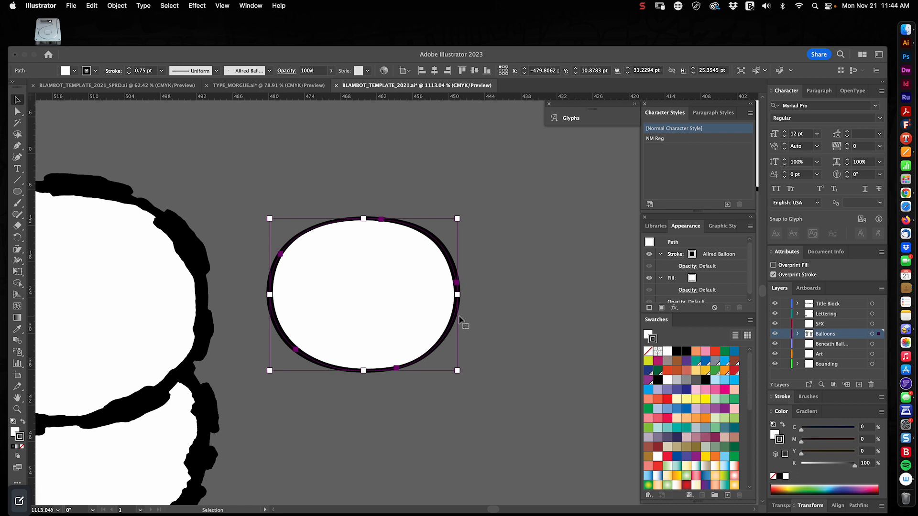
pyautogui.moveTo(481, 269)
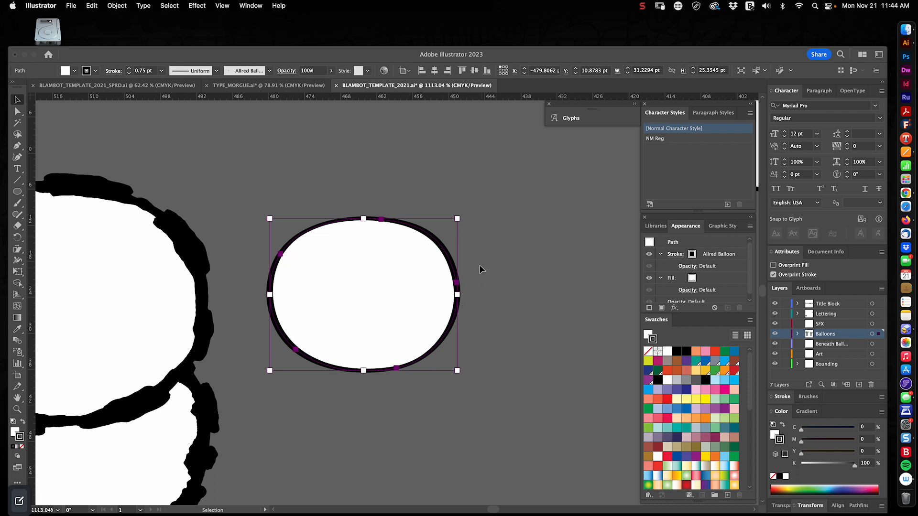
pyautogui.moveTo(288, 258)
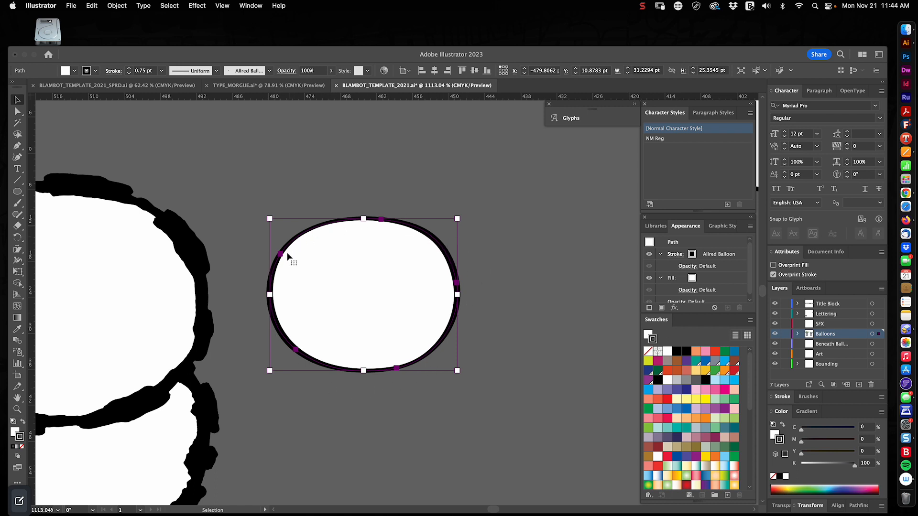
pyautogui.click(482, 290)
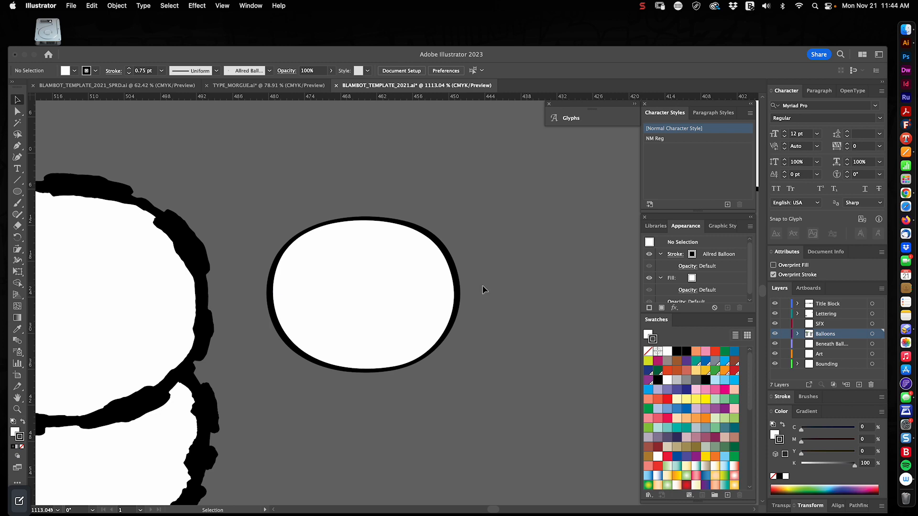
pyautogui.moveTo(511, 236)
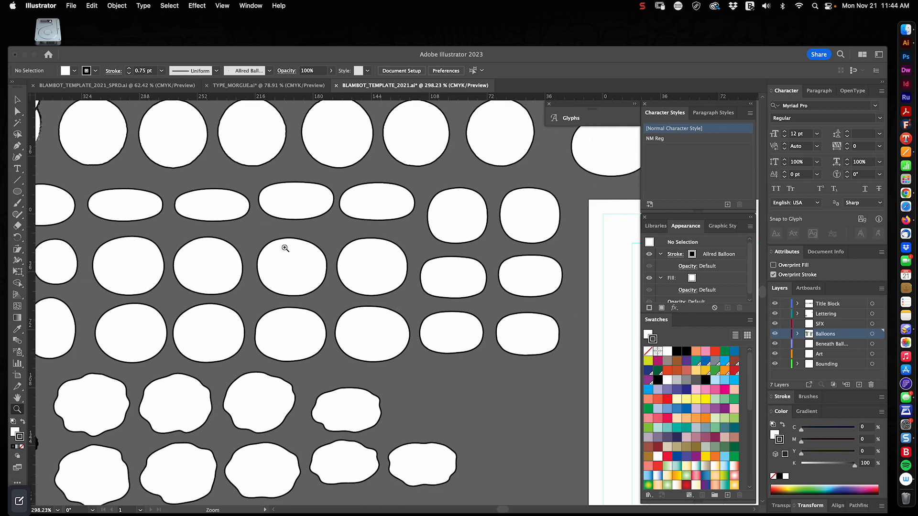
pyautogui.moveTo(409, 362)
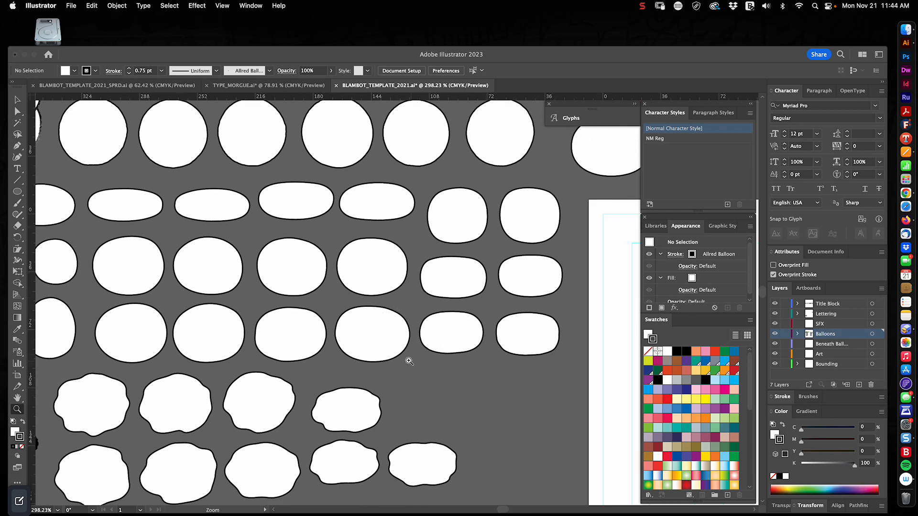
pyautogui.moveTo(436, 352)
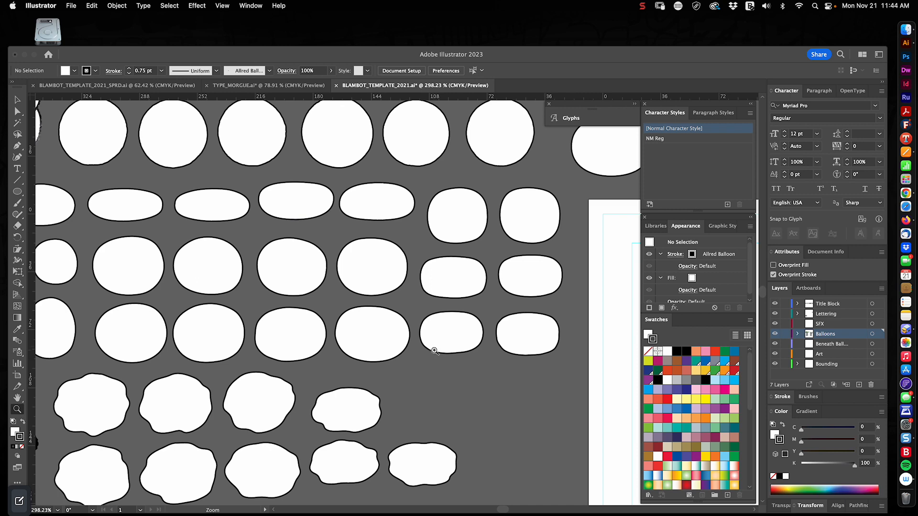
pyautogui.moveTo(428, 361)
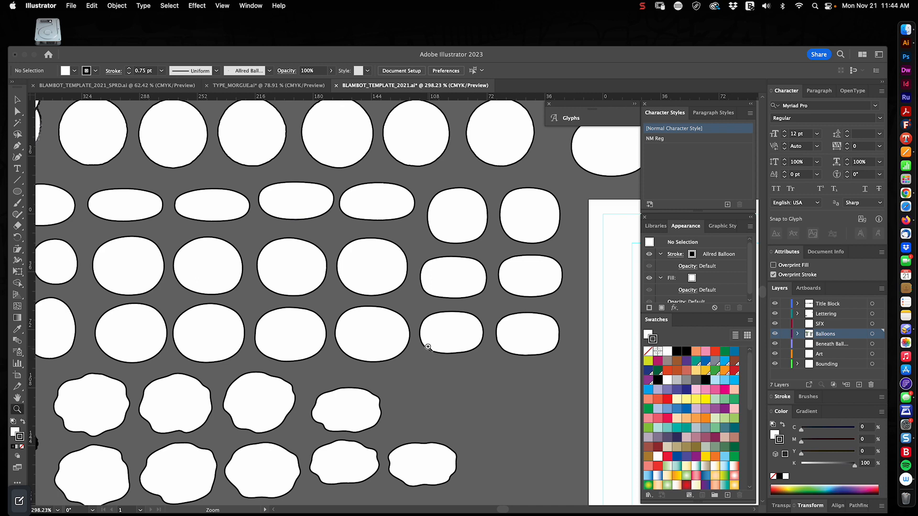
pyautogui.moveTo(423, 364)
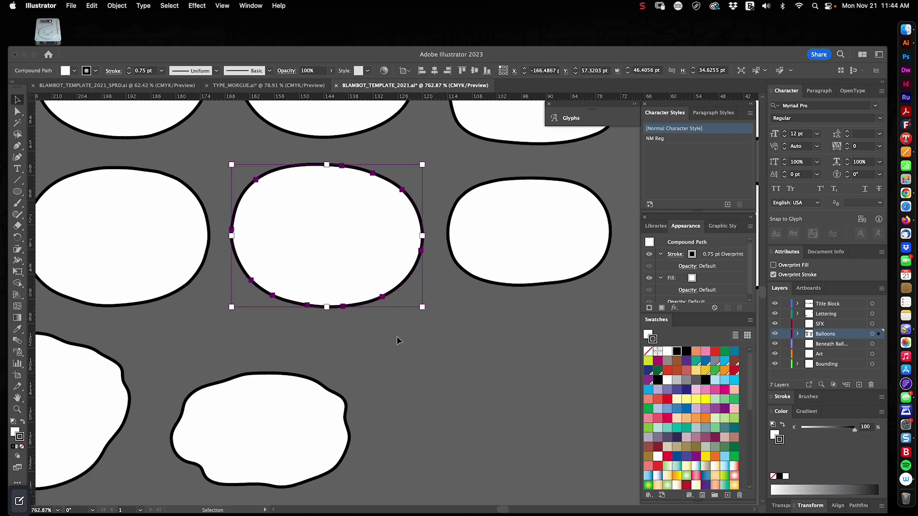
pyautogui.moveTo(264, 213)
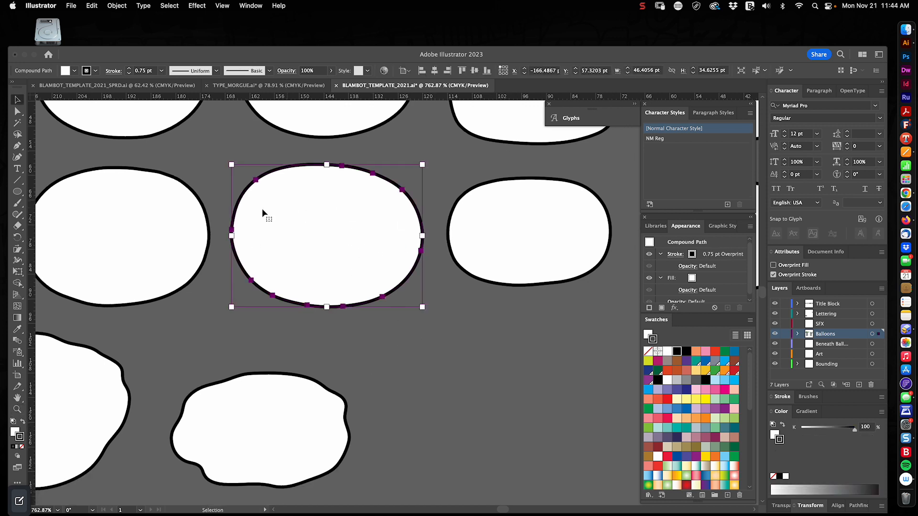
pyautogui.moveTo(373, 221)
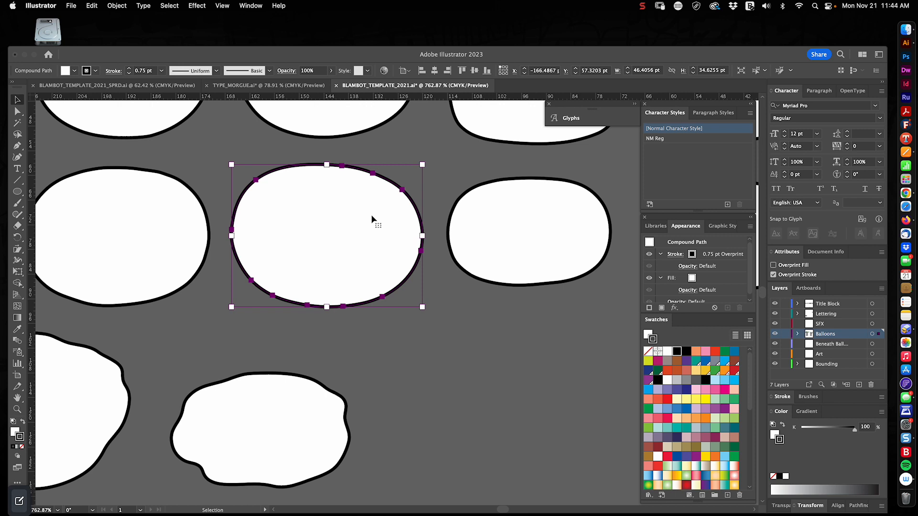
pyautogui.moveTo(450, 326)
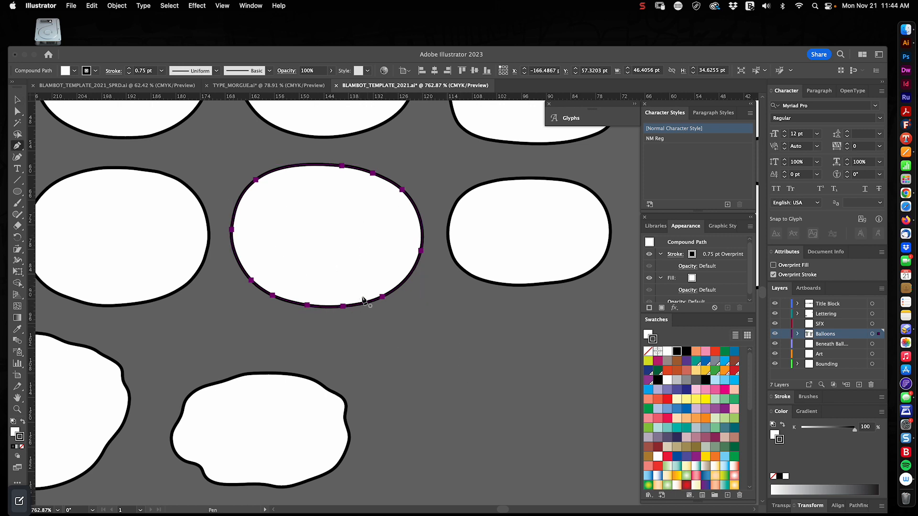
# Step: Draw a long narrow pointed tail down to the lower right of the oval balloon, then deselect
pyautogui.moveTo(360, 292); pyautogui.dragTo(549, 429)
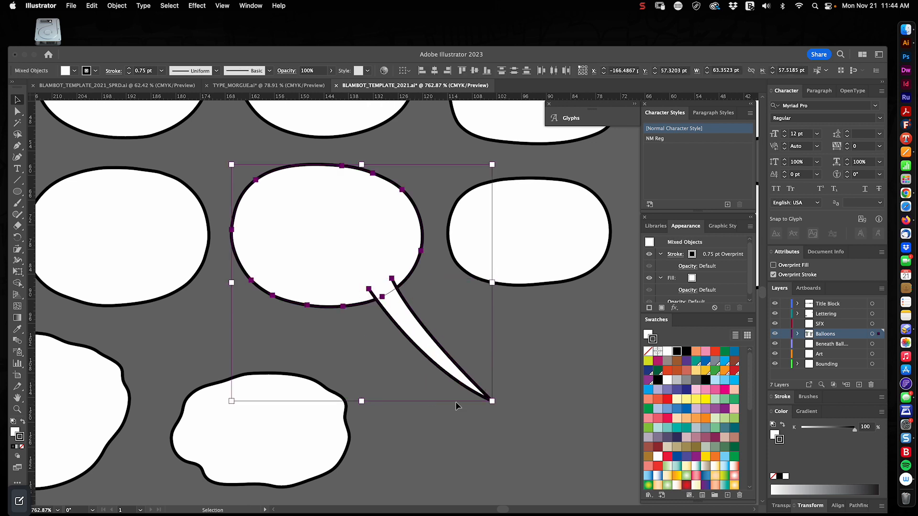
pyautogui.click(558, 458)
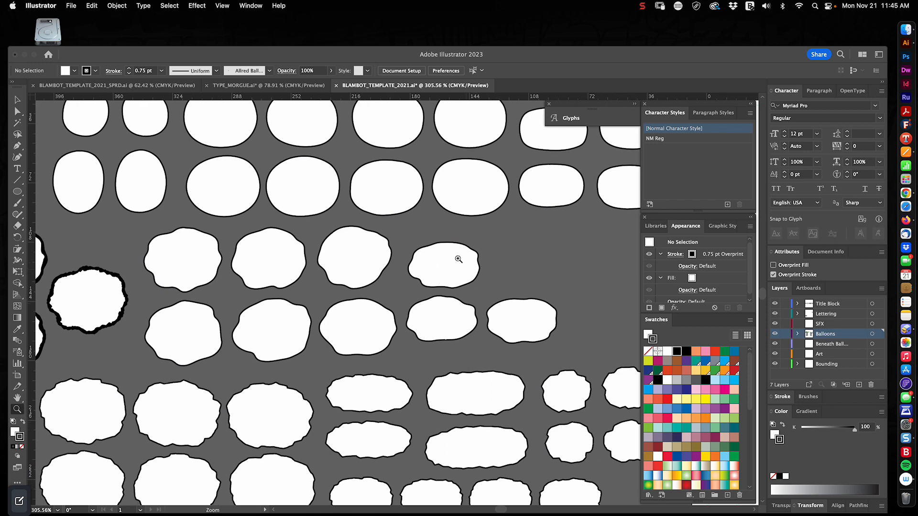
pyautogui.moveTo(402, 266)
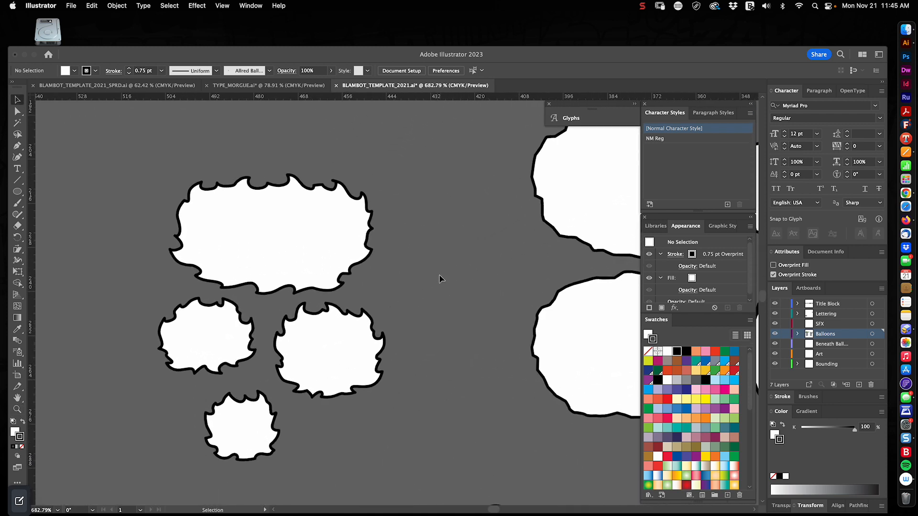
pyautogui.moveTo(414, 291)
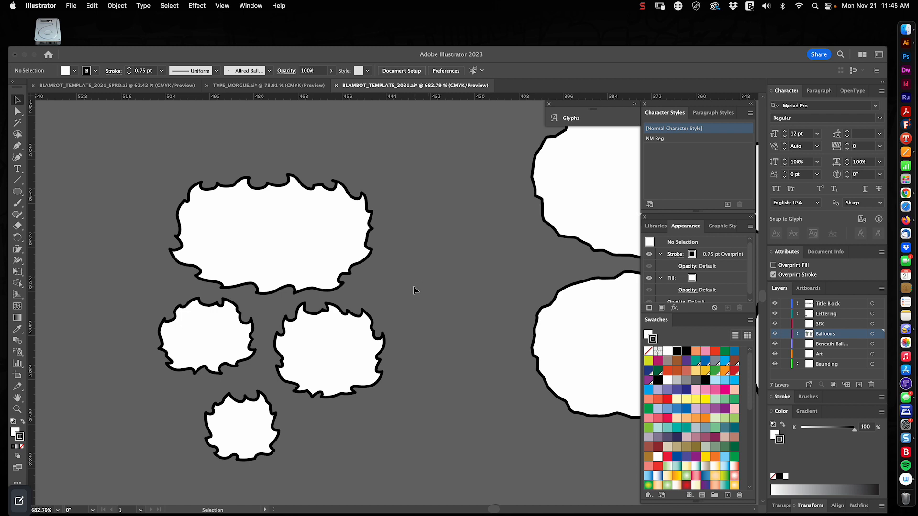
pyautogui.moveTo(369, 269)
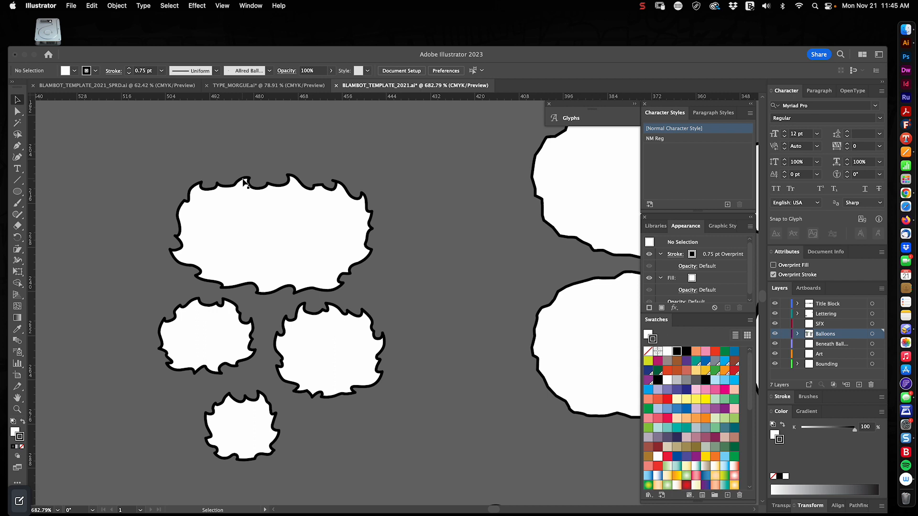
pyautogui.moveTo(320, 197)
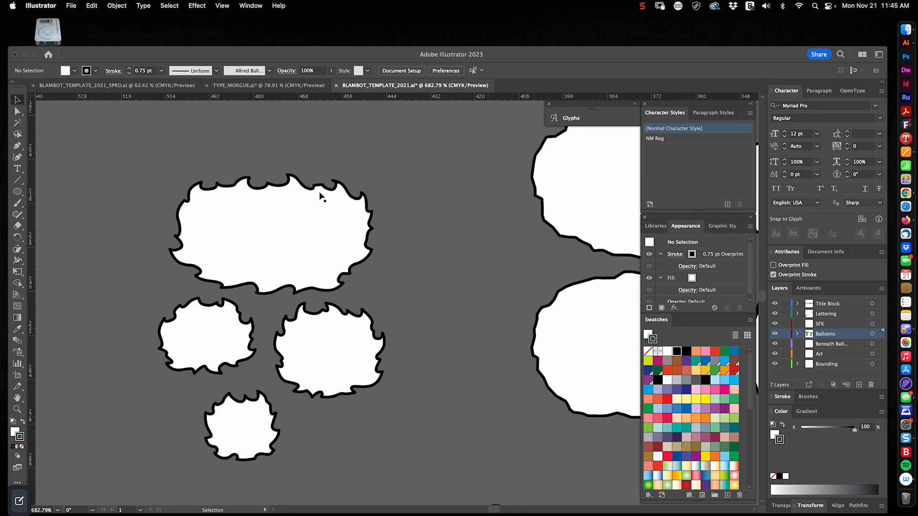
pyautogui.moveTo(431, 200)
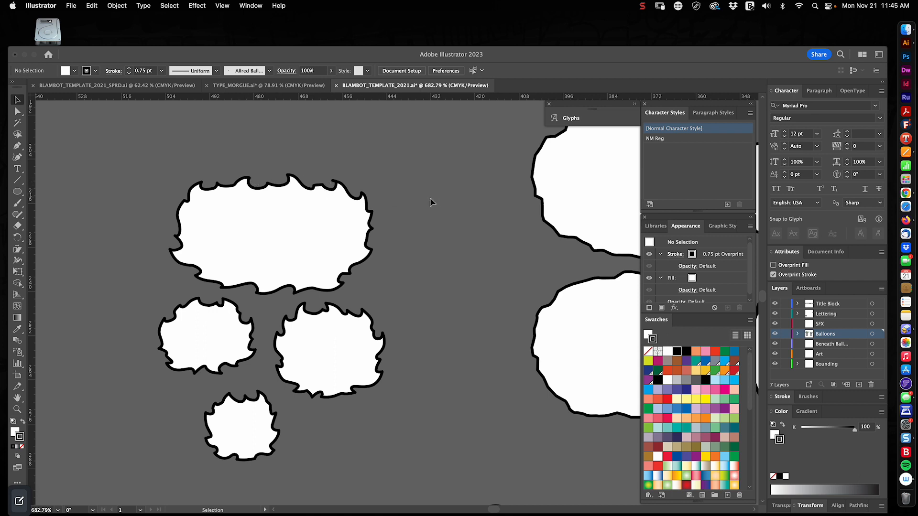
pyautogui.moveTo(385, 229)
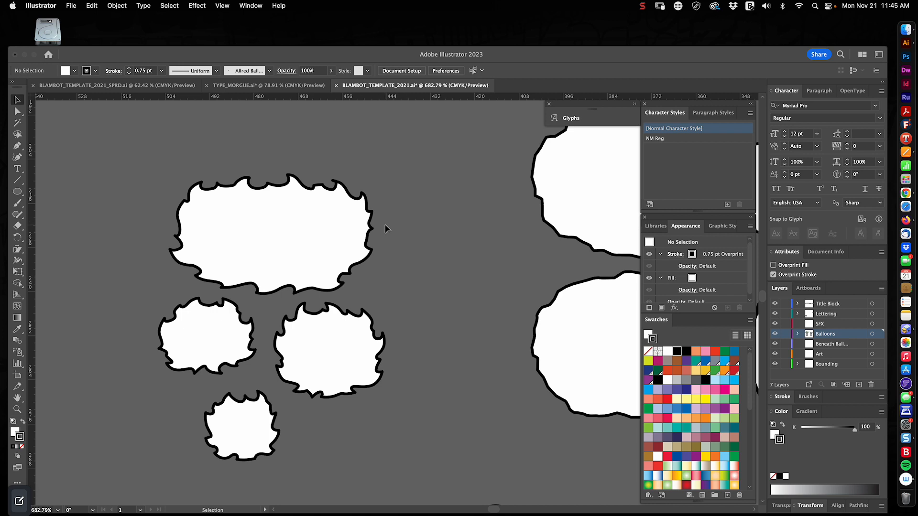
pyautogui.moveTo(382, 239)
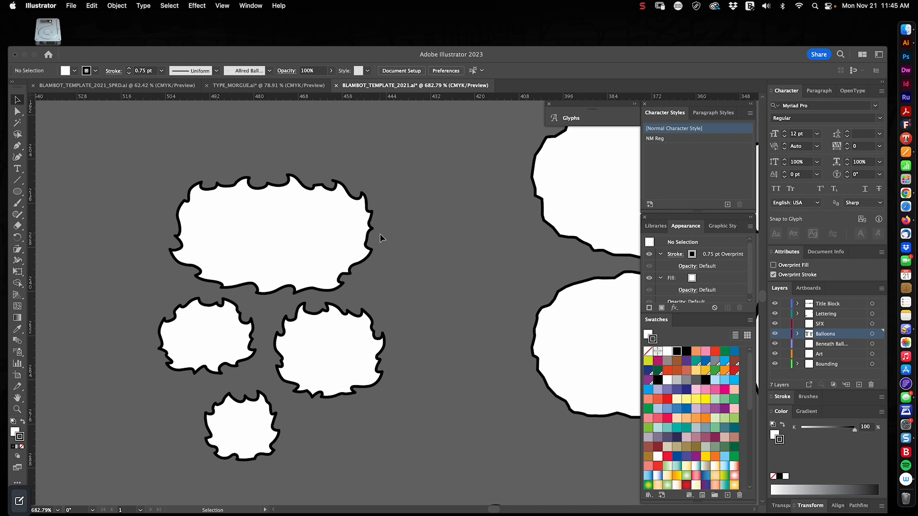
pyautogui.moveTo(389, 273)
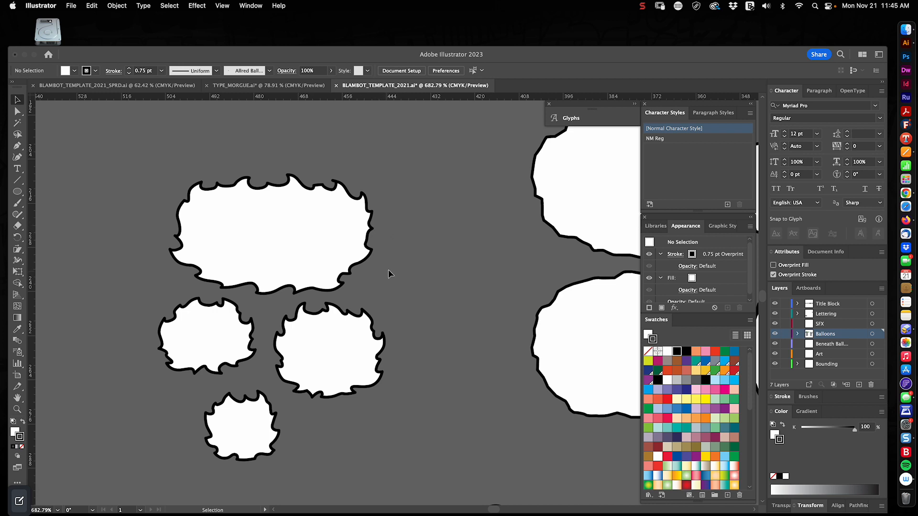
pyautogui.moveTo(332, 209)
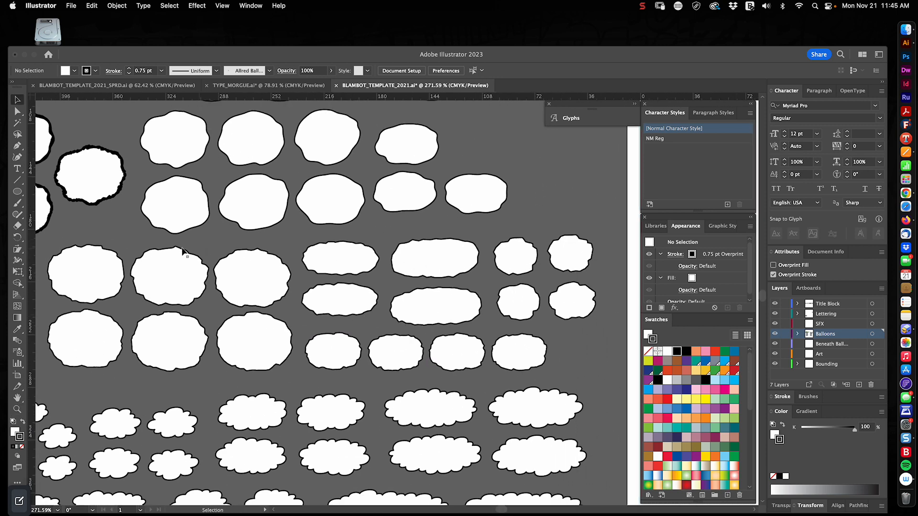
pyautogui.moveTo(263, 352)
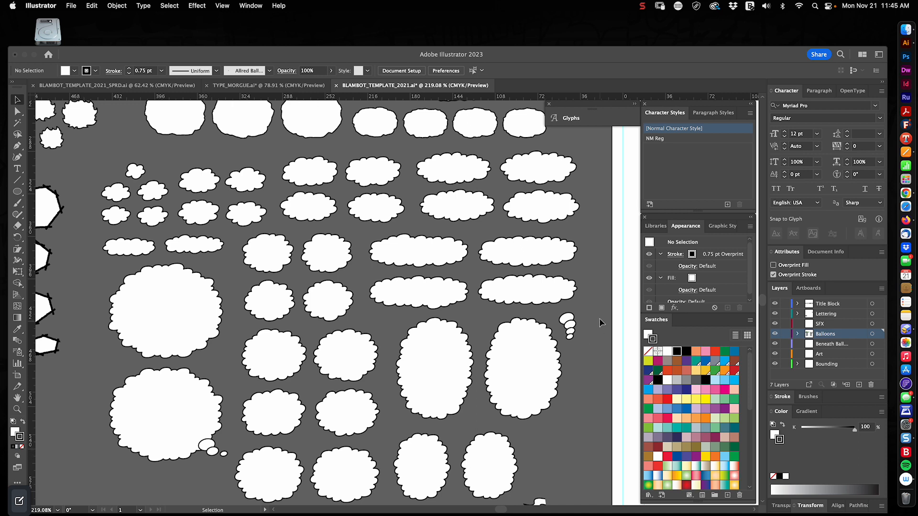
pyautogui.moveTo(584, 335)
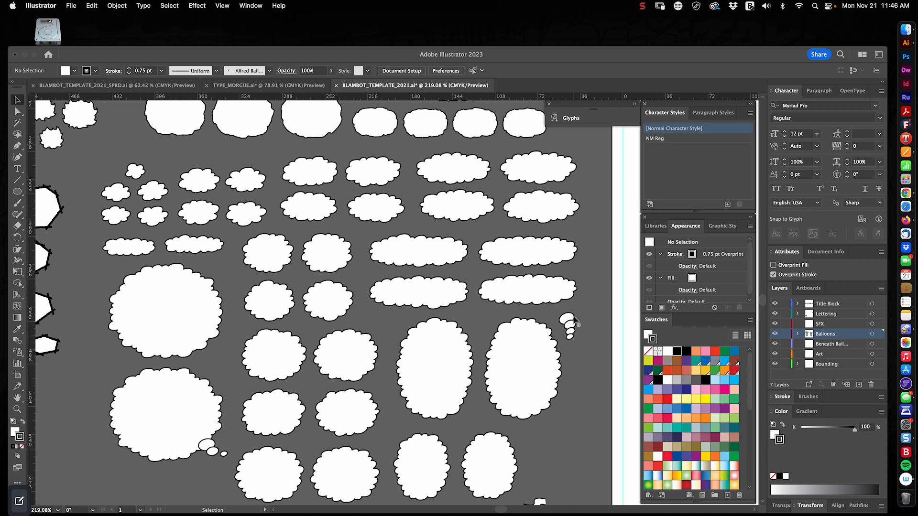
pyautogui.moveTo(298, 329)
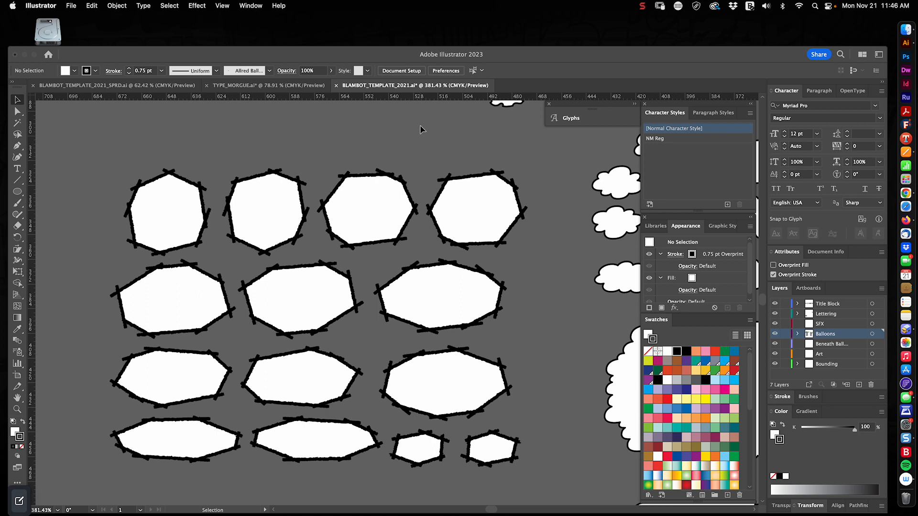
pyautogui.moveTo(420, 149)
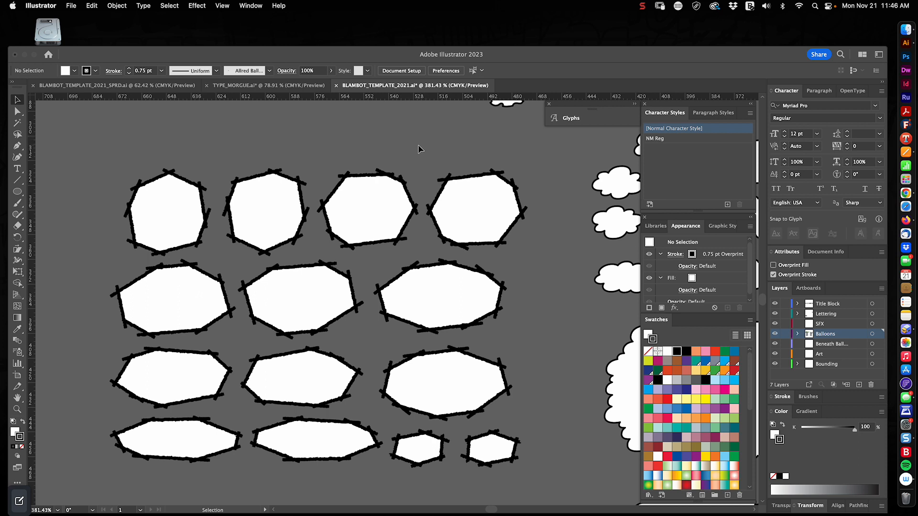
pyautogui.moveTo(413, 153)
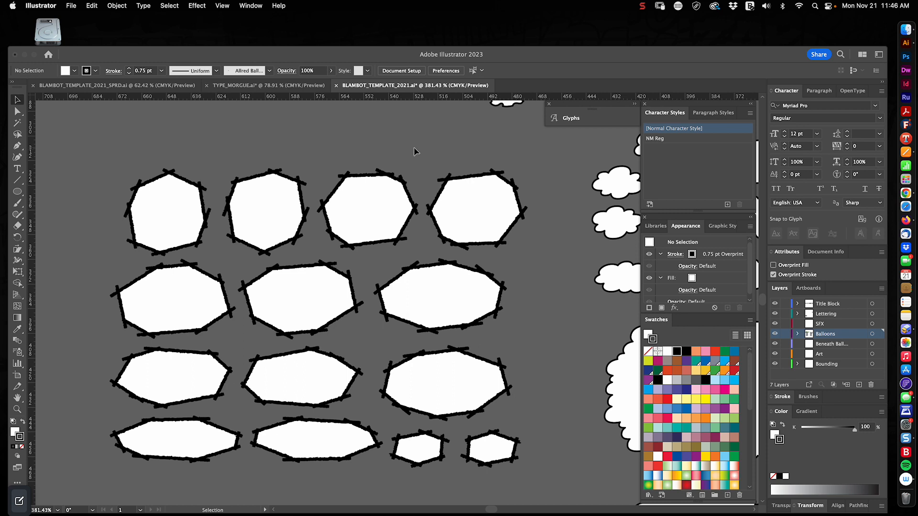
pyautogui.moveTo(509, 204)
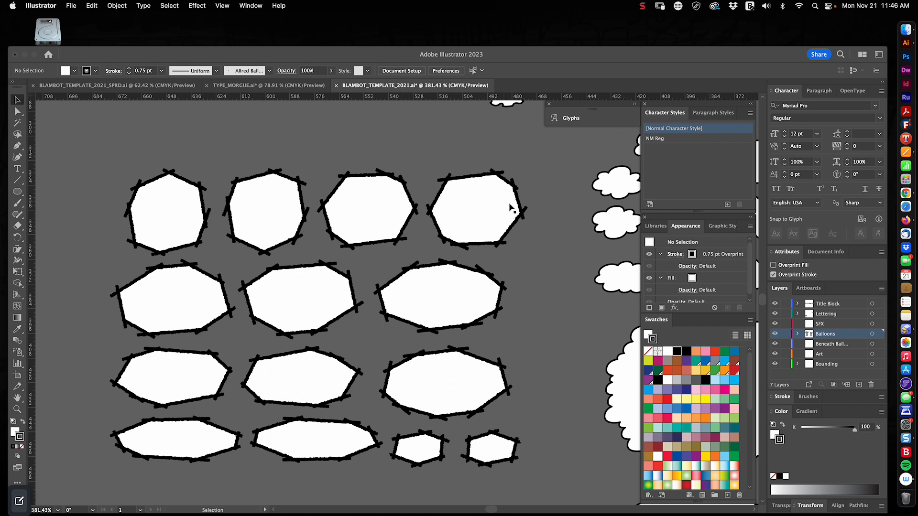
pyautogui.moveTo(548, 285)
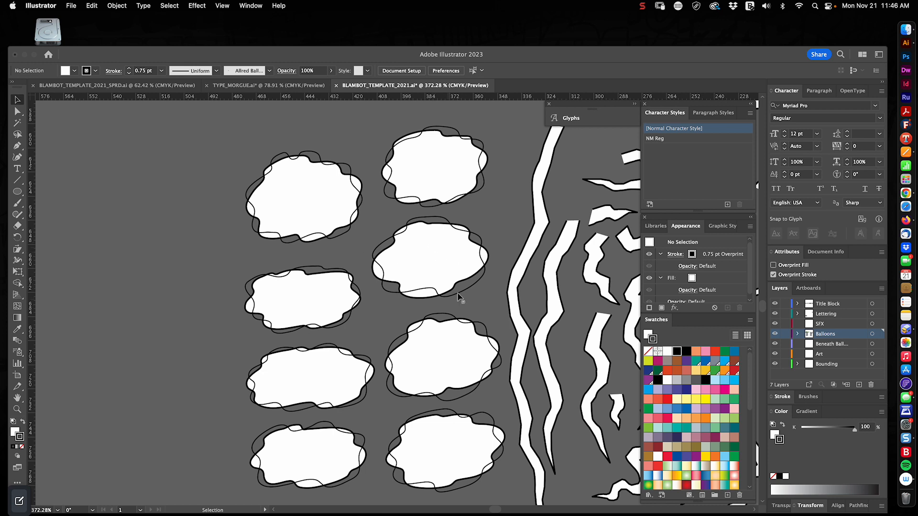
pyautogui.moveTo(435, 301)
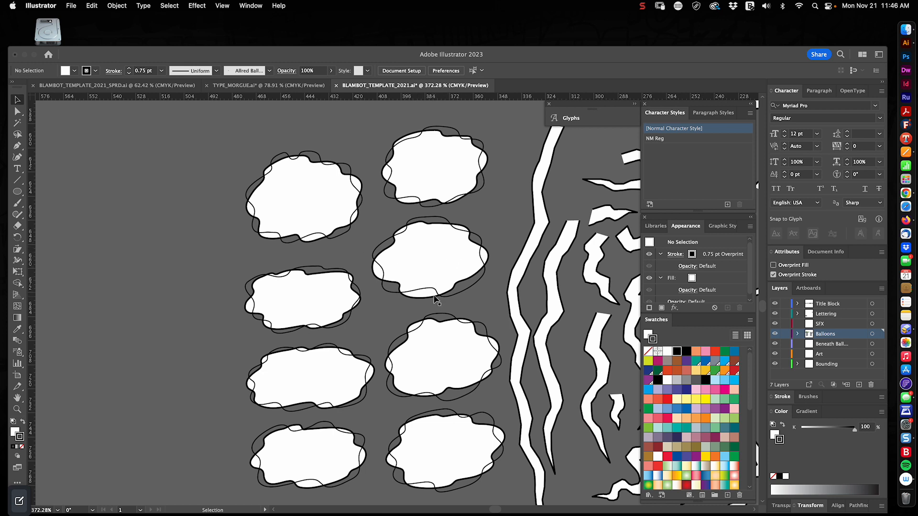
pyautogui.moveTo(460, 287)
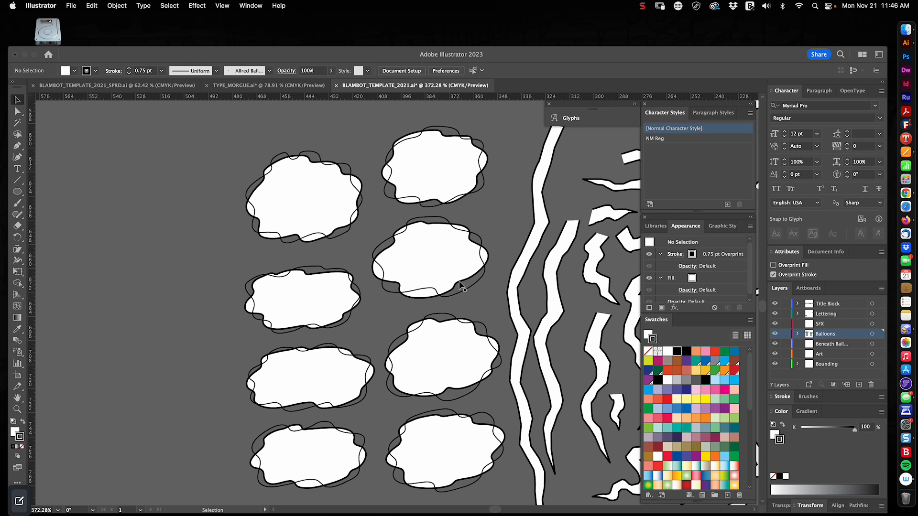
pyautogui.moveTo(426, 357)
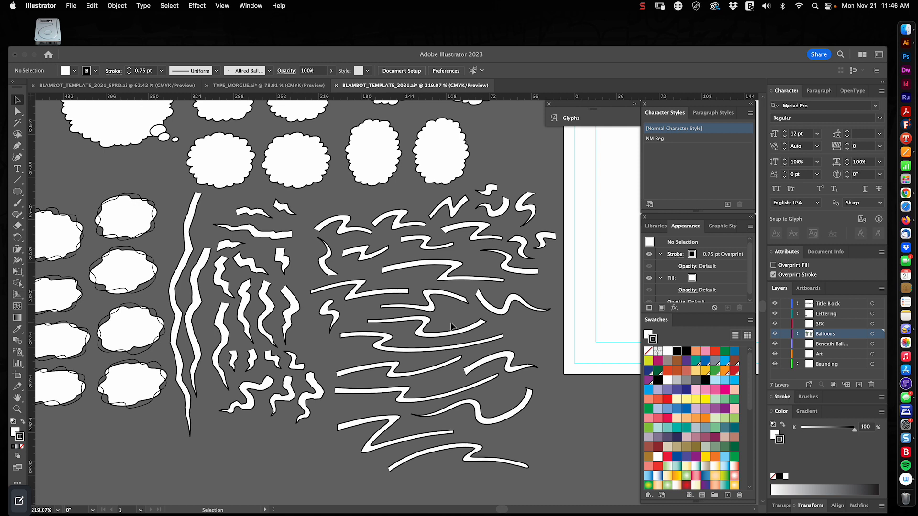
pyautogui.moveTo(467, 310)
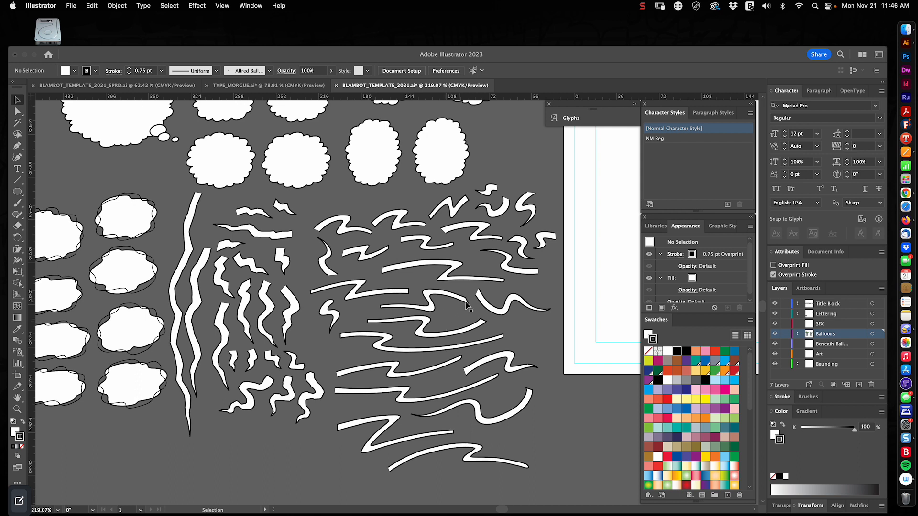
pyautogui.moveTo(254, 350)
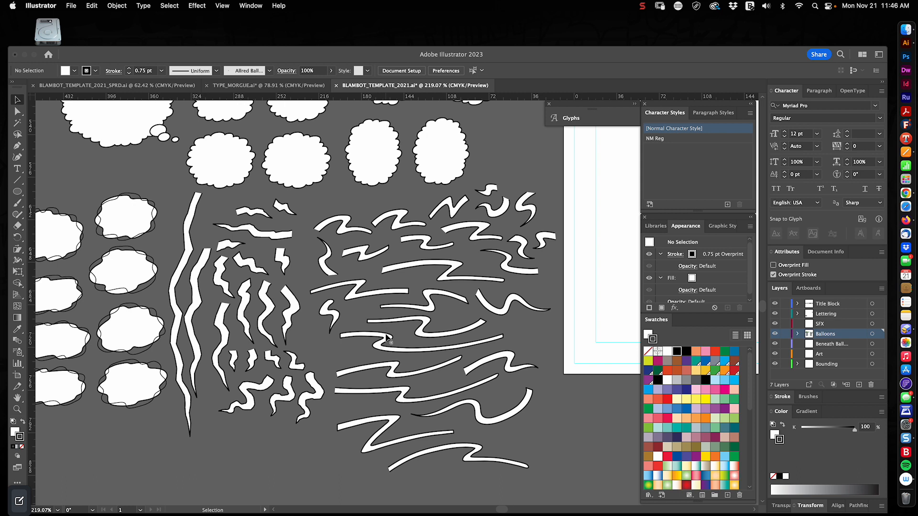
pyautogui.moveTo(400, 336)
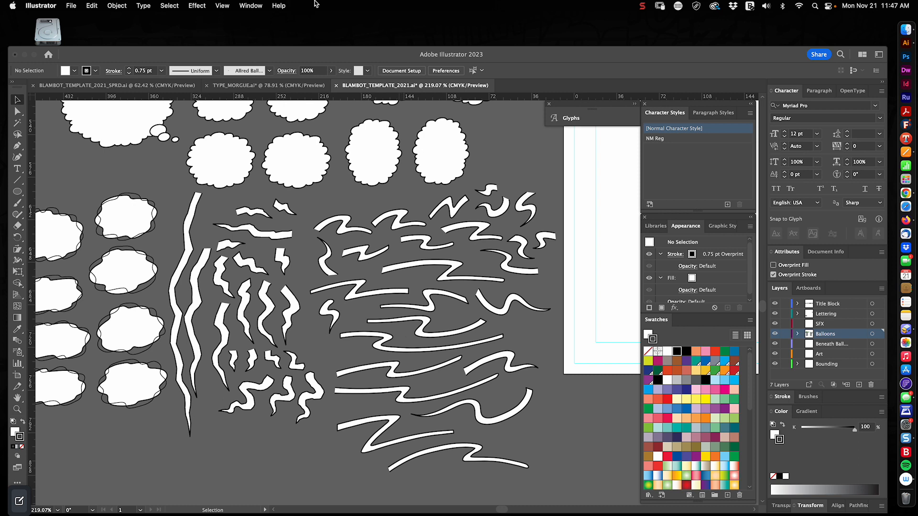
pyautogui.moveTo(526, 289)
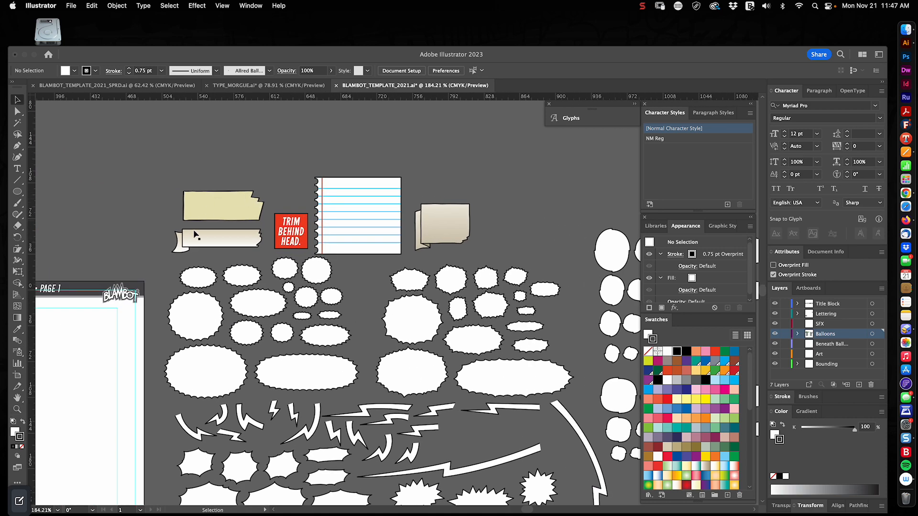
pyautogui.moveTo(367, 237)
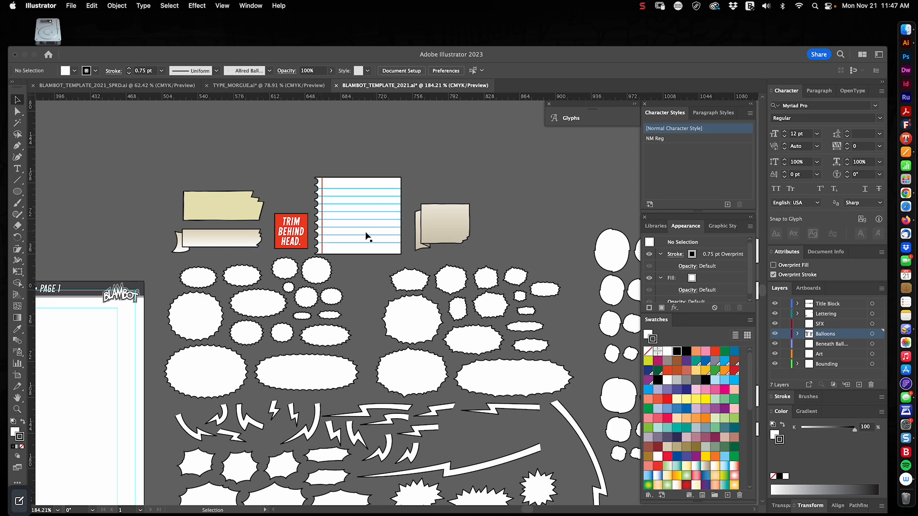
pyautogui.moveTo(295, 232)
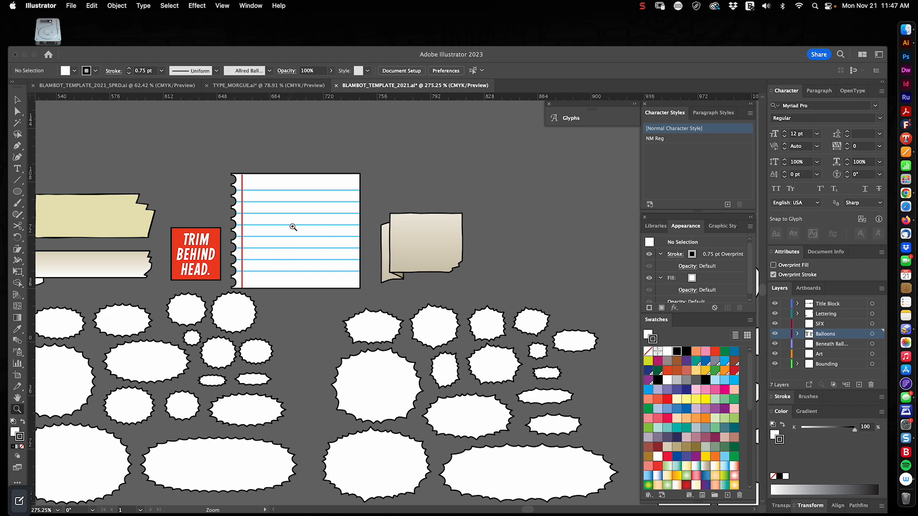
pyautogui.moveTo(311, 221)
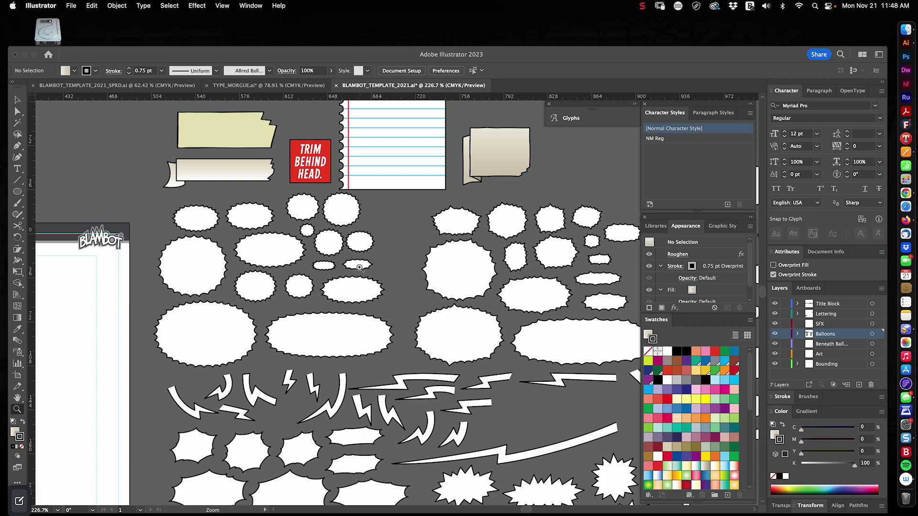
pyautogui.moveTo(324, 306)
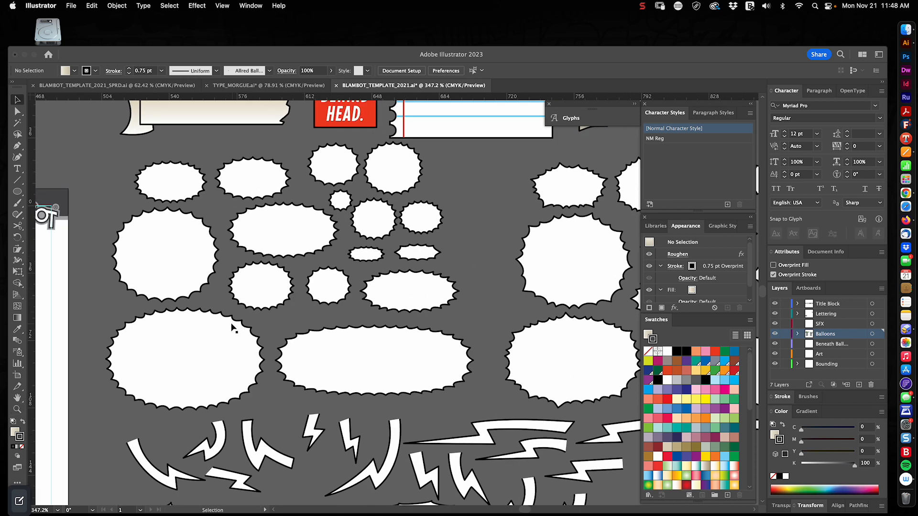
pyautogui.moveTo(169, 318)
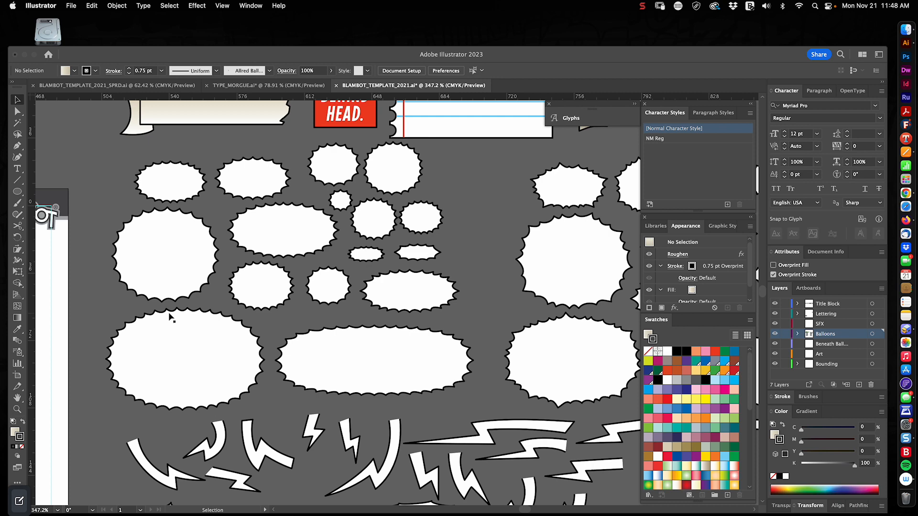
pyautogui.moveTo(222, 328)
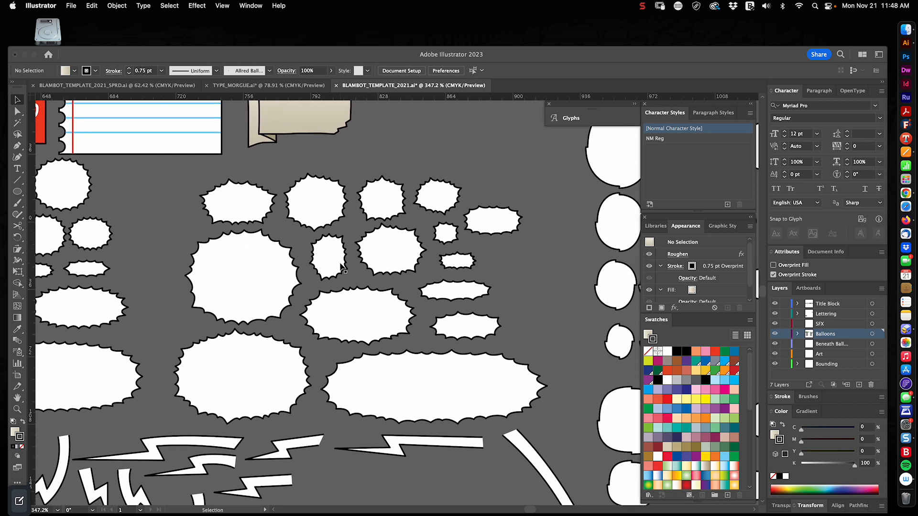
pyautogui.moveTo(287, 316)
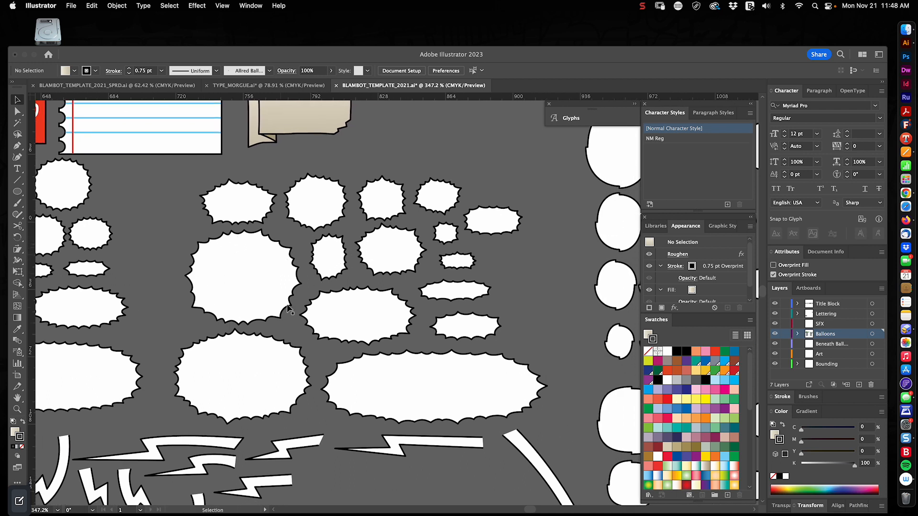
pyautogui.moveTo(528, 280)
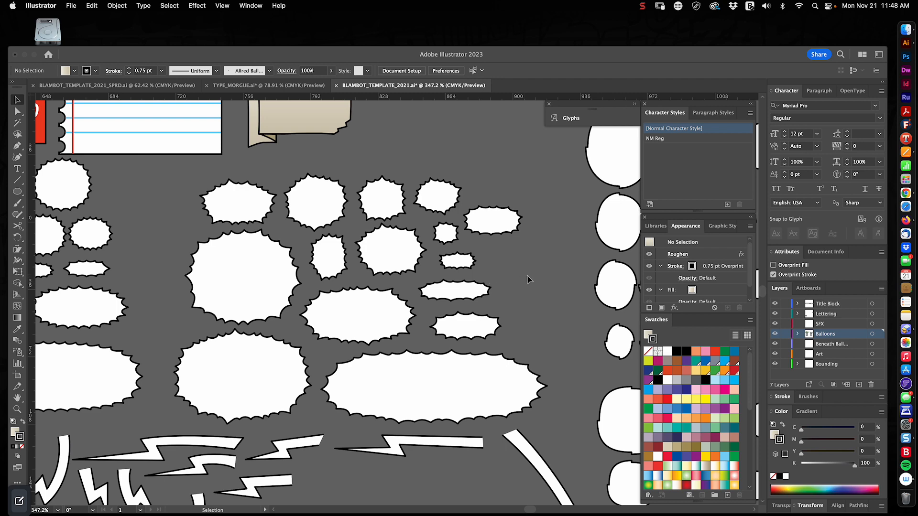
pyautogui.moveTo(492, 298)
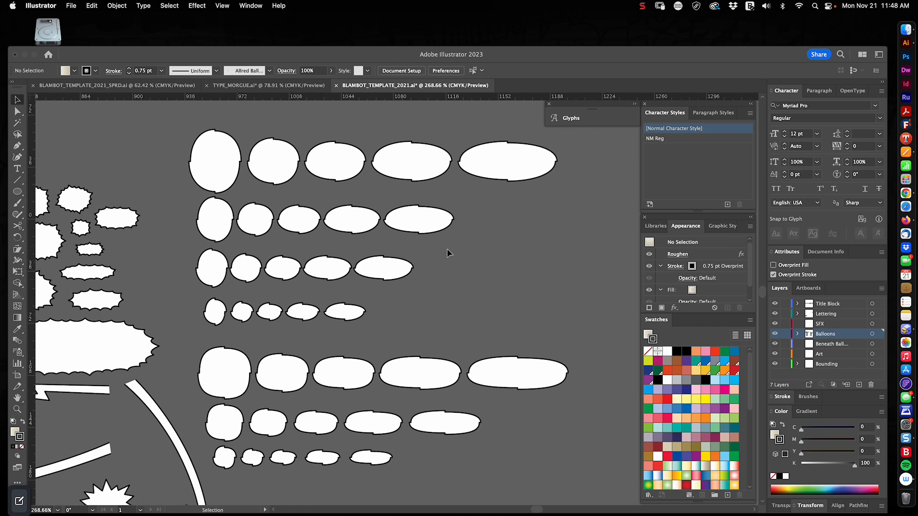
pyautogui.moveTo(458, 268)
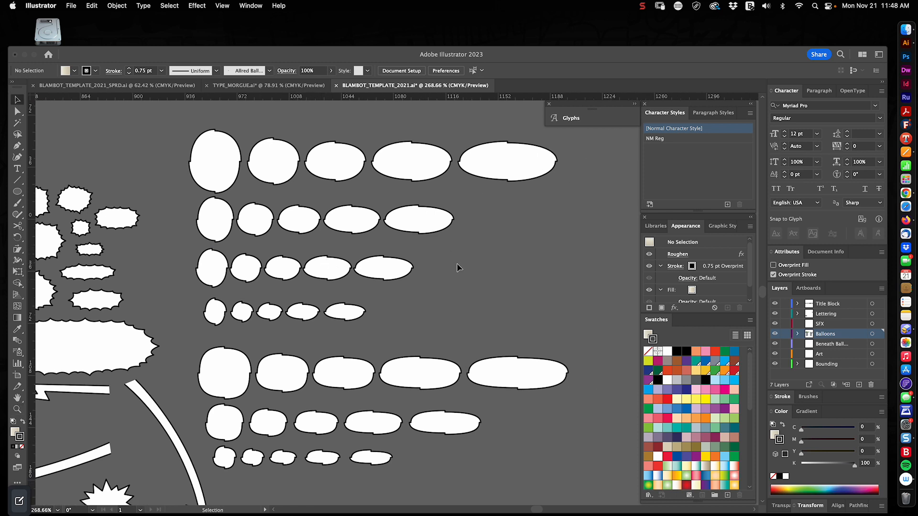
pyautogui.moveTo(267, 312)
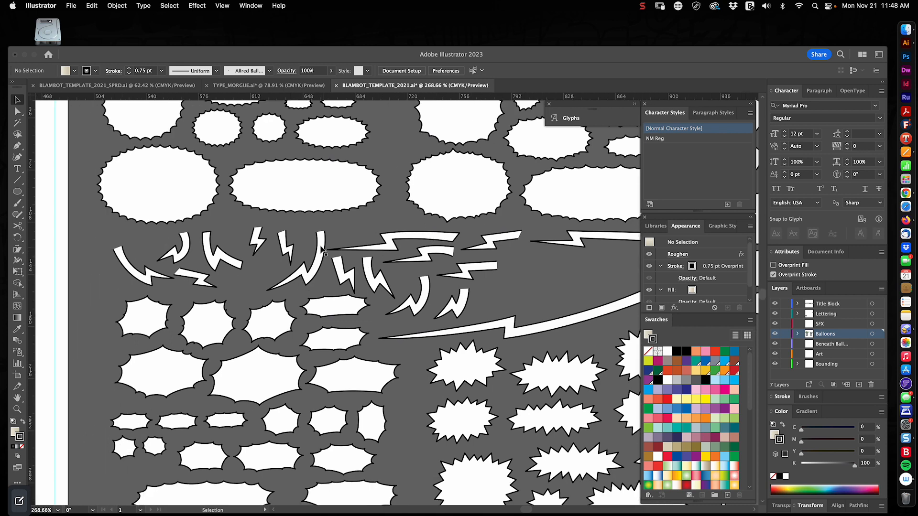
pyautogui.moveTo(216, 293)
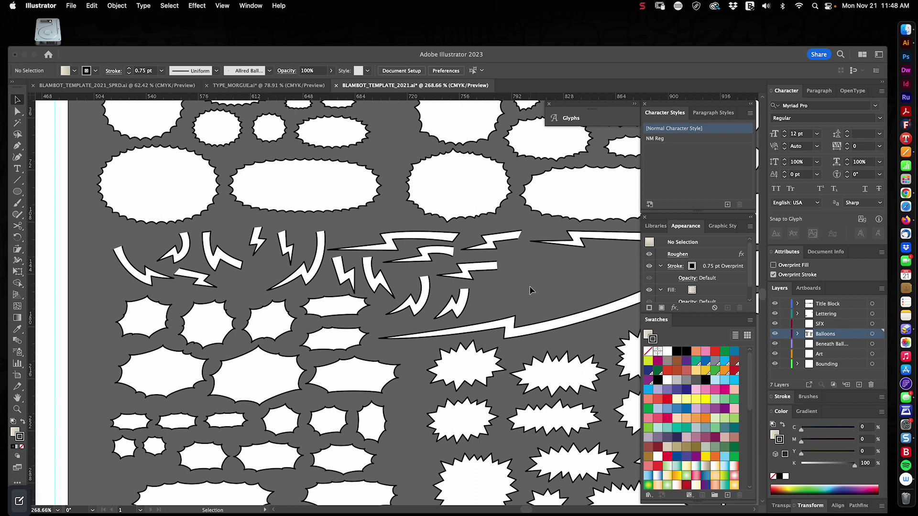
pyautogui.moveTo(341, 308)
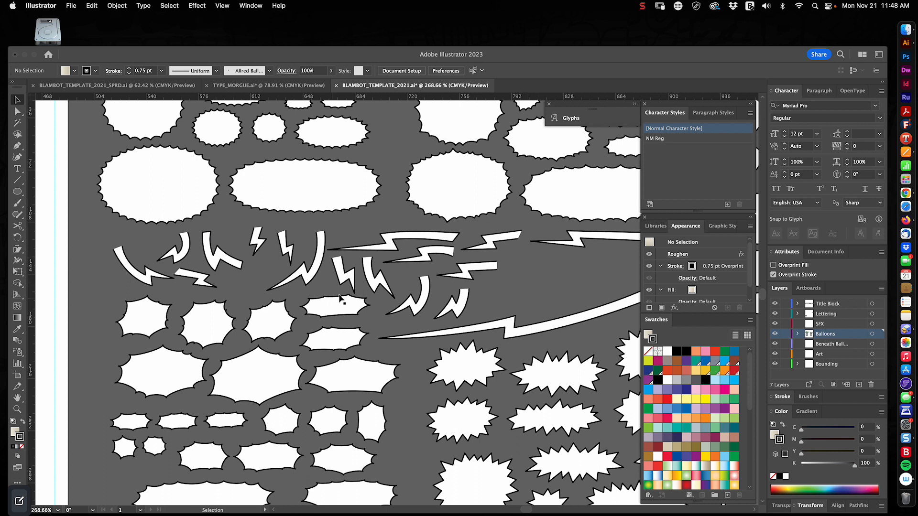
pyautogui.moveTo(481, 312)
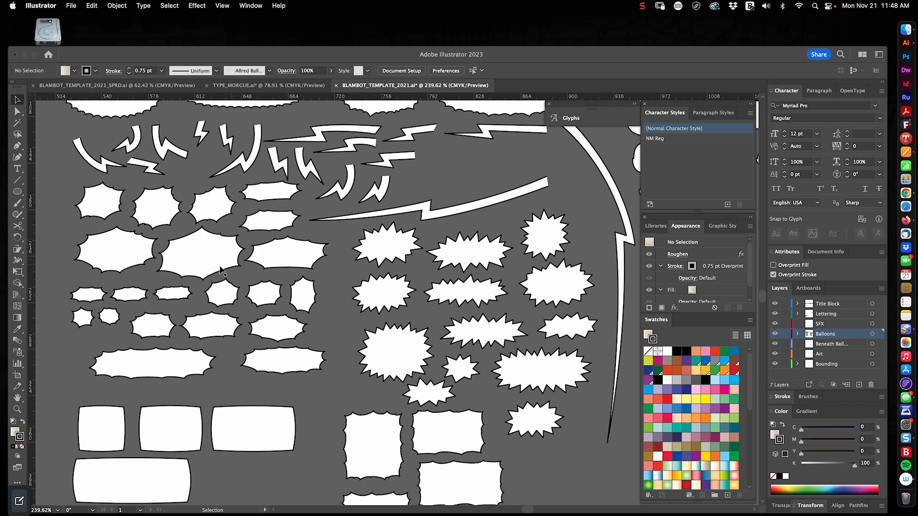
pyautogui.moveTo(283, 295)
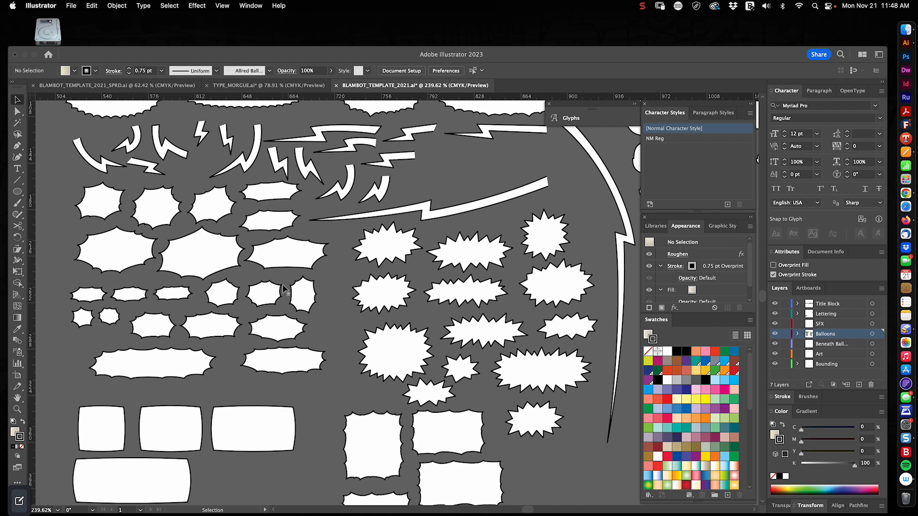
pyautogui.moveTo(117, 241)
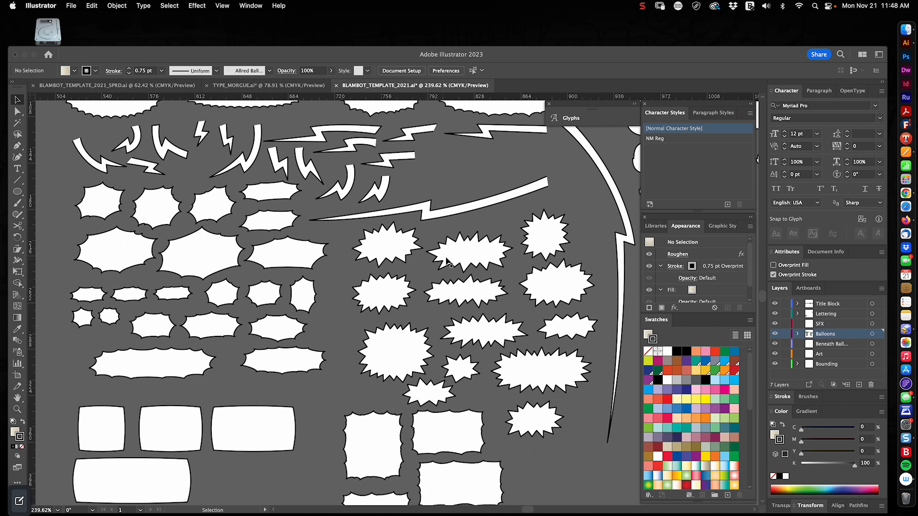
pyautogui.moveTo(339, 240)
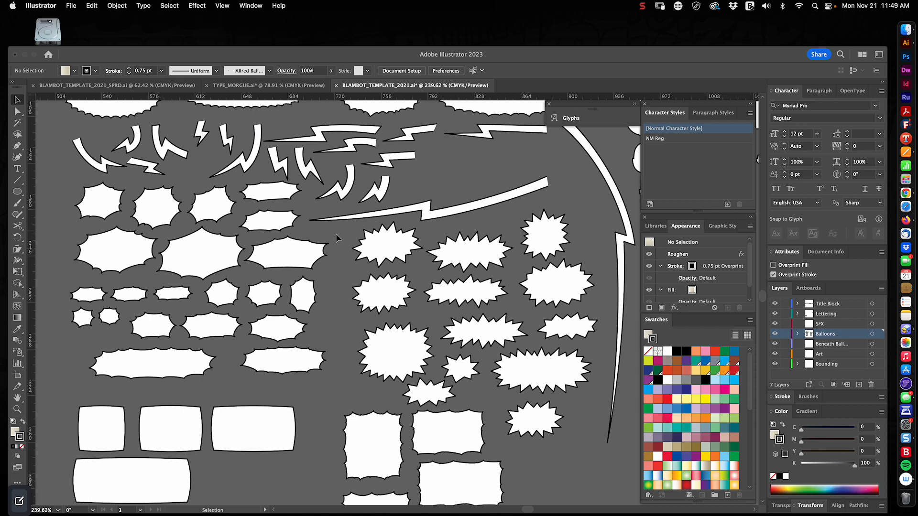
pyautogui.moveTo(358, 293)
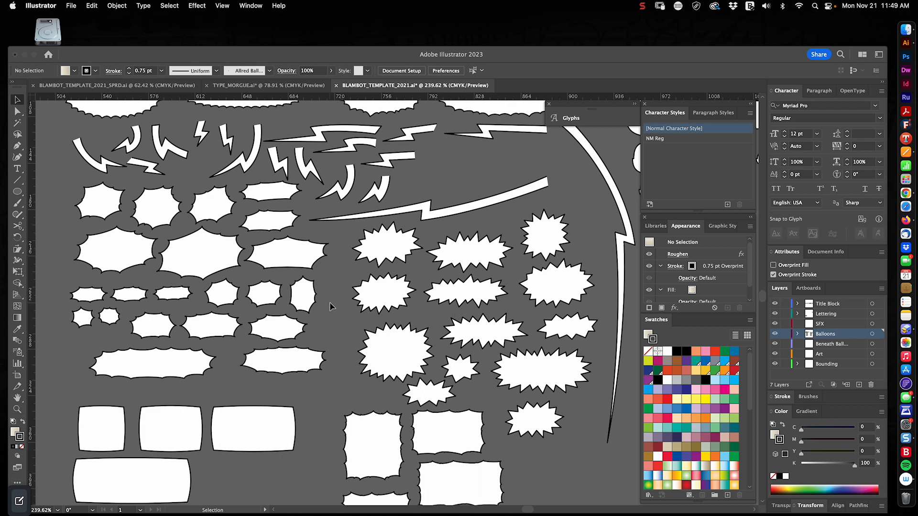
pyautogui.moveTo(337, 325)
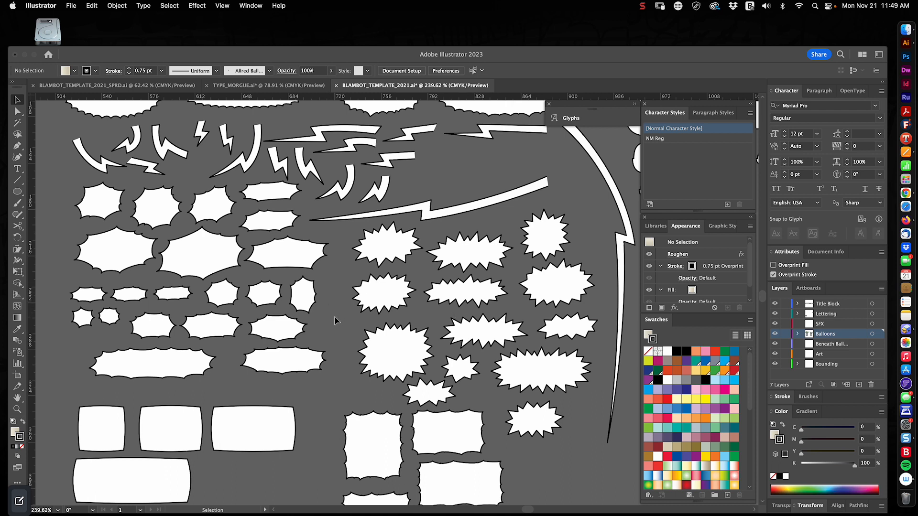
pyautogui.moveTo(332, 333)
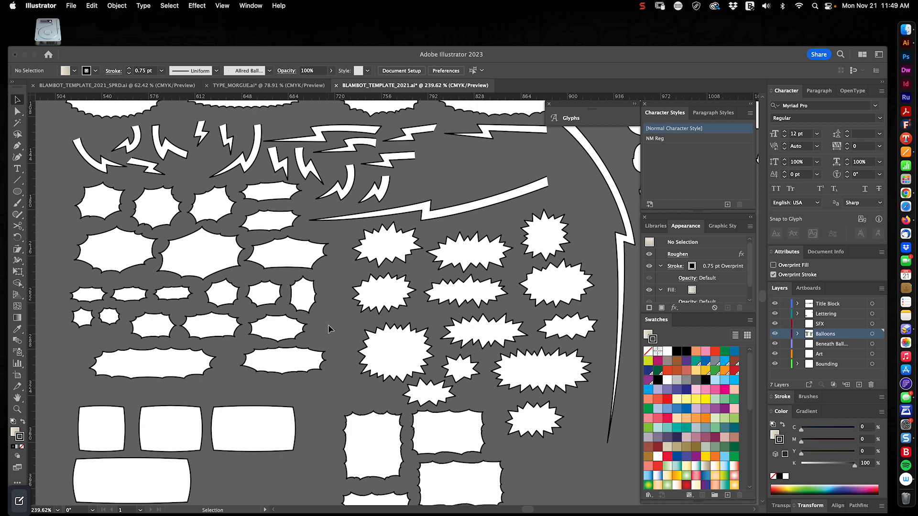
pyautogui.moveTo(337, 339)
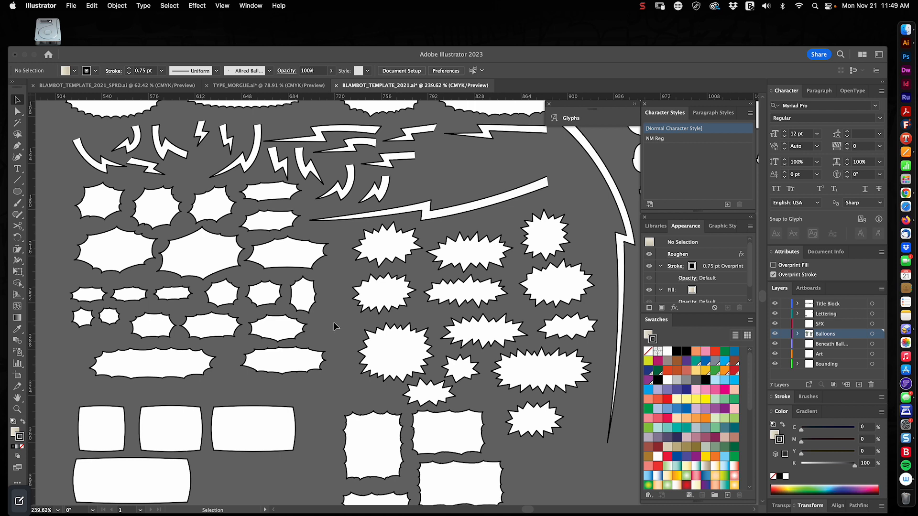
pyautogui.moveTo(344, 317)
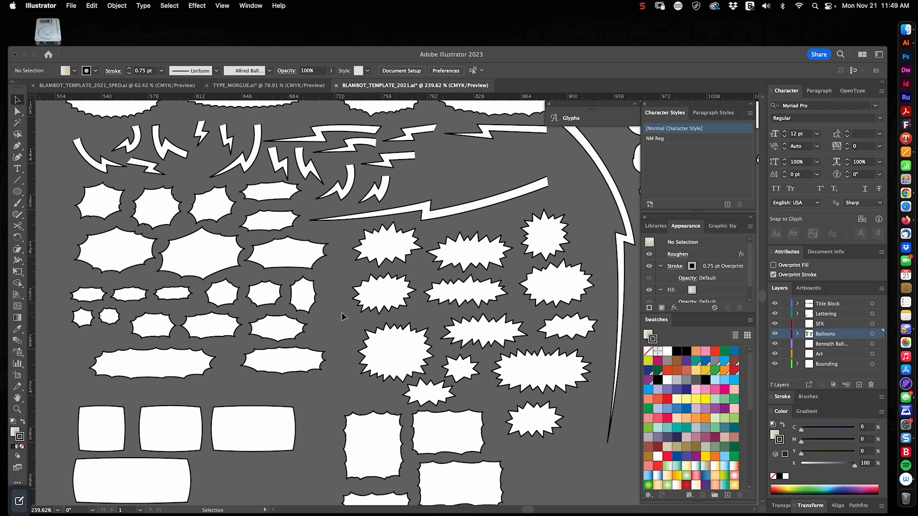
pyautogui.moveTo(336, 344)
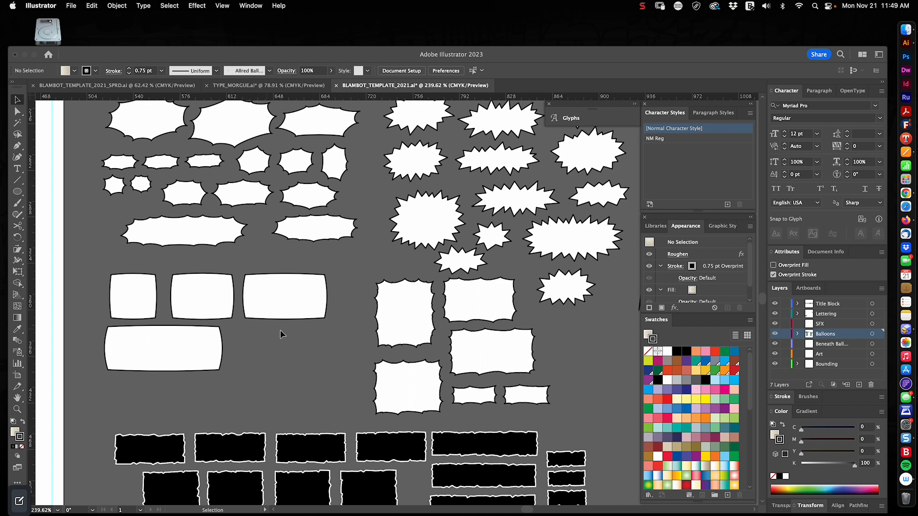
pyautogui.moveTo(268, 364)
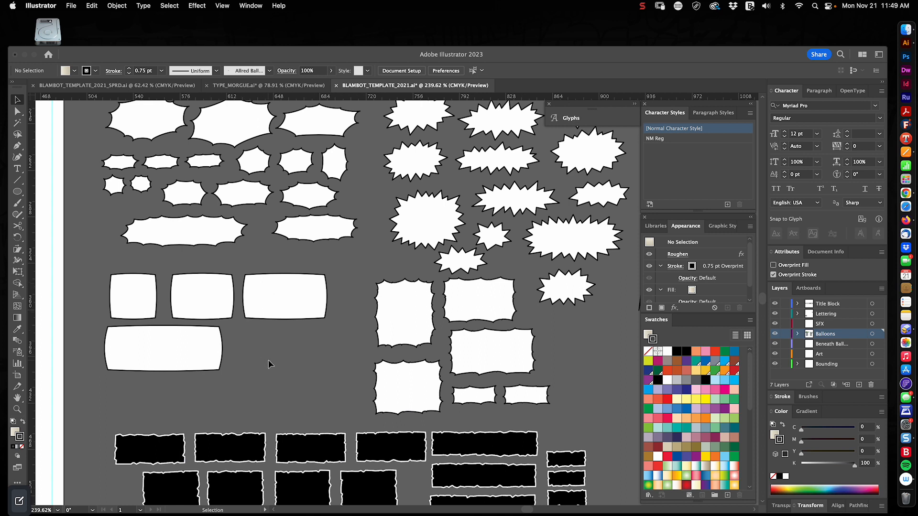
pyautogui.moveTo(258, 351)
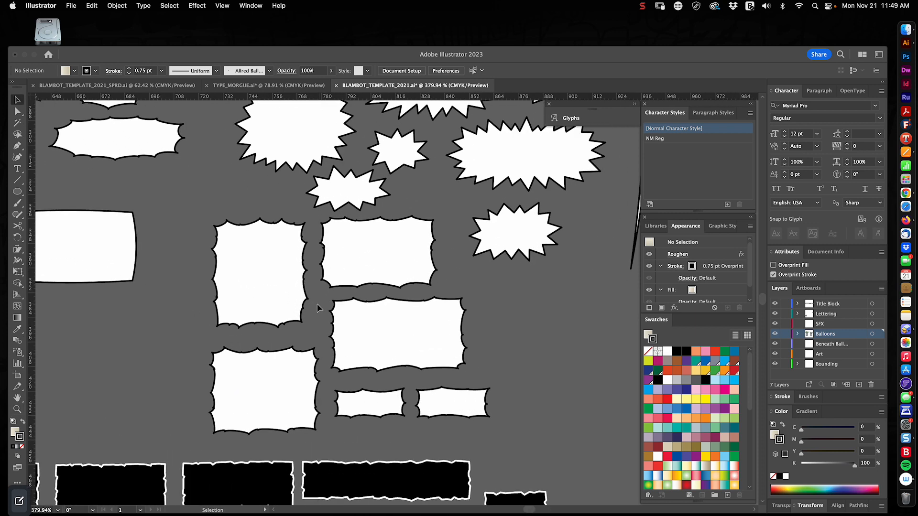
pyautogui.moveTo(200, 294)
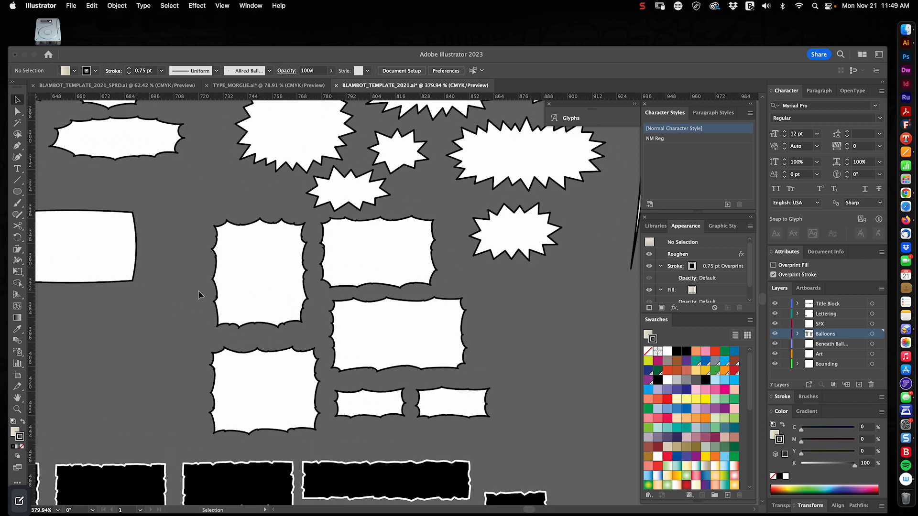
pyautogui.moveTo(248, 276)
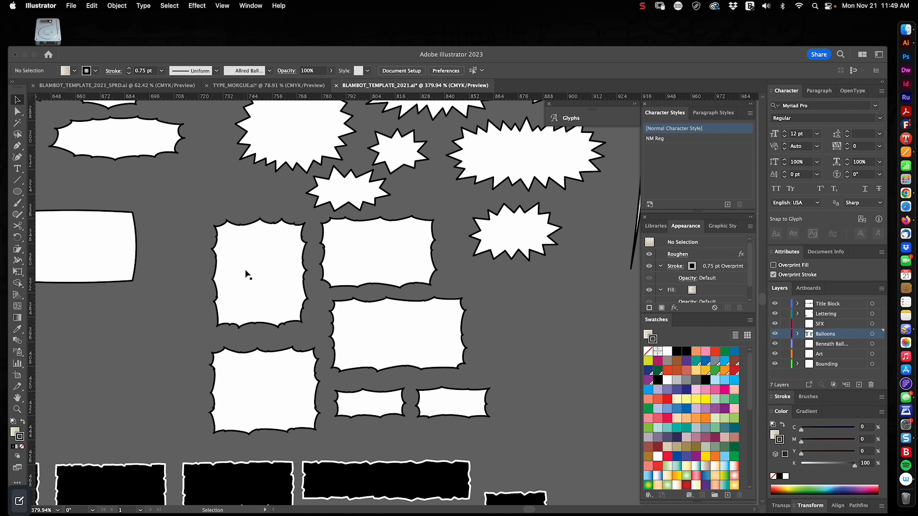
pyautogui.moveTo(303, 294)
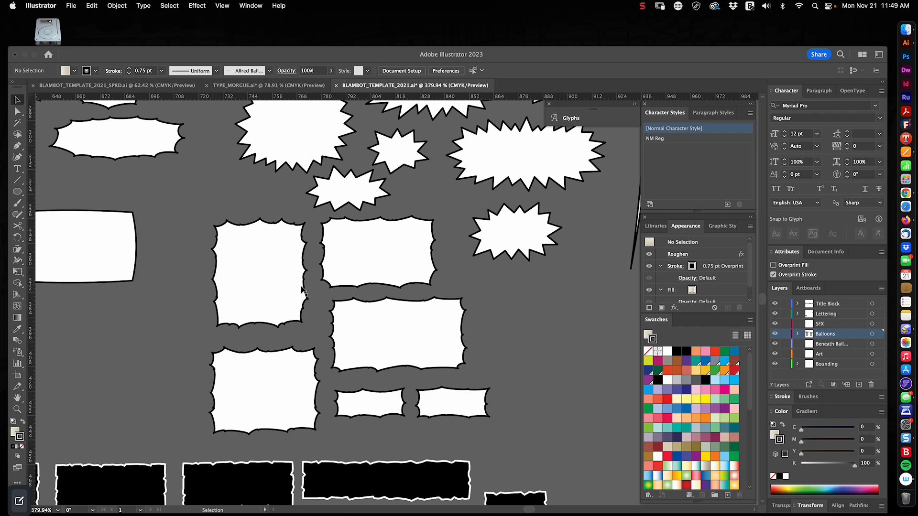
pyautogui.moveTo(299, 320)
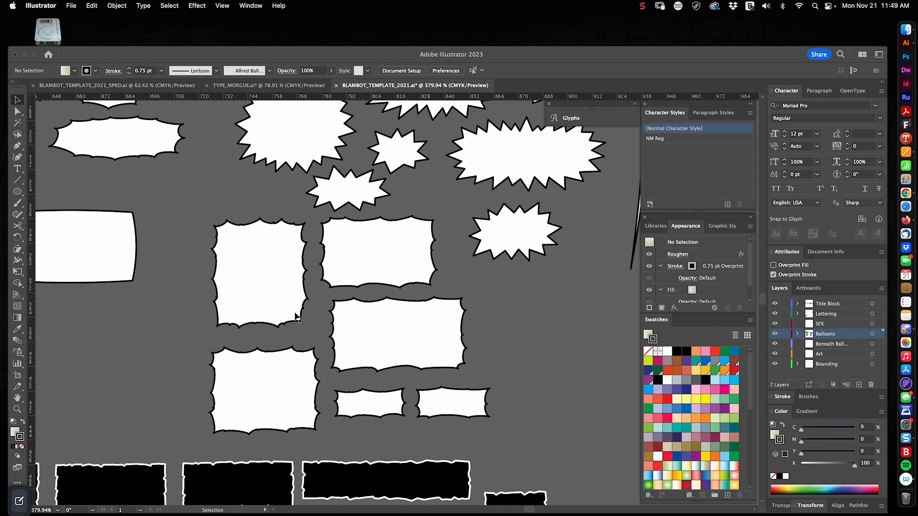
pyautogui.moveTo(272, 267)
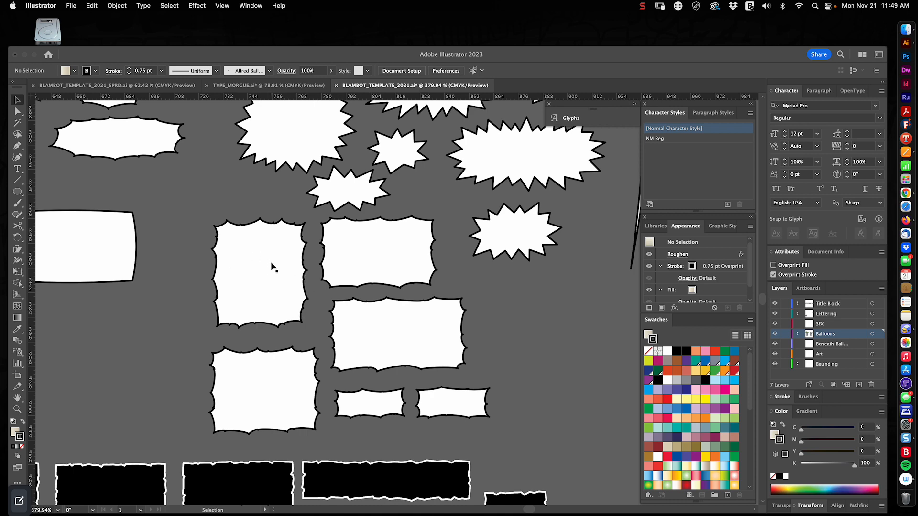
pyautogui.moveTo(340, 304)
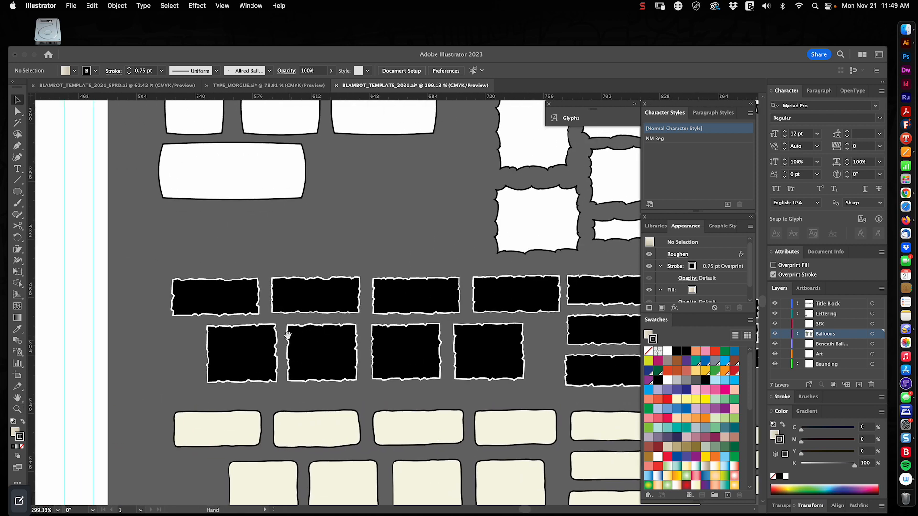
# Step: Fill the leftmost square black caption box with white
pyautogui.click(242, 354)
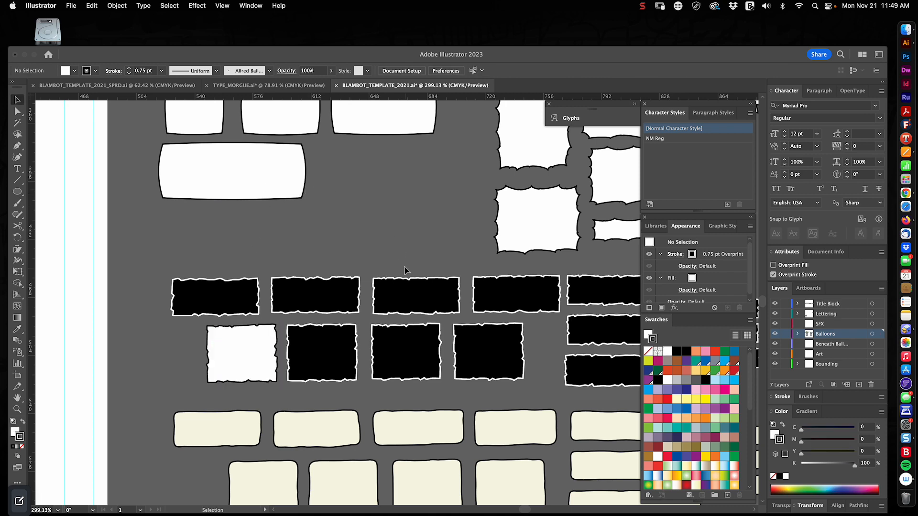
pyautogui.click(241, 354)
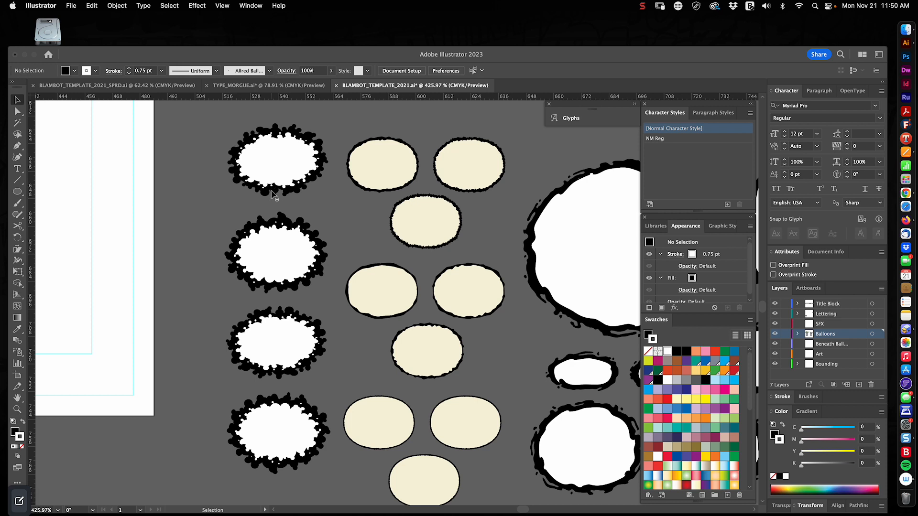
pyautogui.moveTo(257, 352)
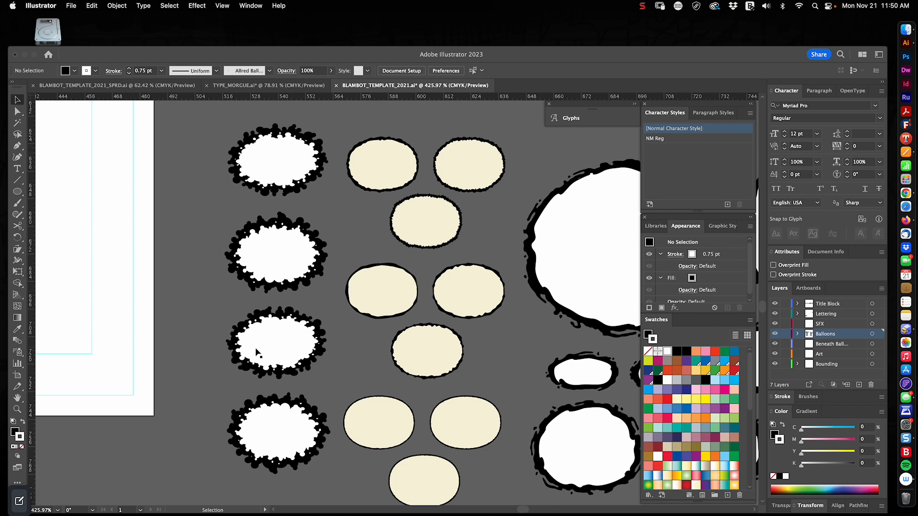
pyautogui.moveTo(229, 311)
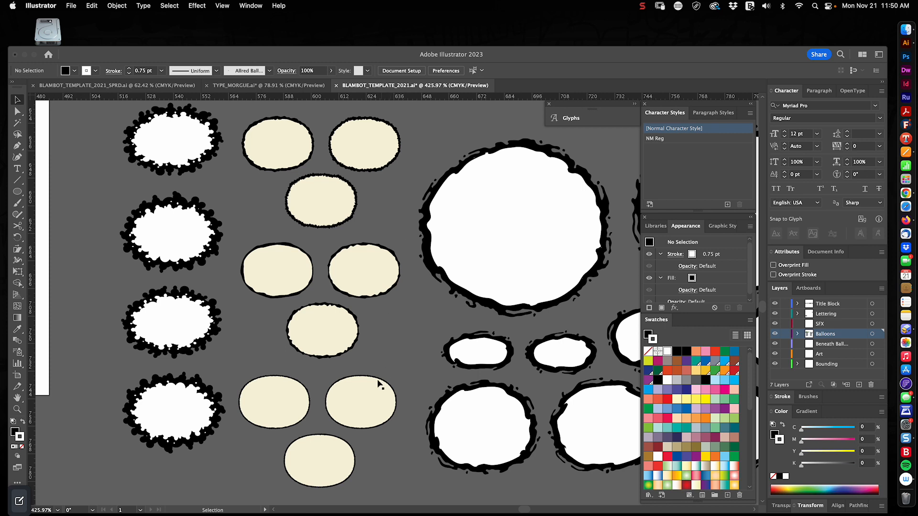
pyautogui.moveTo(367, 264)
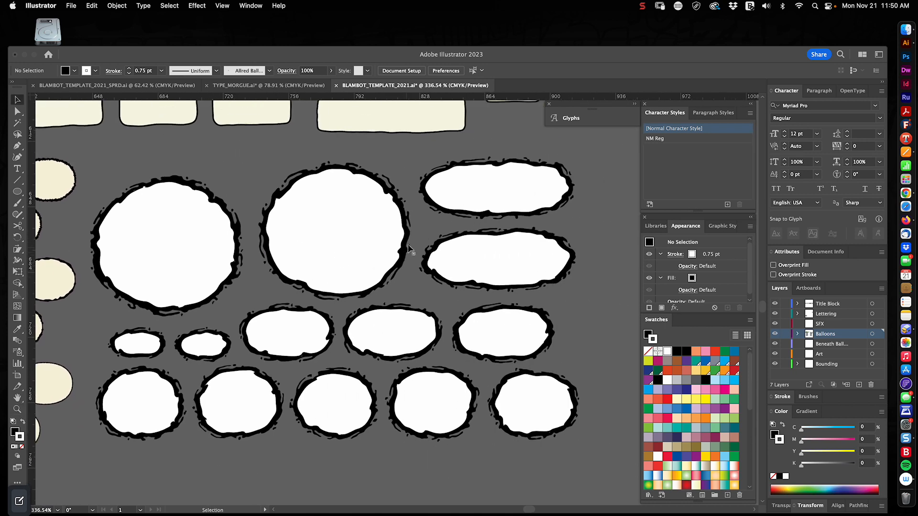
pyautogui.moveTo(425, 242)
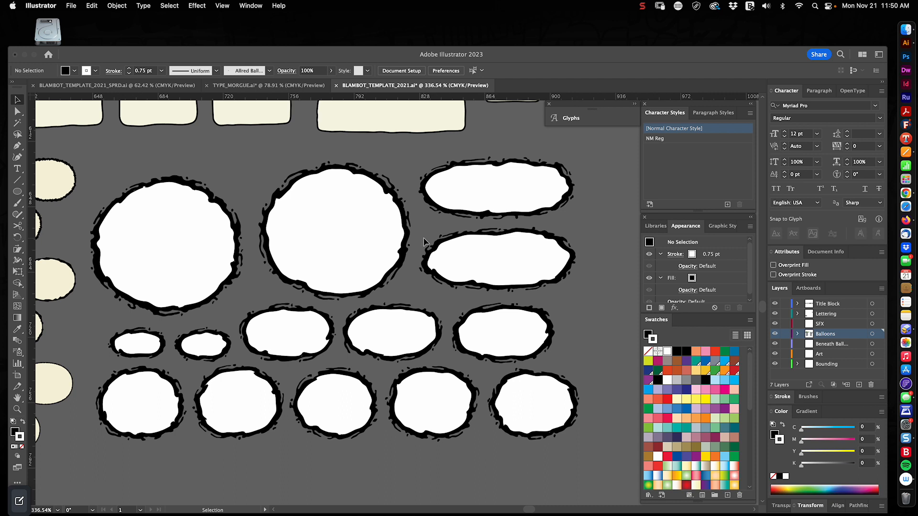
pyautogui.moveTo(428, 243)
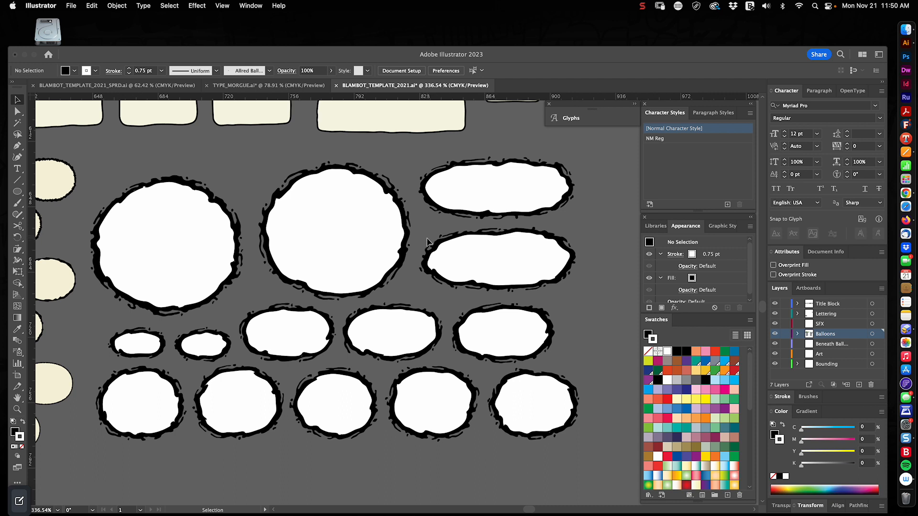
pyautogui.moveTo(591, 243)
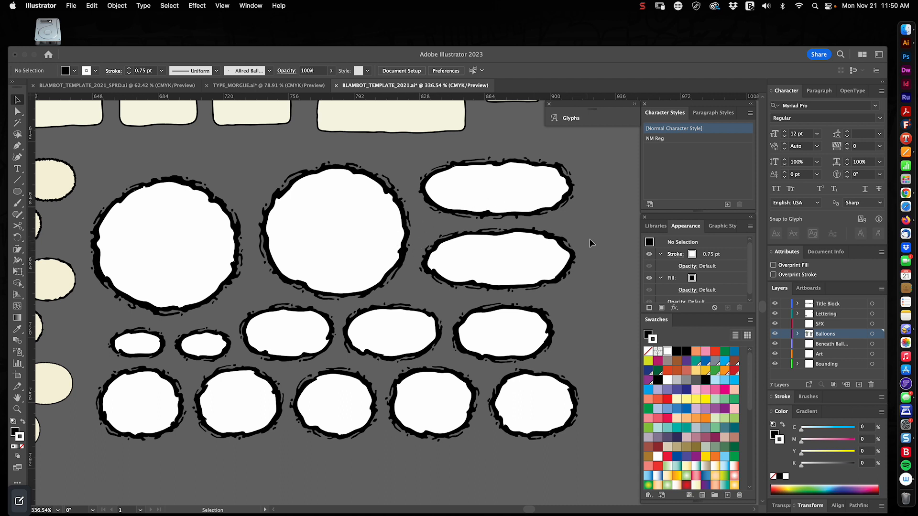
pyautogui.moveTo(585, 260)
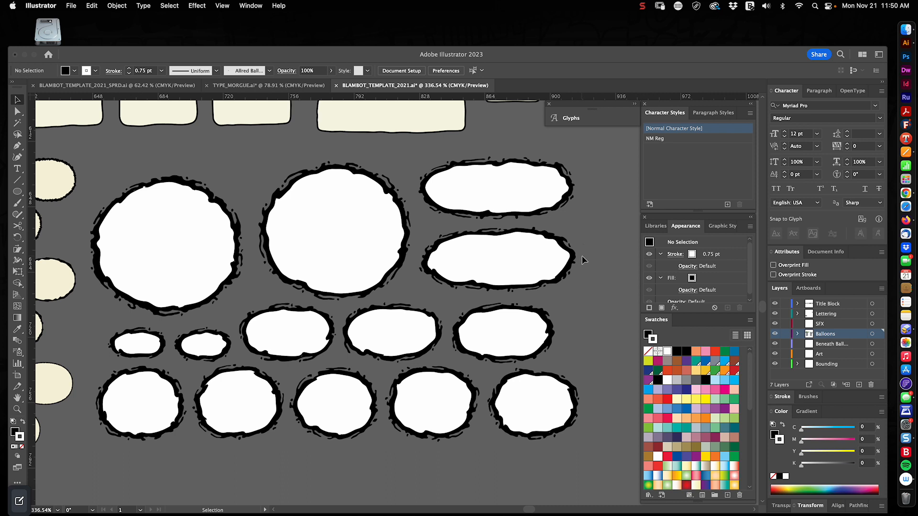
# Step: Pull the round balloon's white fill shape aside to reveal the black stroke shape beneath
pyautogui.click(322, 225)
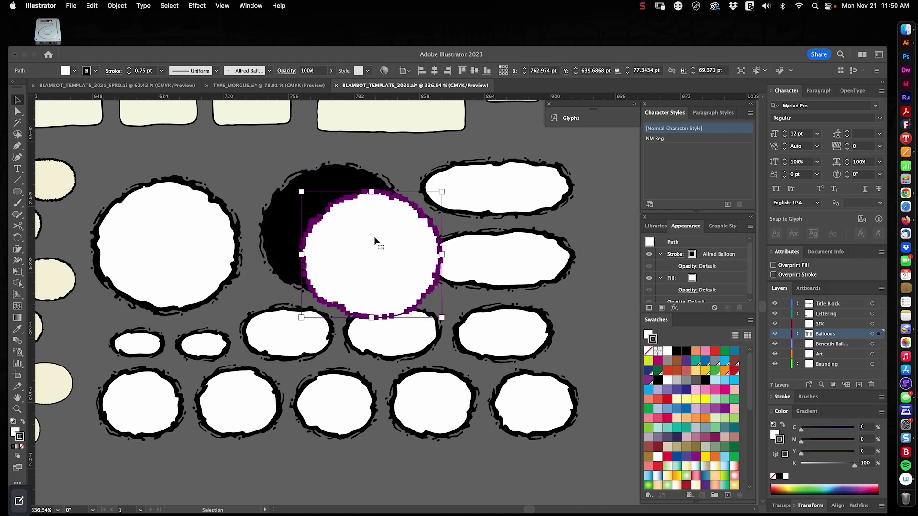
pyautogui.moveTo(375, 252); pyautogui.dragTo(337, 231)
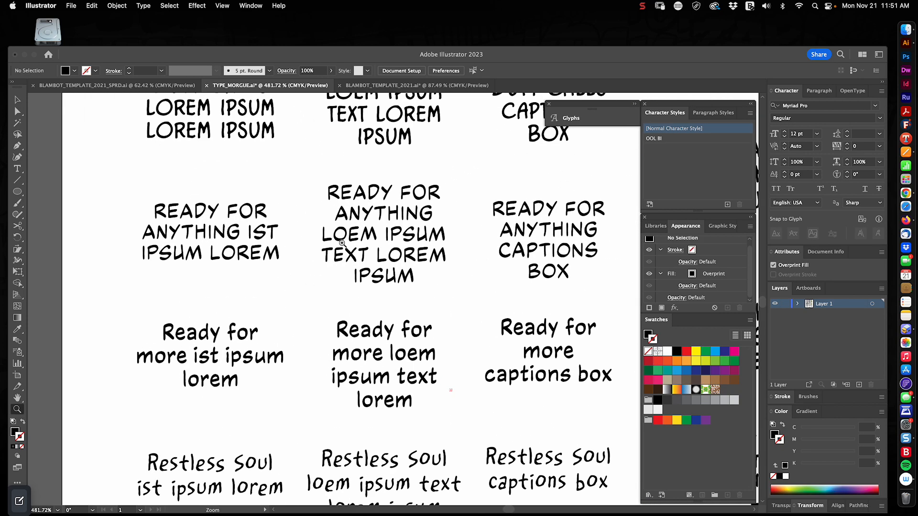
# Step: Select the READY FOR ANYTHING caption samples in the Type Morgue document
pyautogui.click(211, 234)
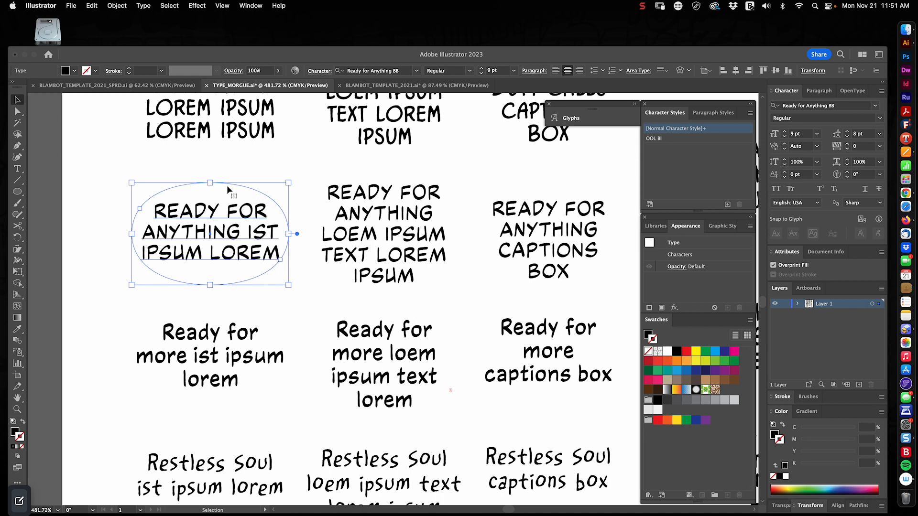
pyautogui.moveTo(443, 231)
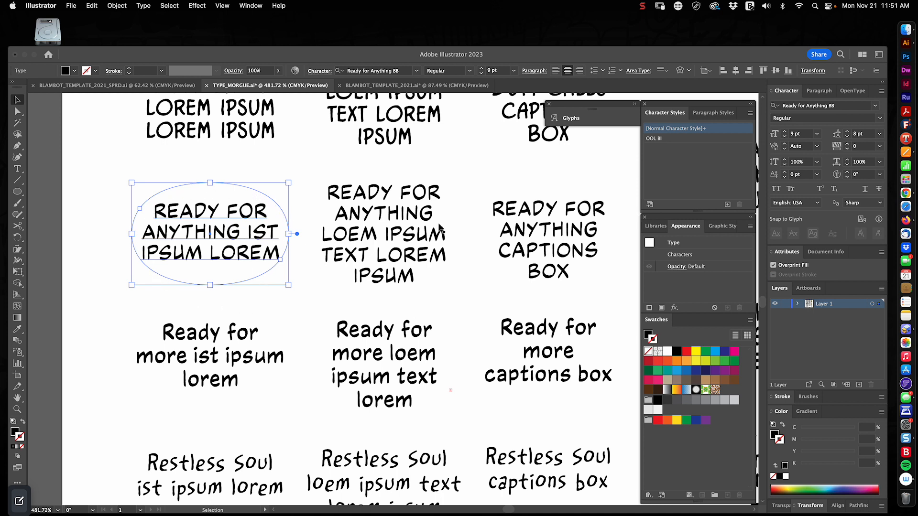
pyautogui.click(383, 233)
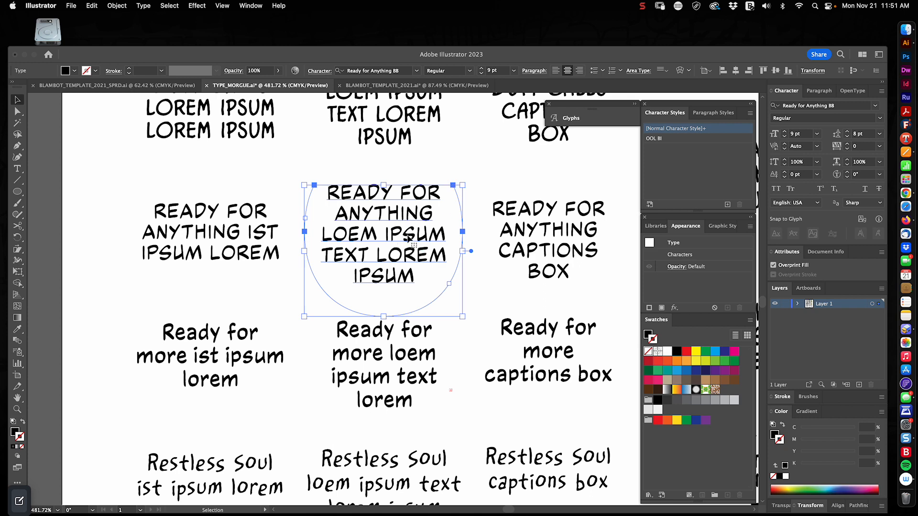
pyautogui.click(548, 240)
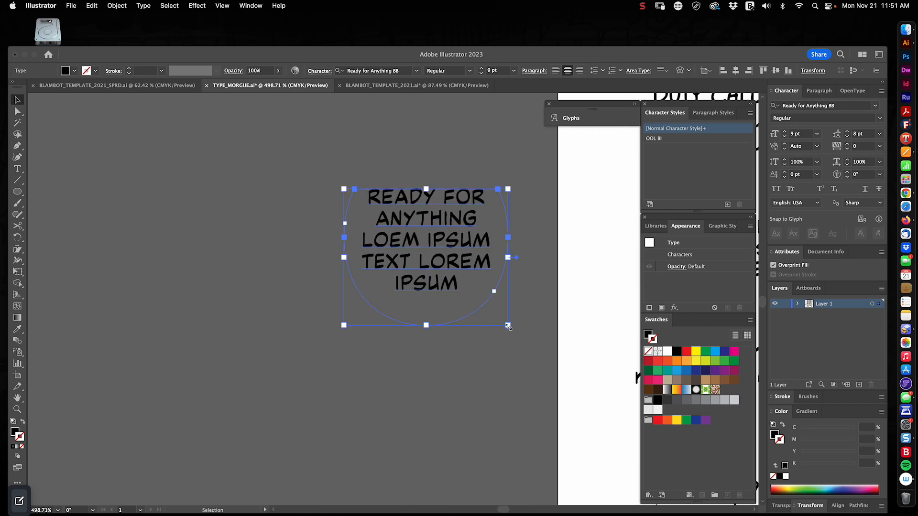
# Step: Move a caption sample onto empty pasteboard and widen its area so the text reflows to three lines
pyautogui.moveTo(514, 257); pyautogui.dragTo(623, 237)
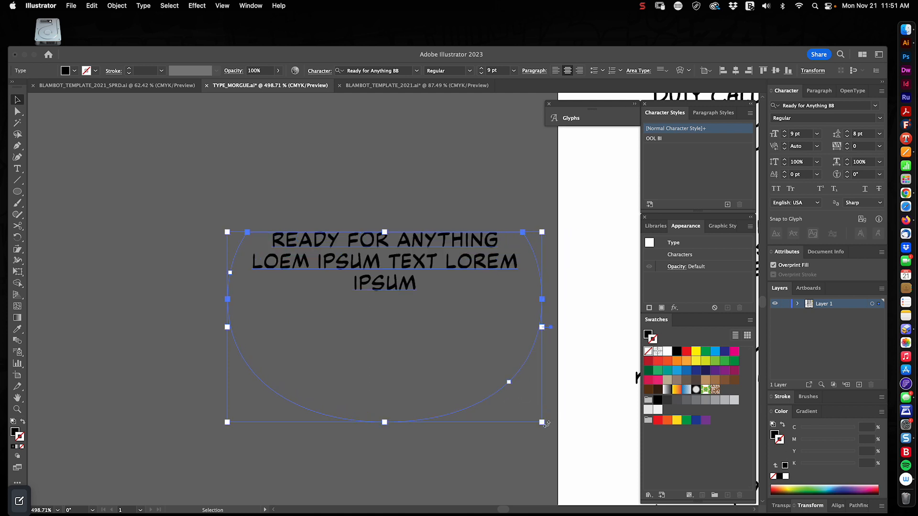
pyautogui.moveTo(544, 423); pyautogui.dragTo(434, 445)
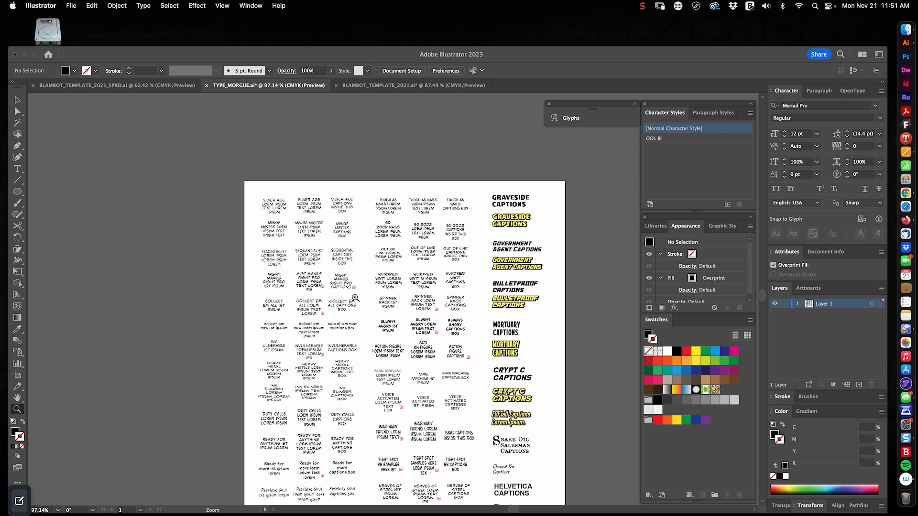
pyautogui.moveTo(401, 361)
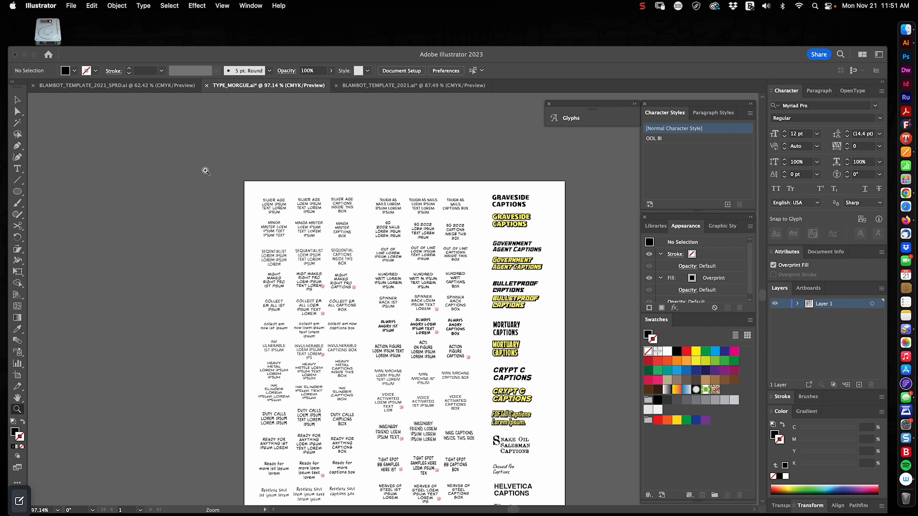
pyautogui.moveTo(373, 98)
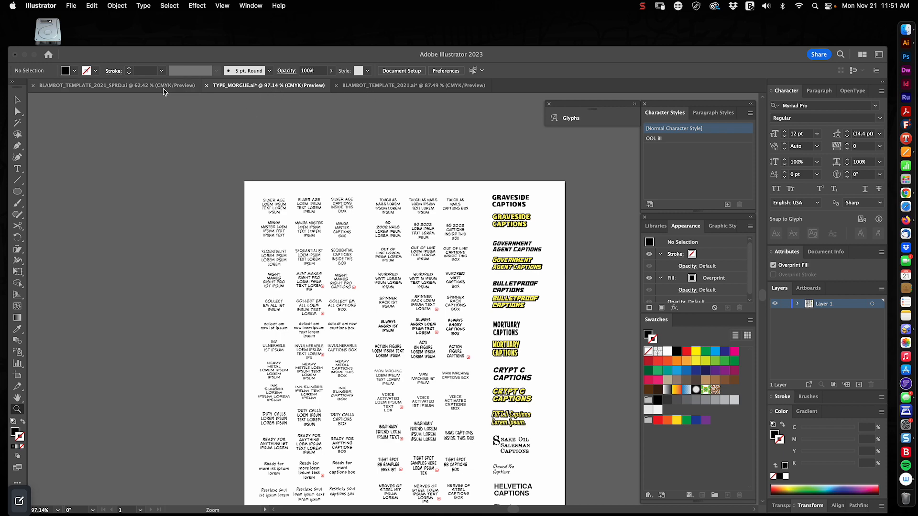
# Step: Switch to the BLAMBOT_TEMPLATE_2021_SPRD two-page spread template and view its assets
pyautogui.click(95, 86)
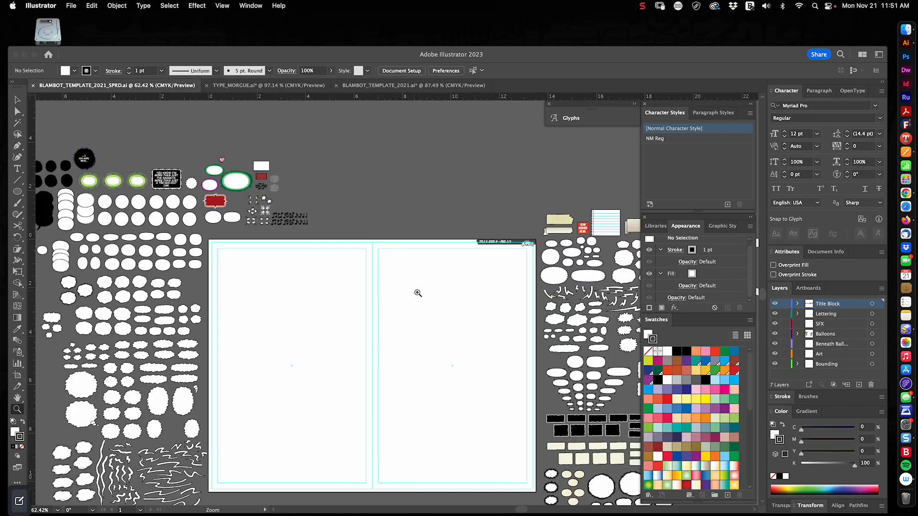
pyautogui.scroll(-3)
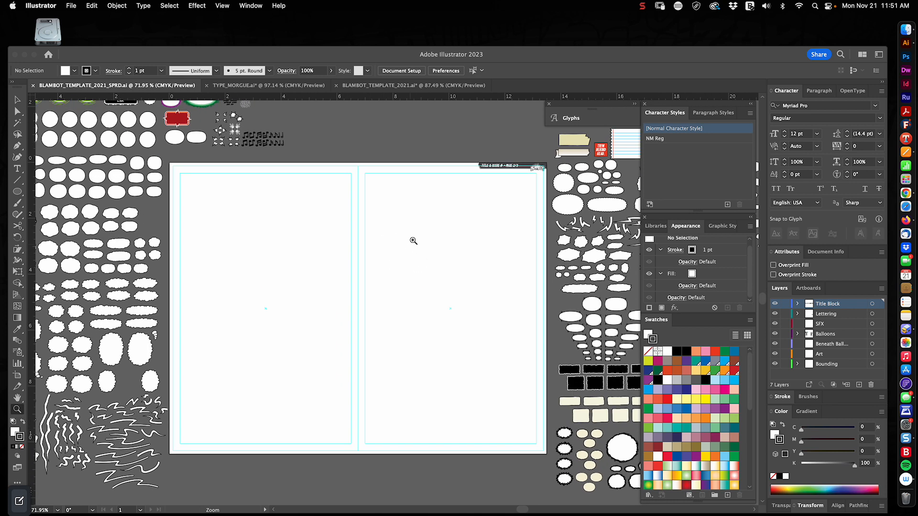
pyautogui.moveTo(389, 454)
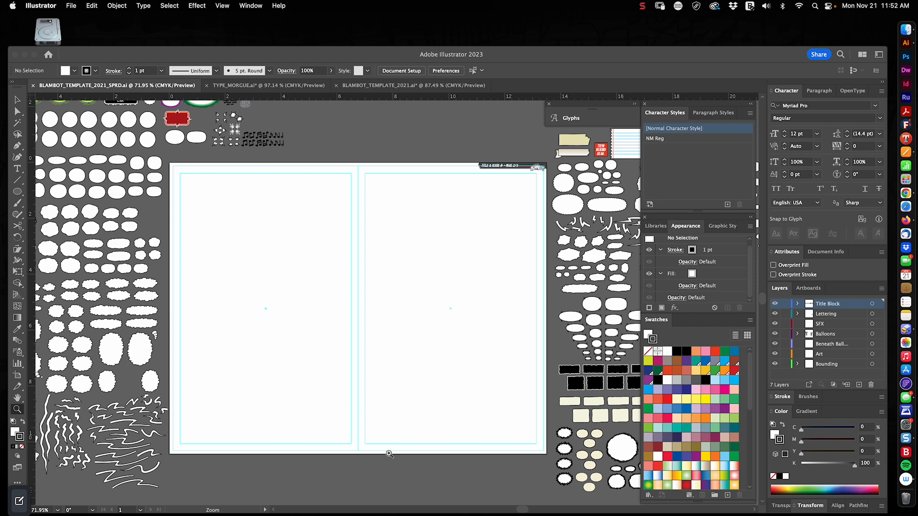
pyautogui.moveTo(273, 188)
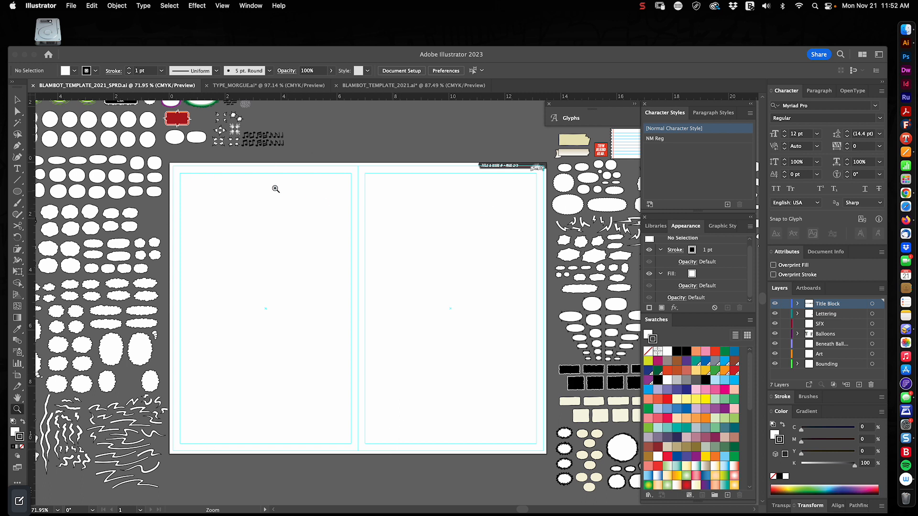
pyautogui.moveTo(407, 152)
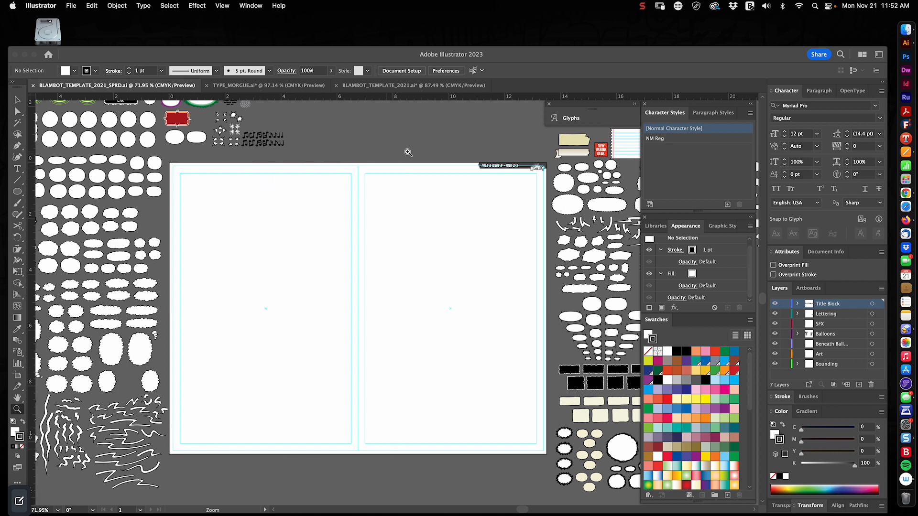
pyautogui.moveTo(247, 157)
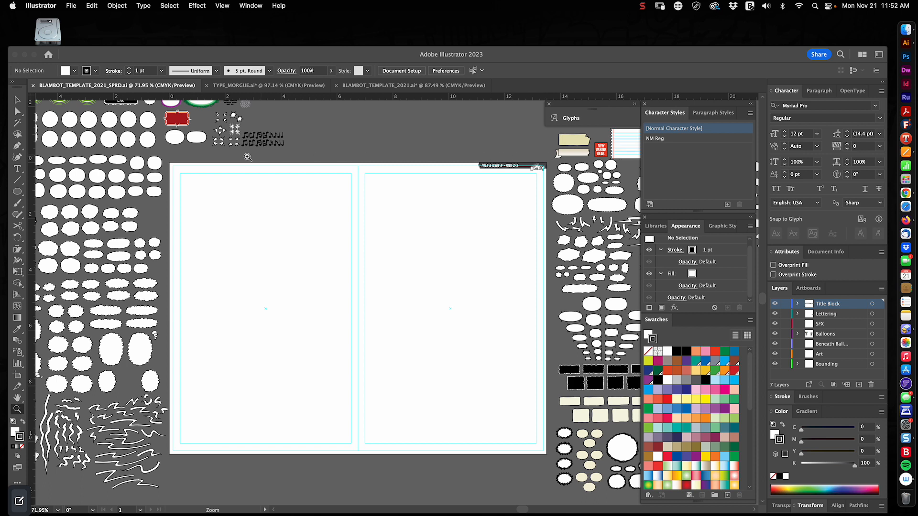
pyautogui.moveTo(348, 180)
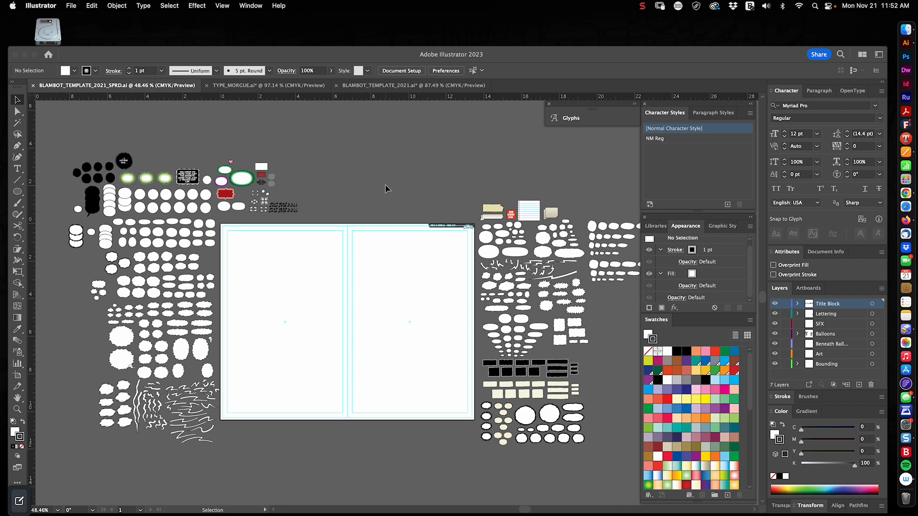
pyautogui.moveTo(383, 188)
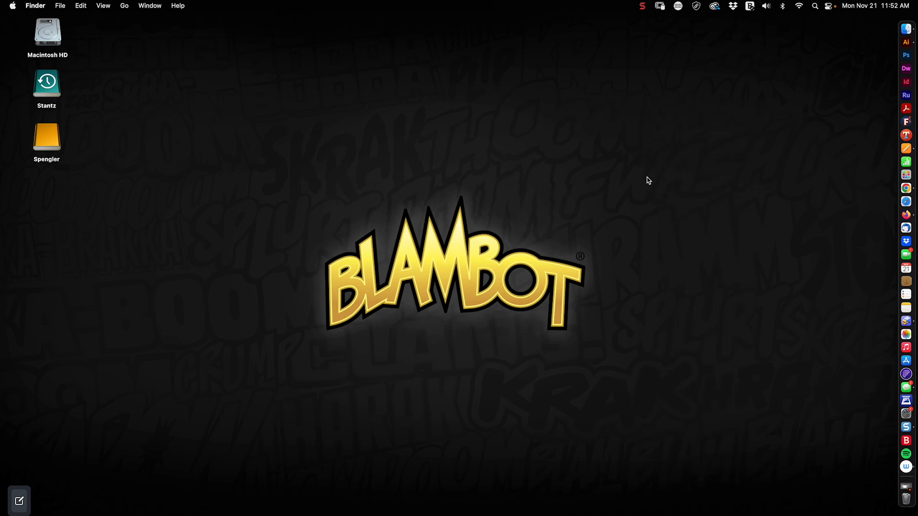
pyautogui.moveTo(279, 199)
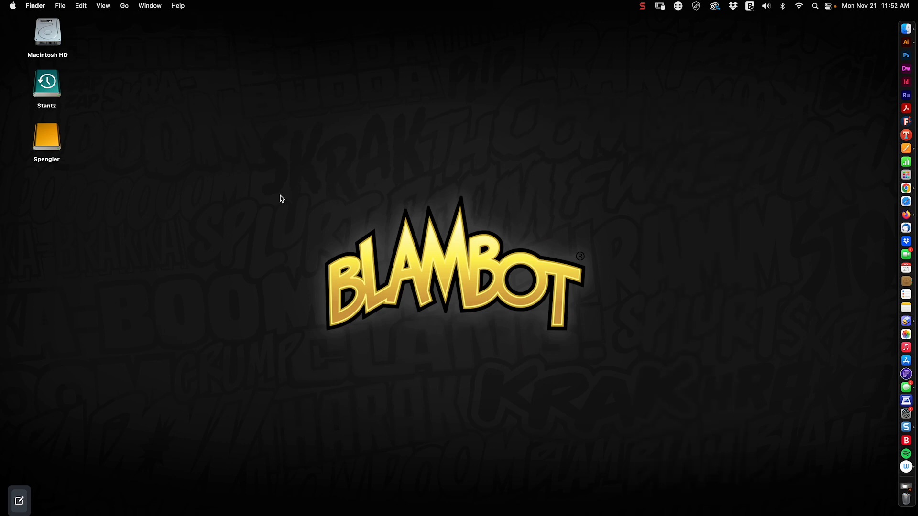